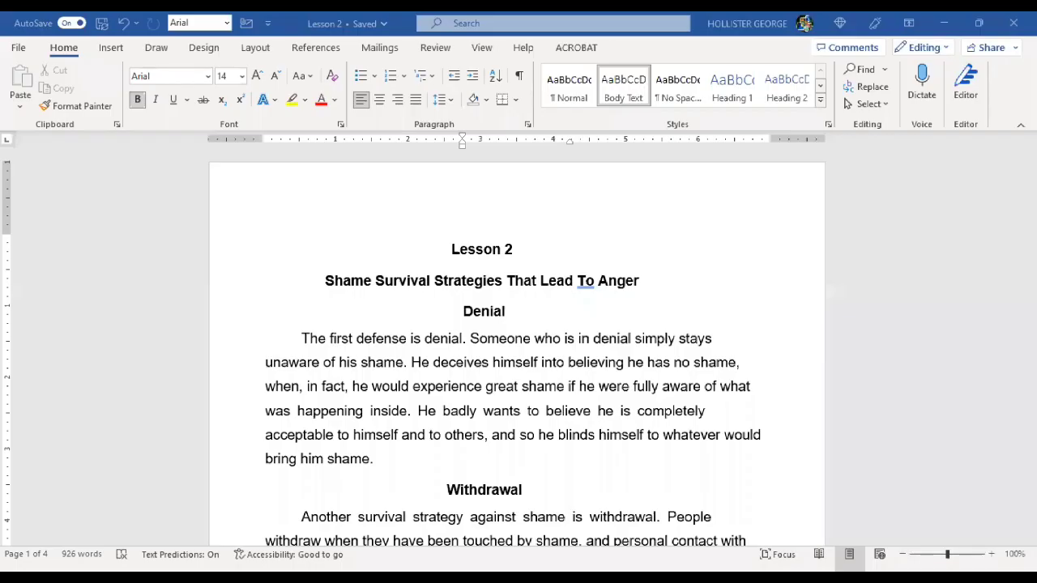
pyautogui.moveTo(755, 317)
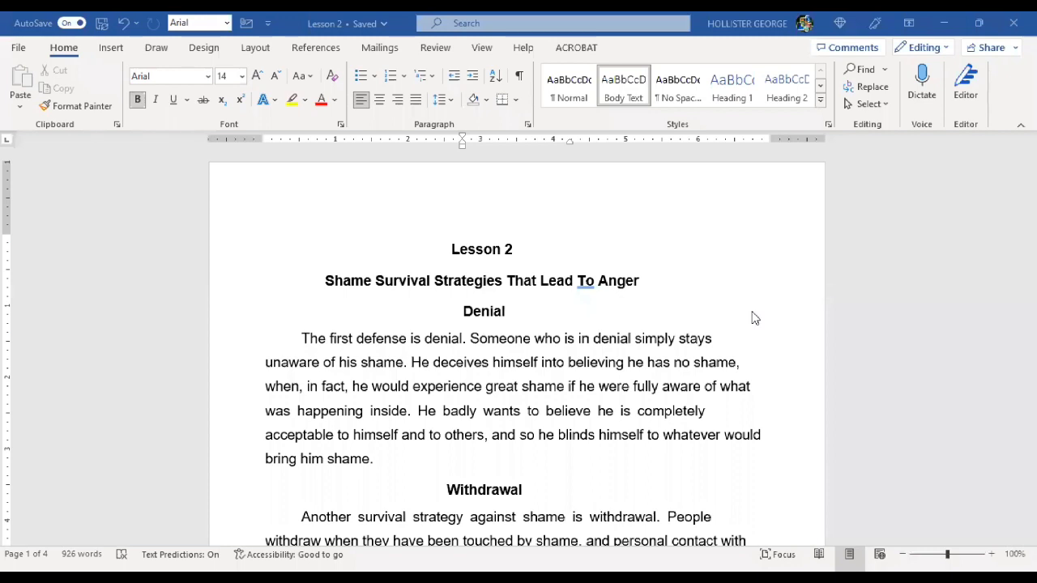
pyautogui.moveTo(739, 351)
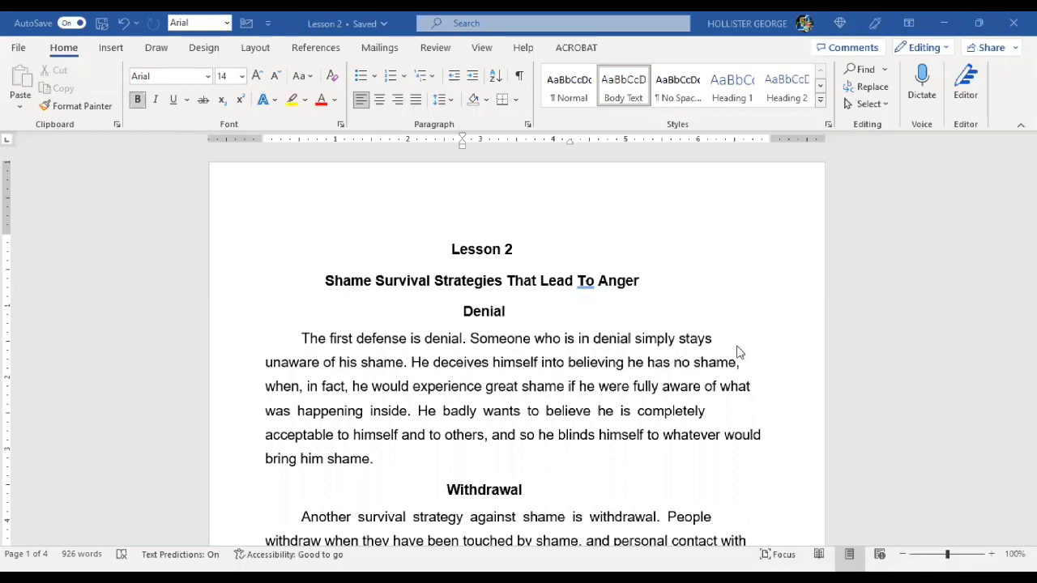
pyautogui.moveTo(631, 330)
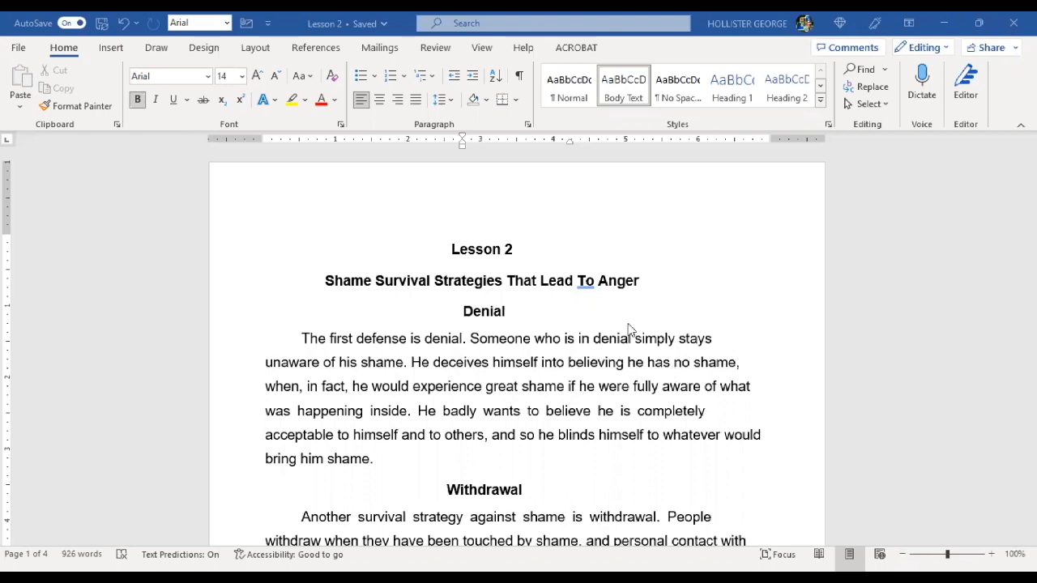
pyautogui.moveTo(666, 333)
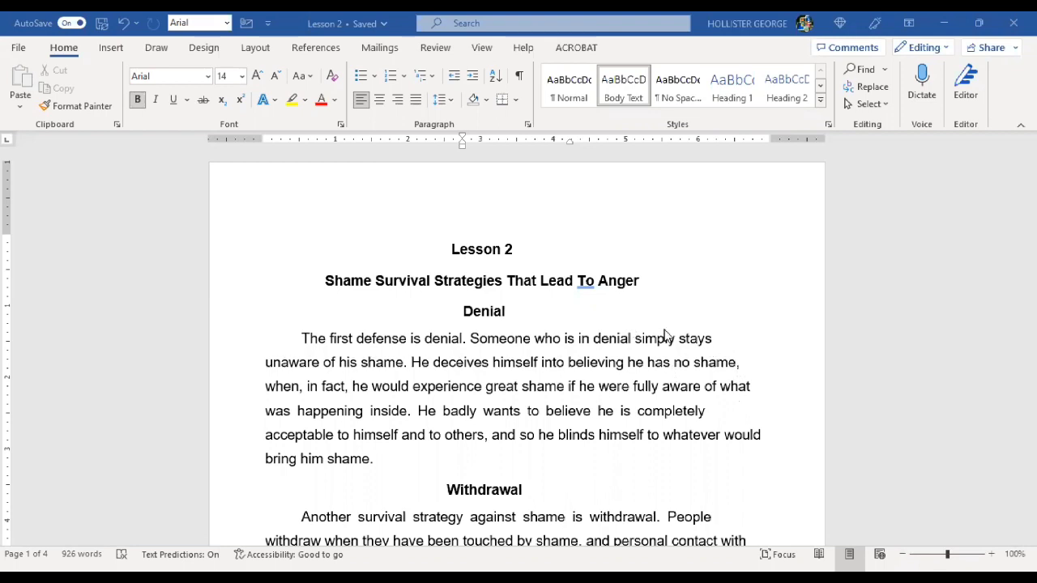
pyautogui.scroll(-3)
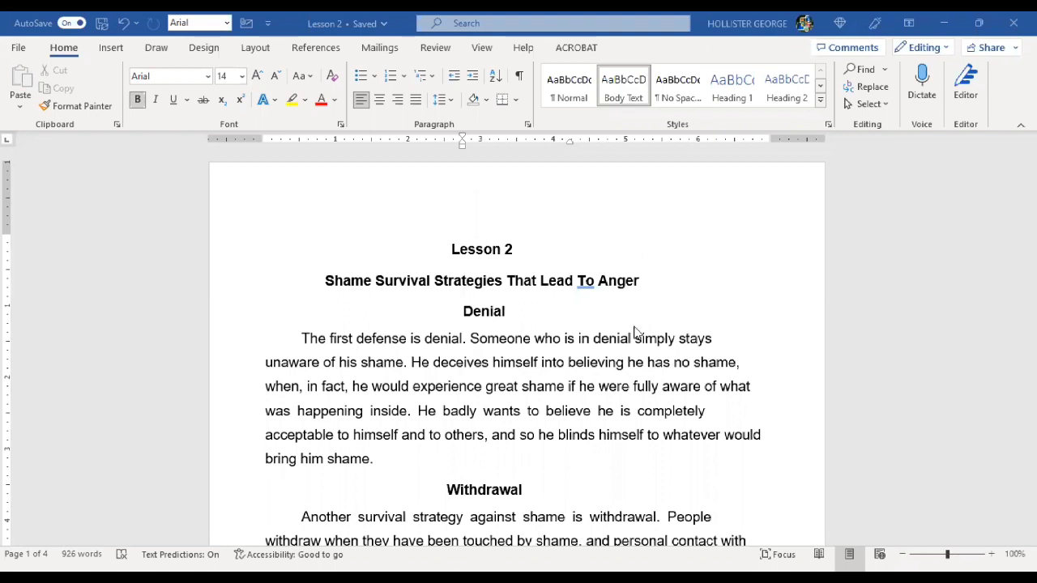
pyautogui.moveTo(655, 399)
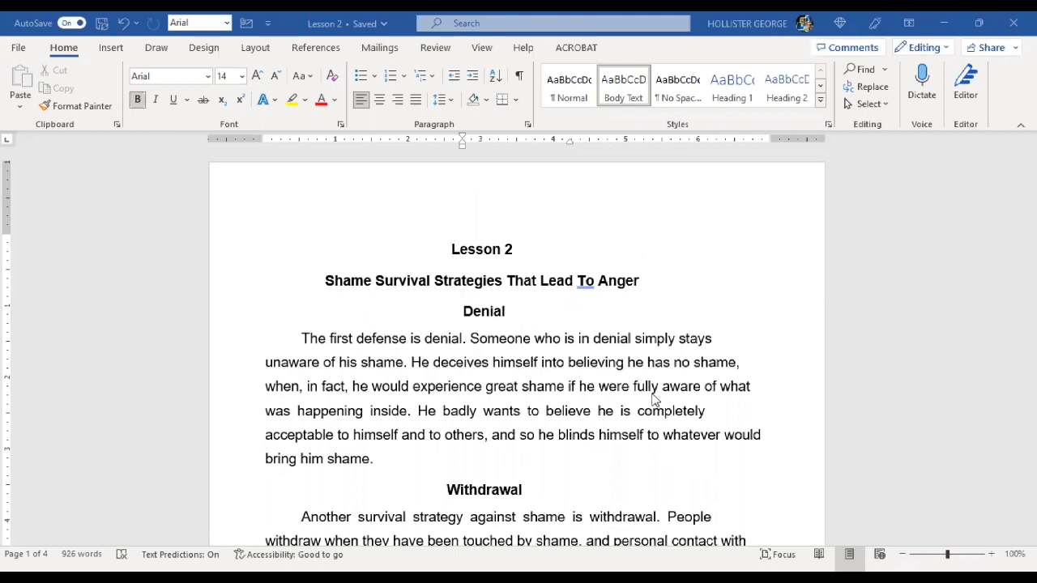
pyautogui.moveTo(654, 359)
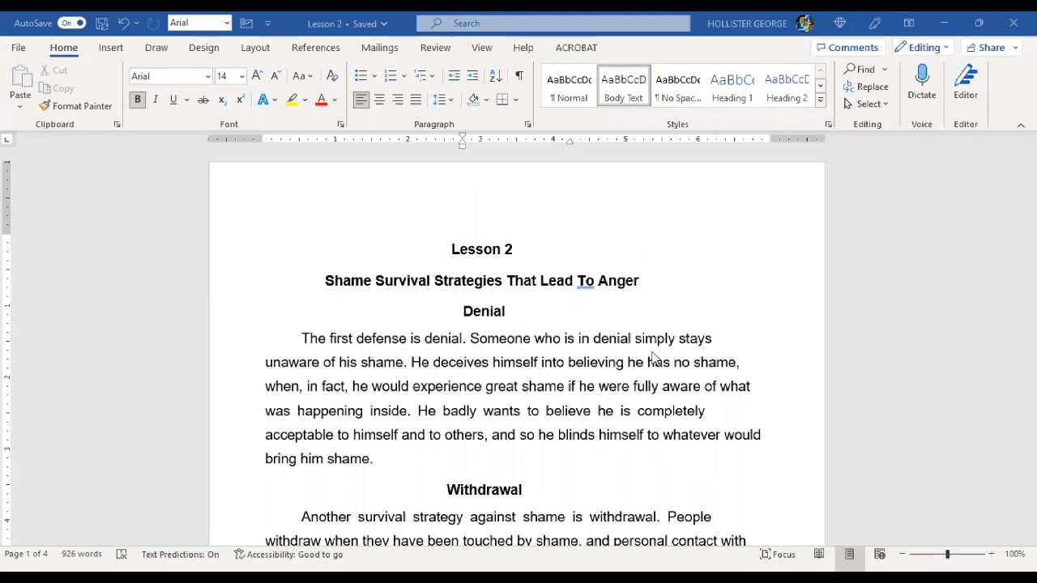
pyautogui.moveTo(721, 366)
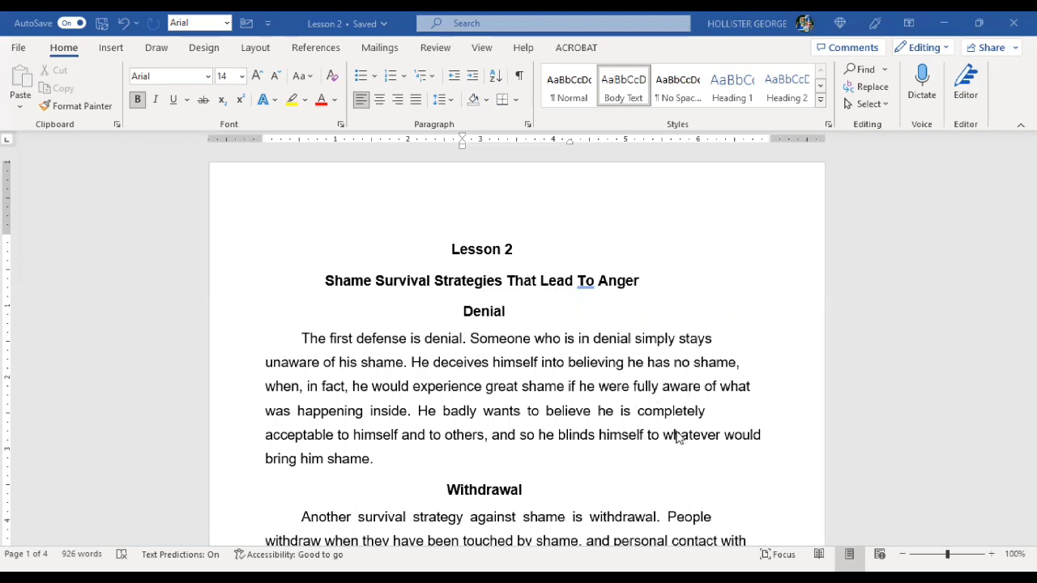
pyautogui.moveTo(665, 411)
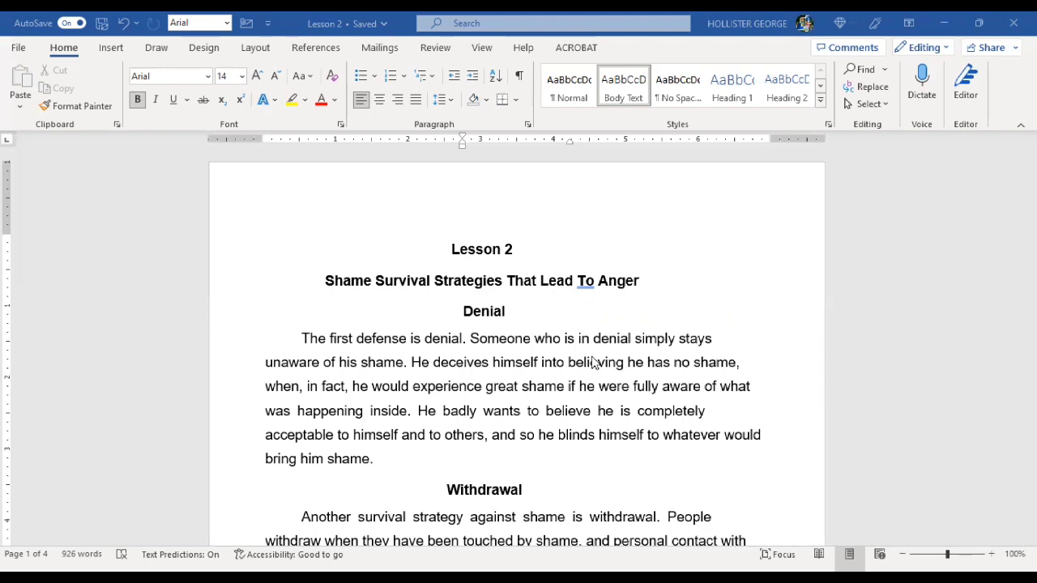
pyautogui.moveTo(662, 362)
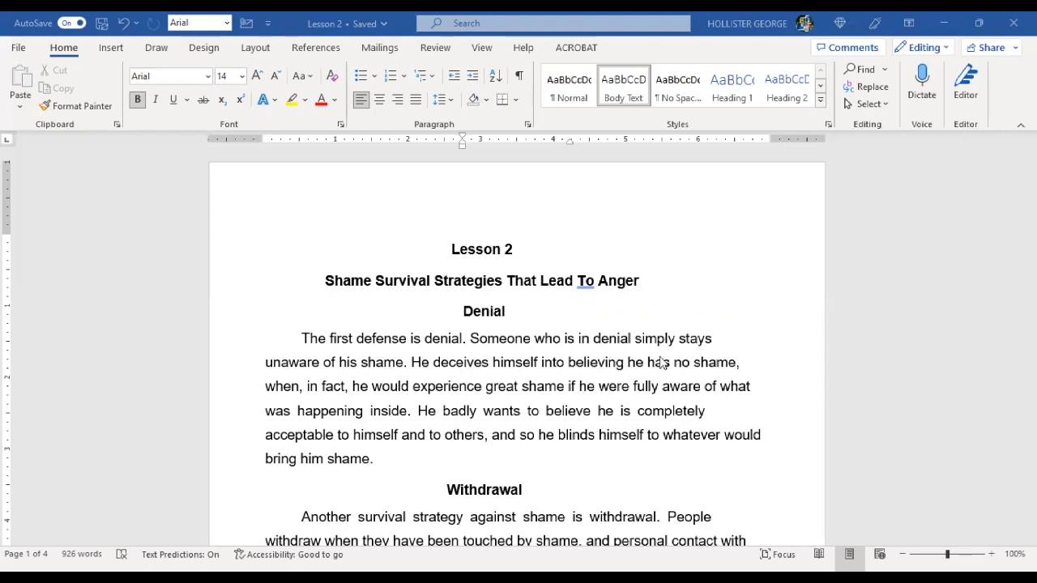
pyautogui.moveTo(654, 390)
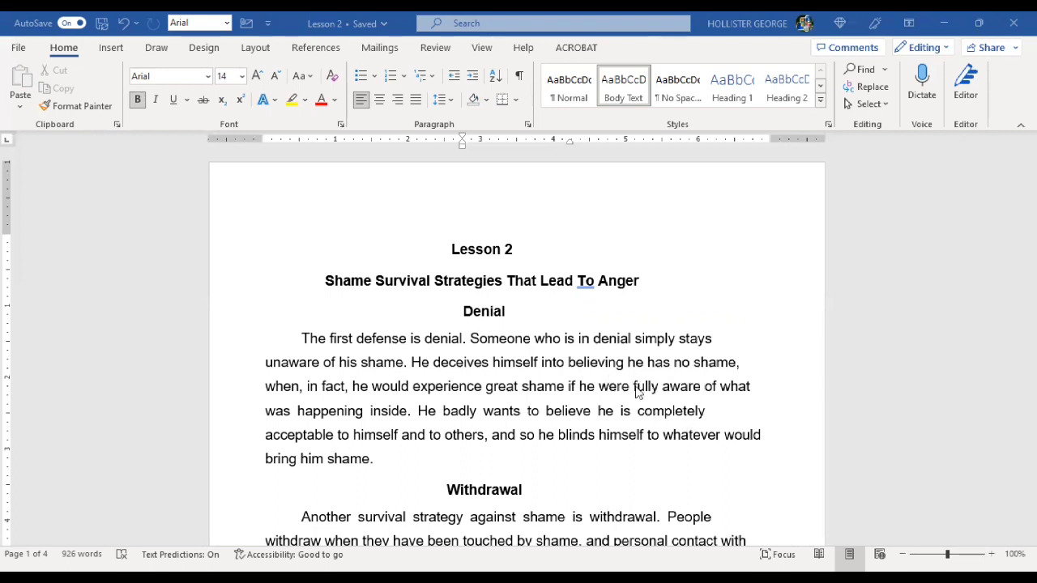
pyautogui.moveTo(698, 379)
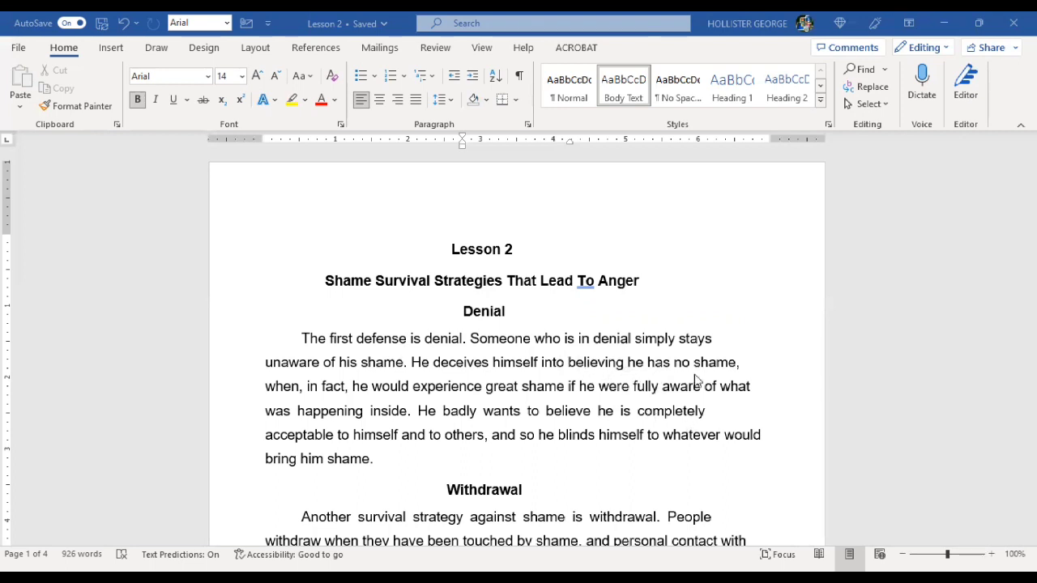
pyautogui.moveTo(628, 312)
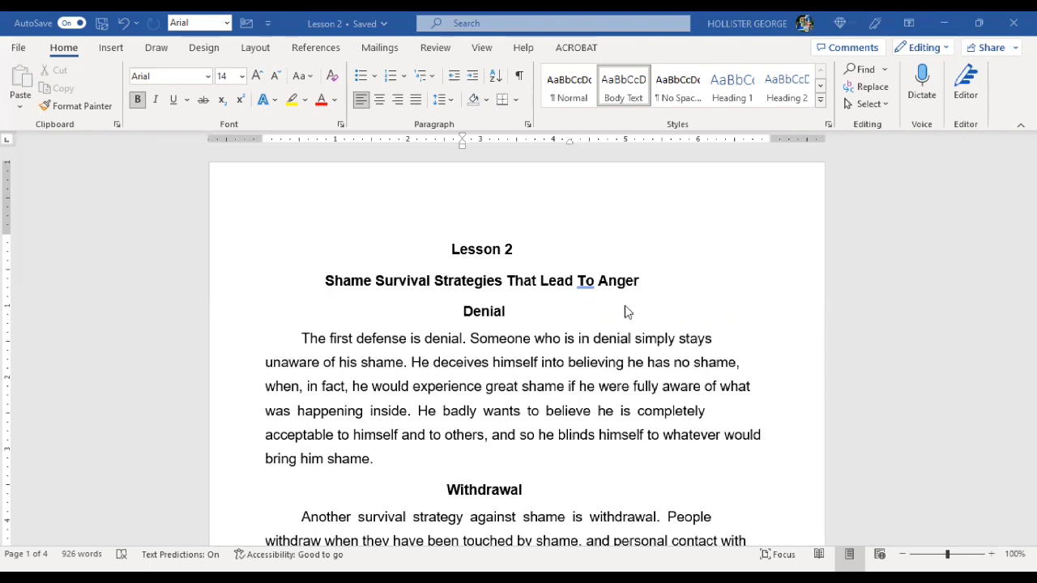
pyautogui.moveTo(478, 427)
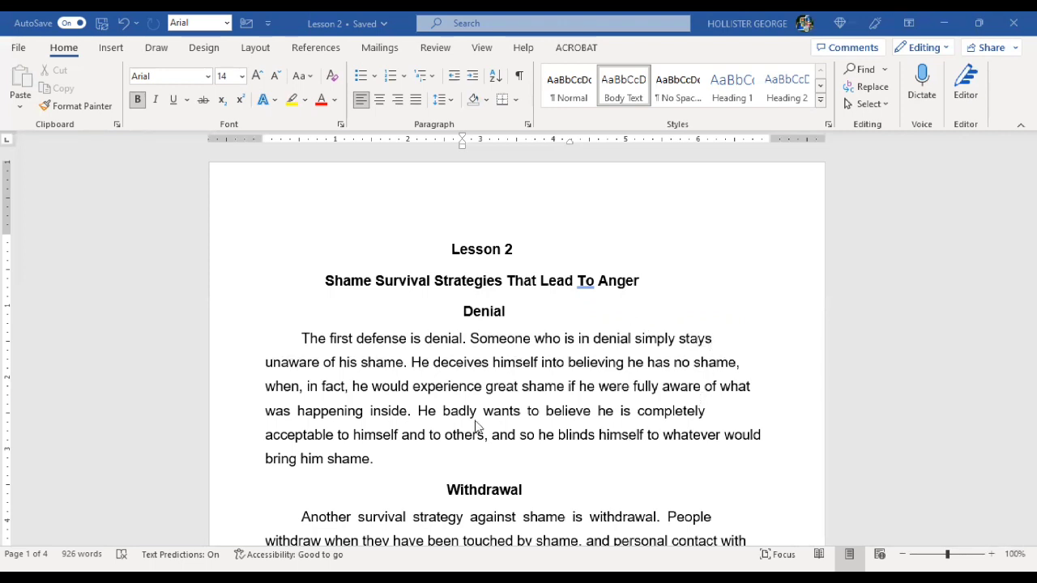
pyautogui.moveTo(630, 335)
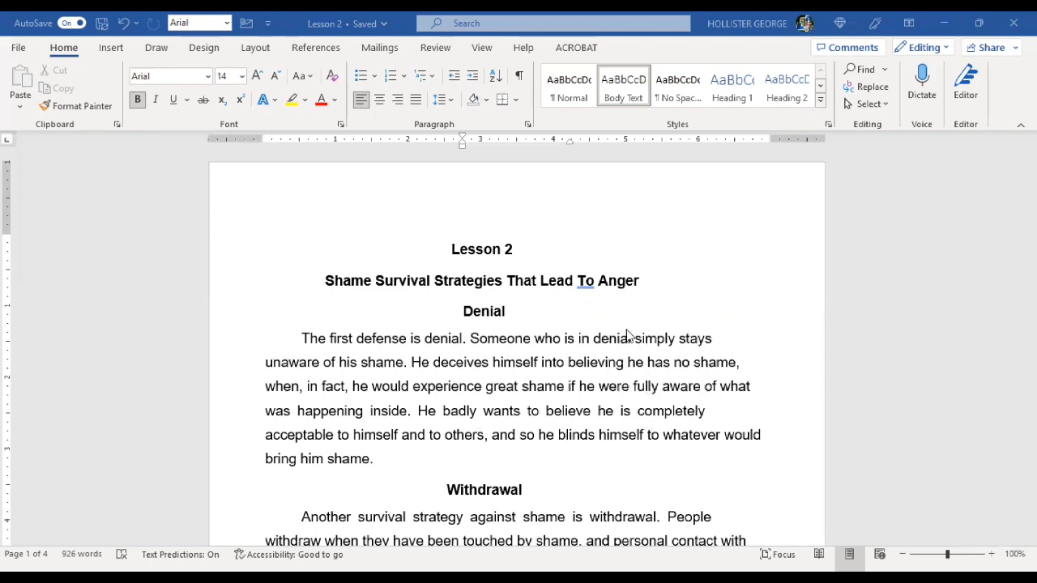
pyautogui.moveTo(688, 426)
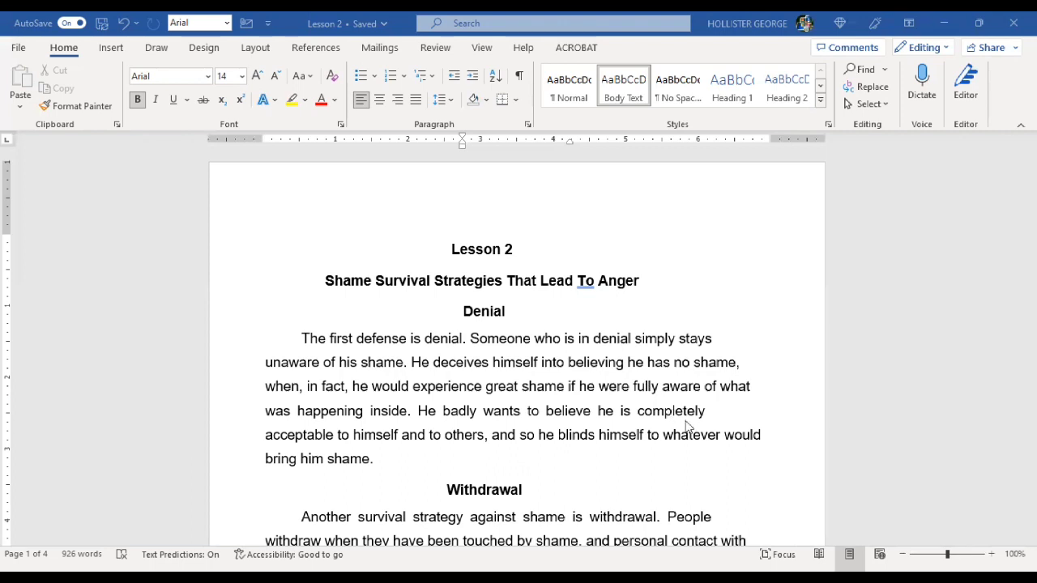
pyautogui.moveTo(660, 303)
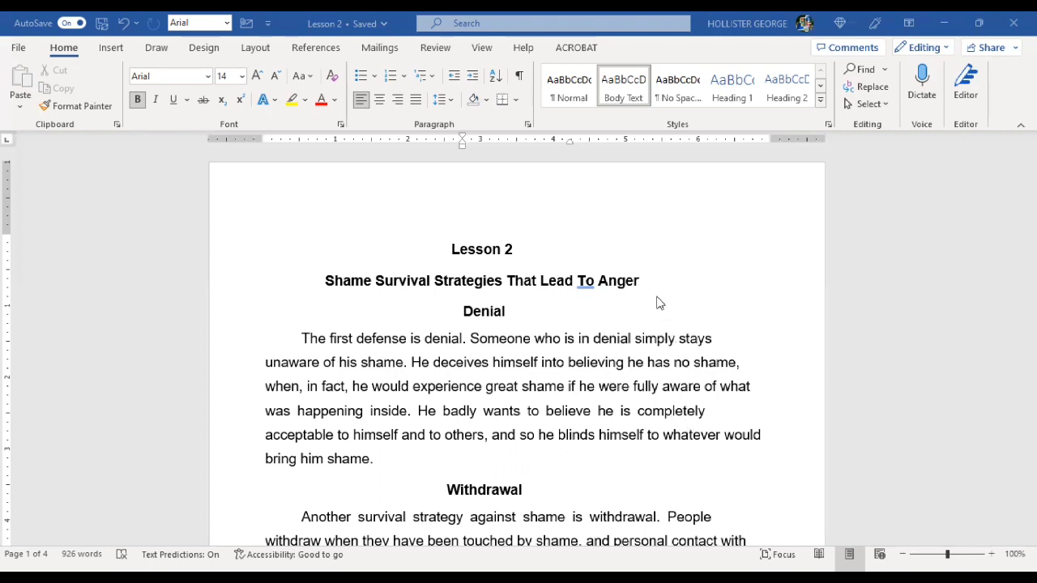
pyautogui.moveTo(699, 364)
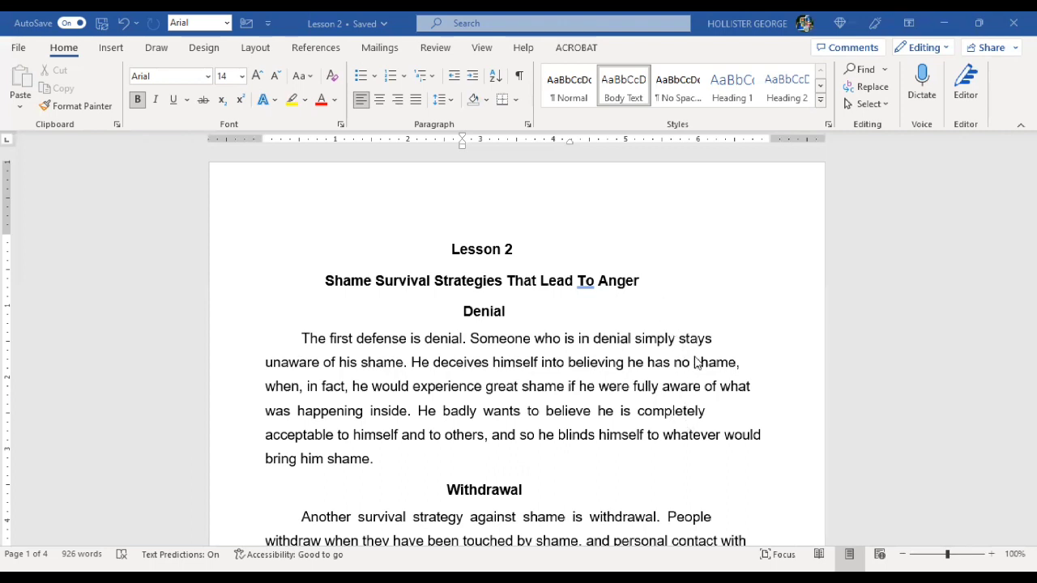
pyautogui.moveTo(689, 344)
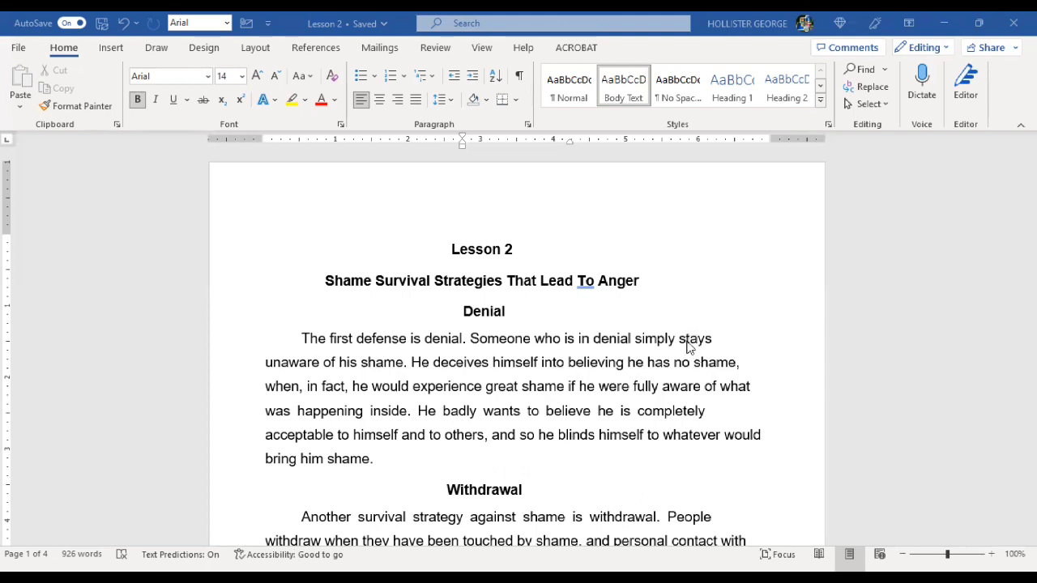
pyautogui.moveTo(661, 326)
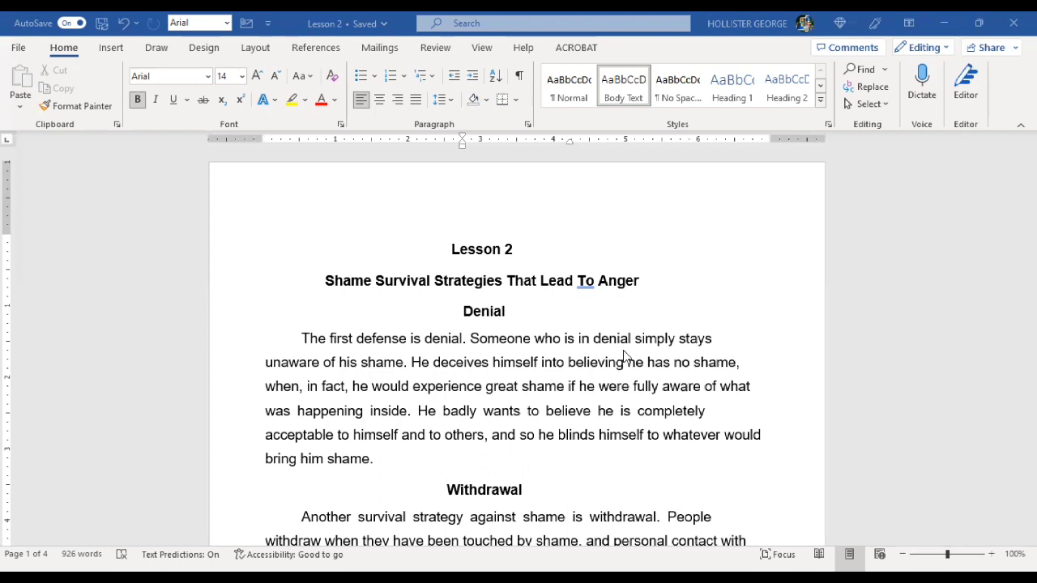
pyautogui.moveTo(625, 330)
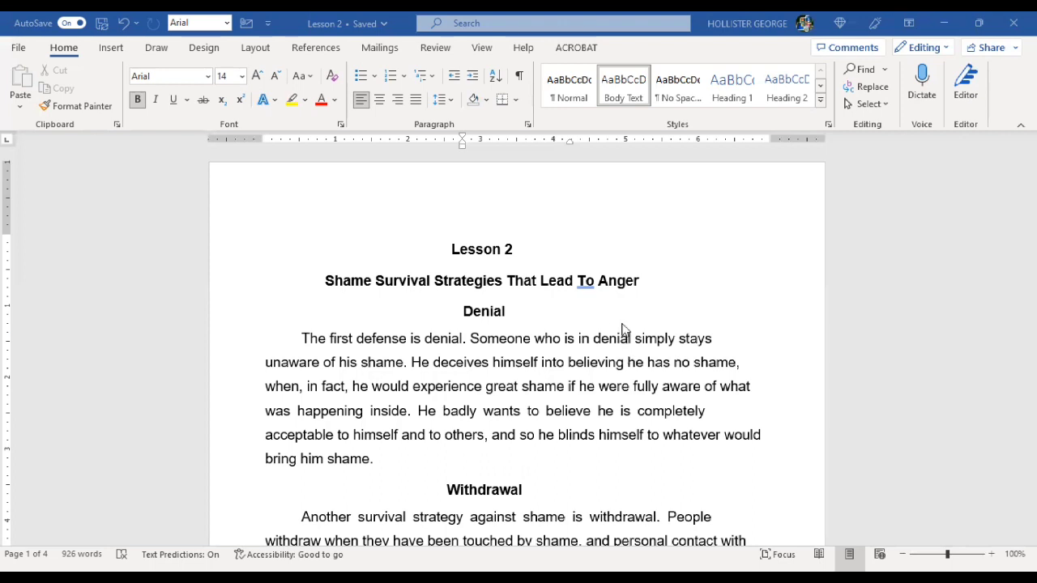
pyautogui.moveTo(606, 327)
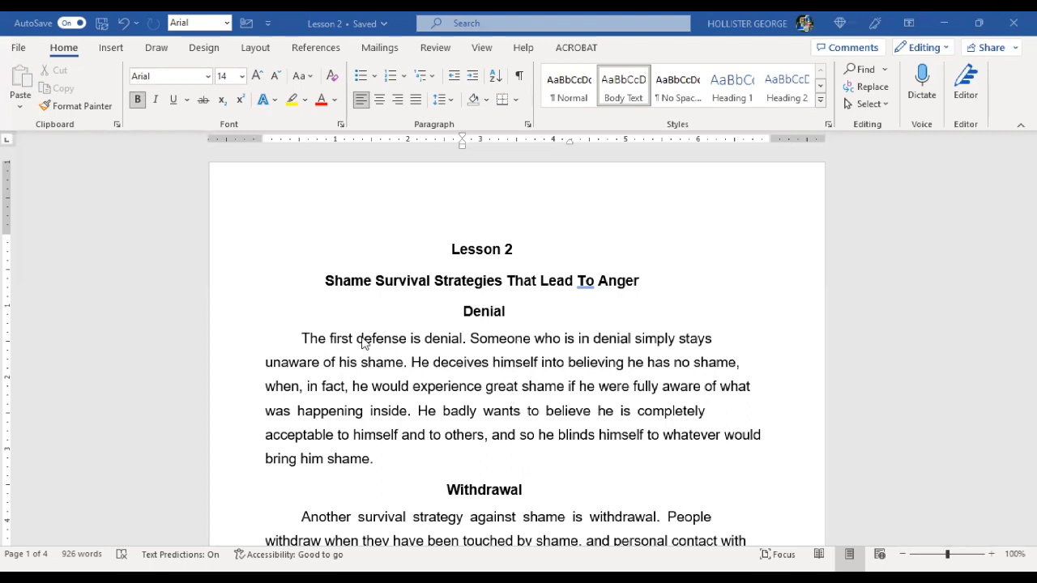
pyautogui.moveTo(550, 368)
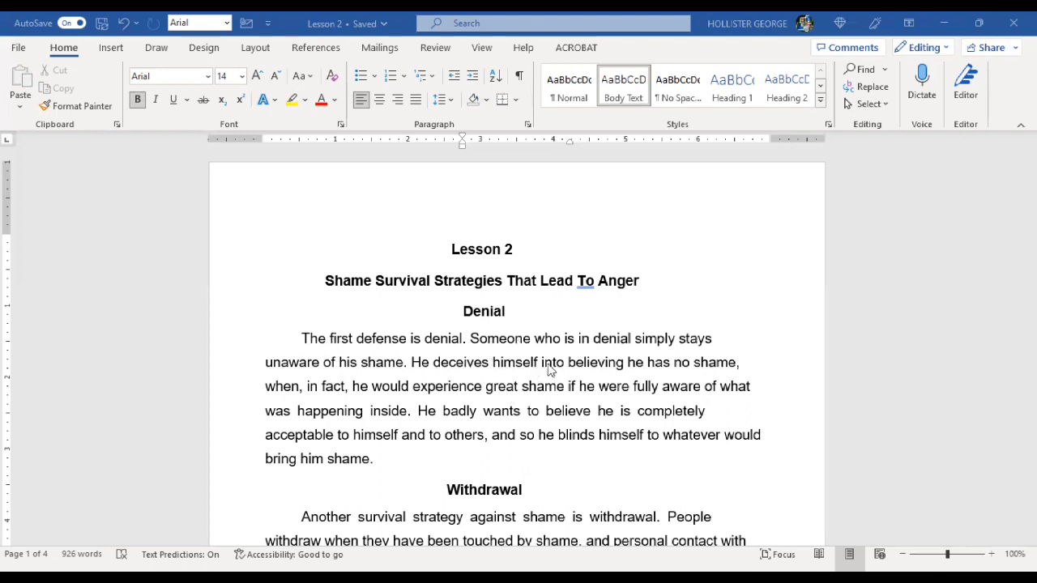
pyautogui.moveTo(680, 356)
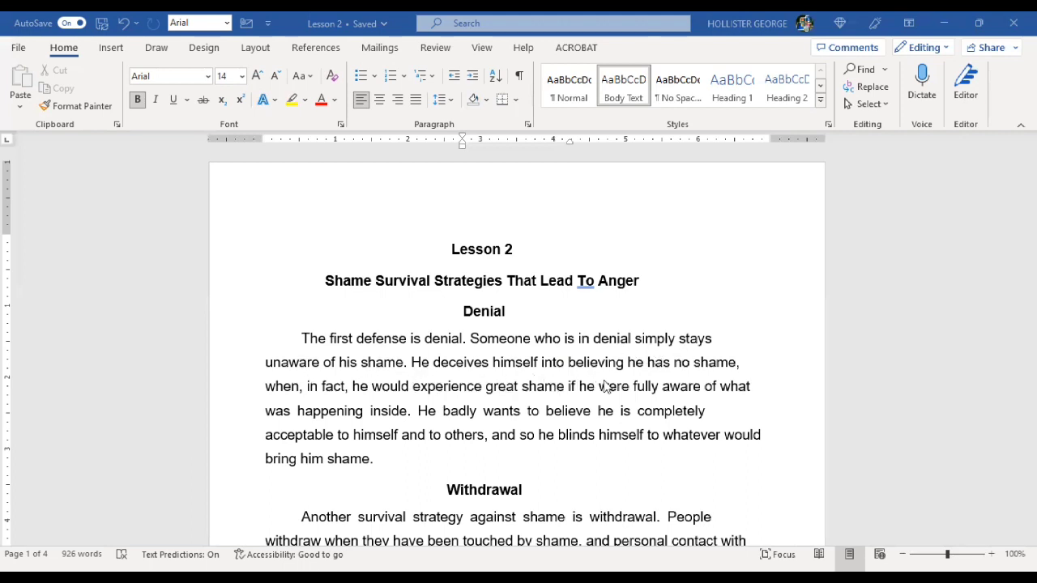
pyautogui.moveTo(380, 430)
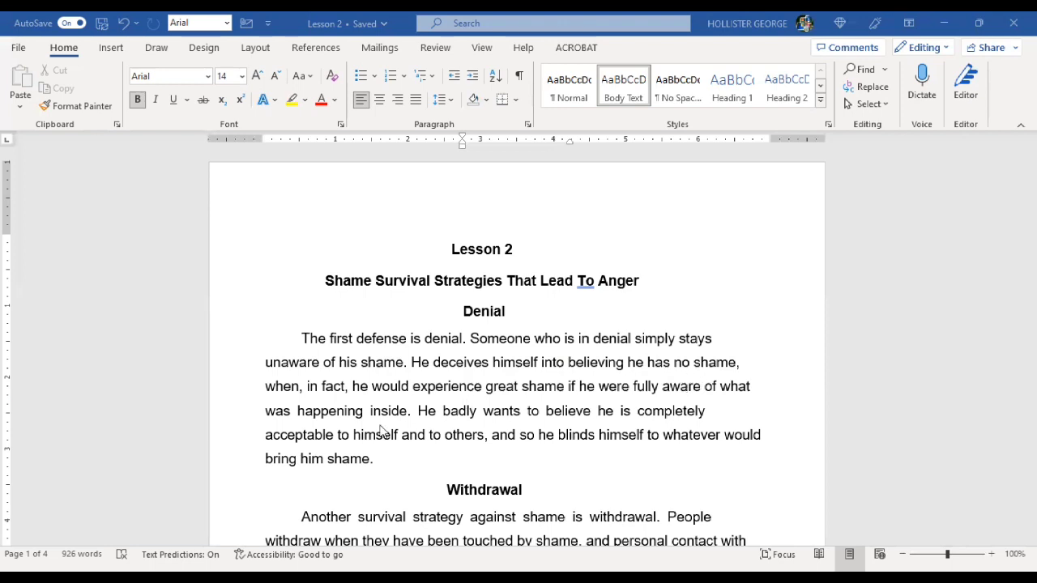
pyautogui.moveTo(524, 407)
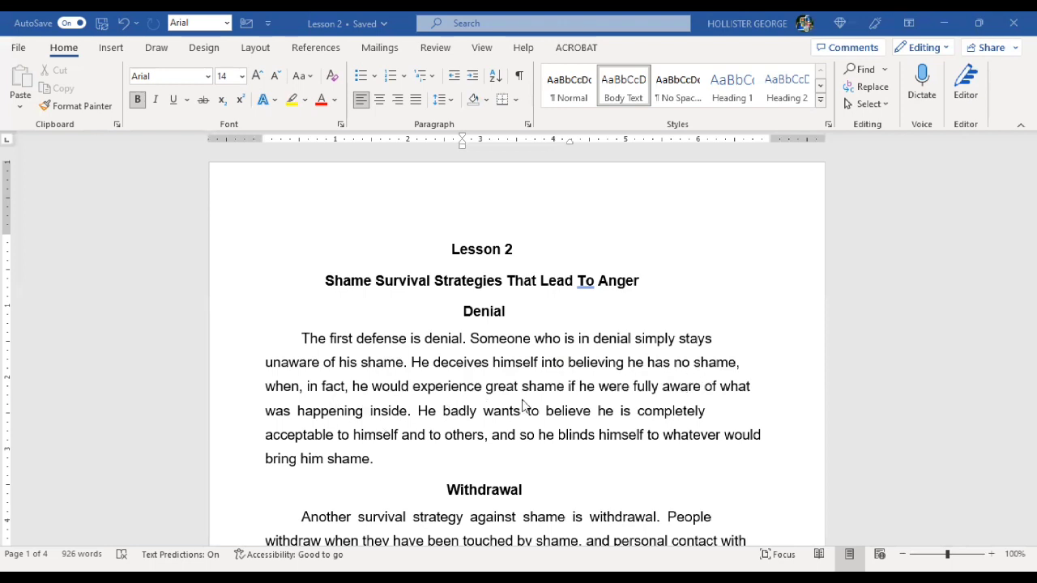
pyautogui.moveTo(676, 406)
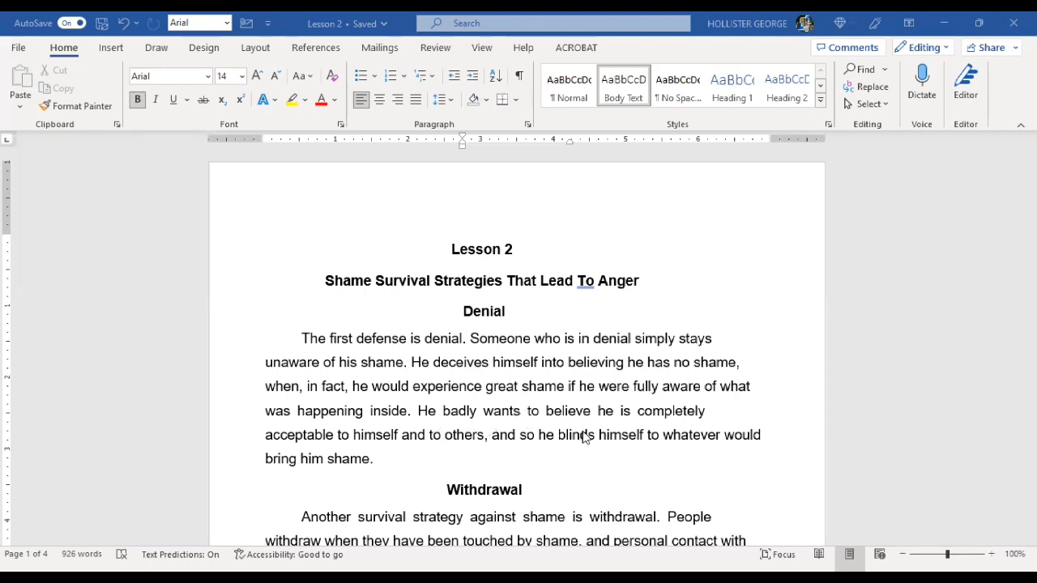
pyautogui.moveTo(380, 445)
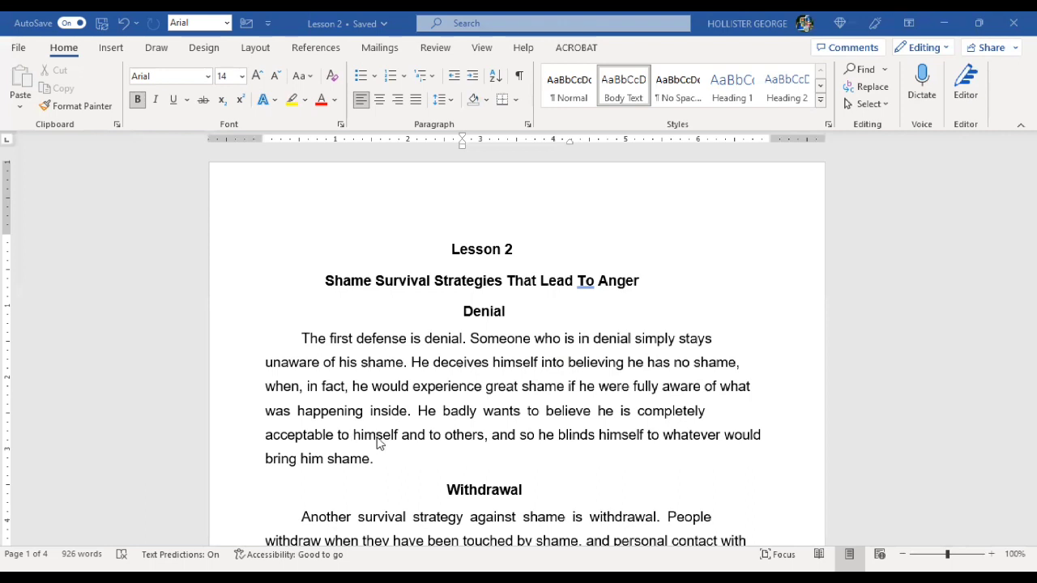
pyautogui.moveTo(456, 451)
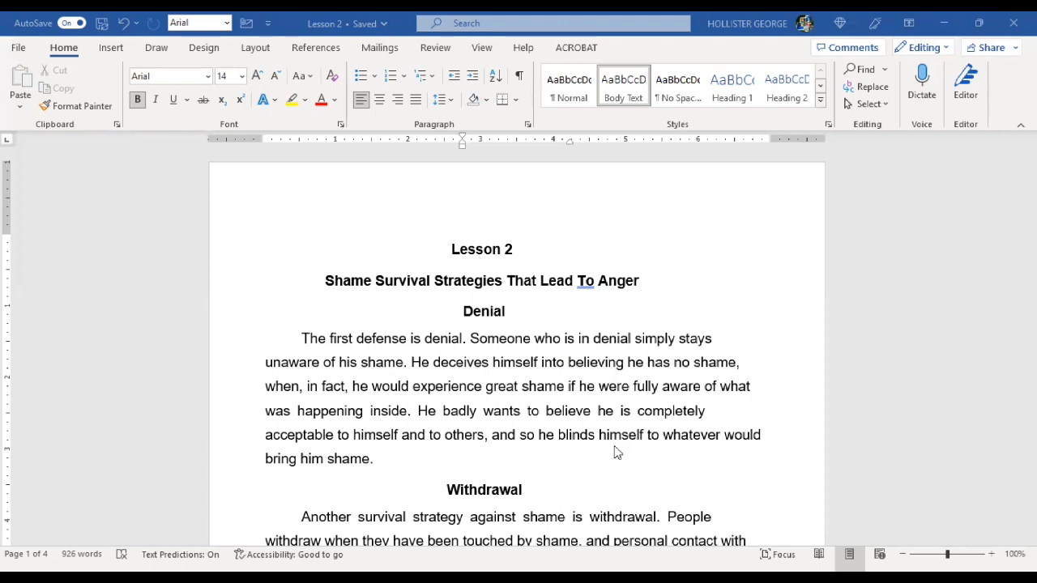
pyautogui.moveTo(673, 425)
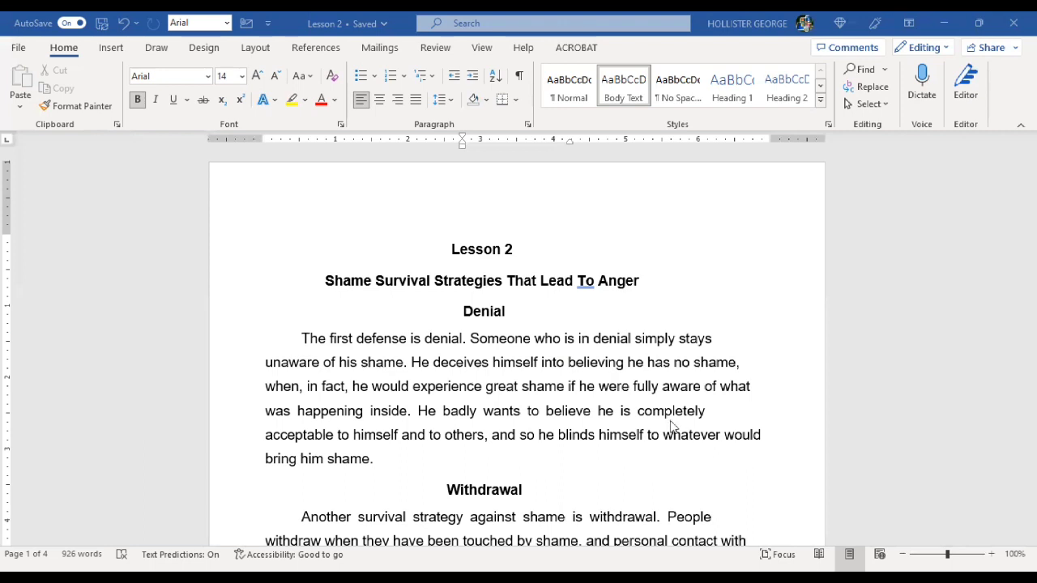
pyautogui.moveTo(720, 411)
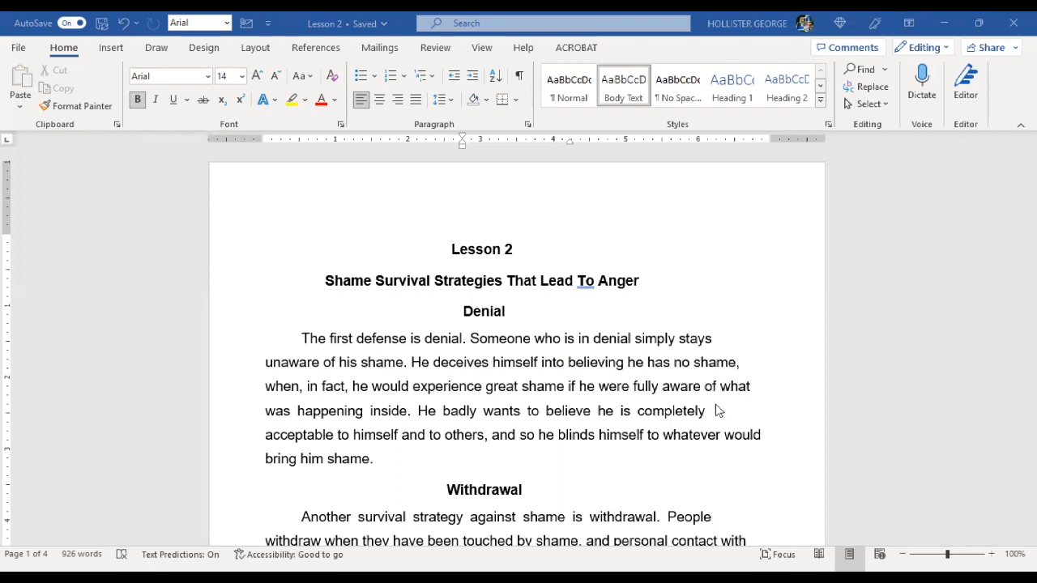
pyautogui.moveTo(742, 450)
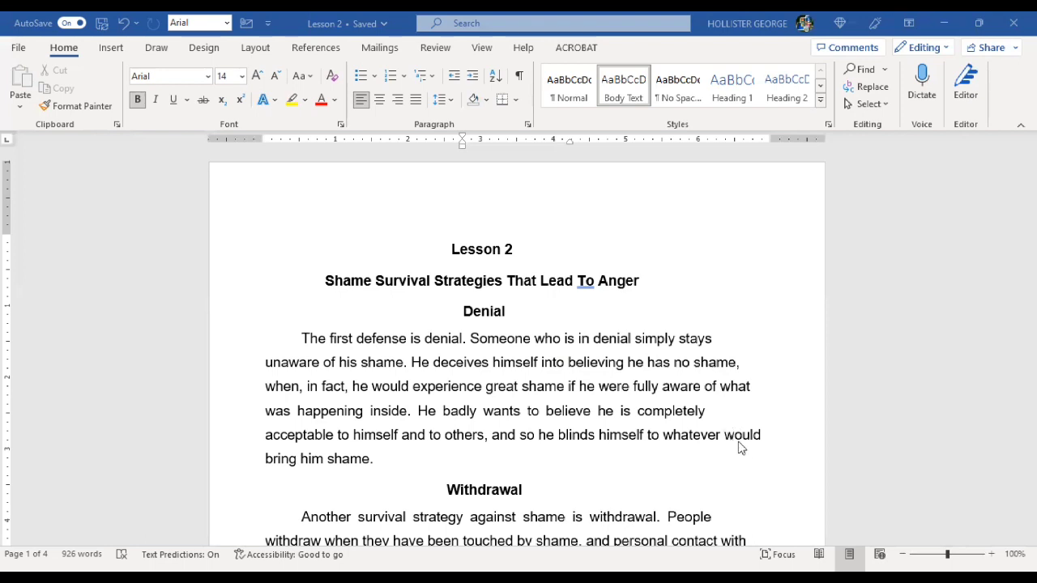
pyautogui.moveTo(654, 431)
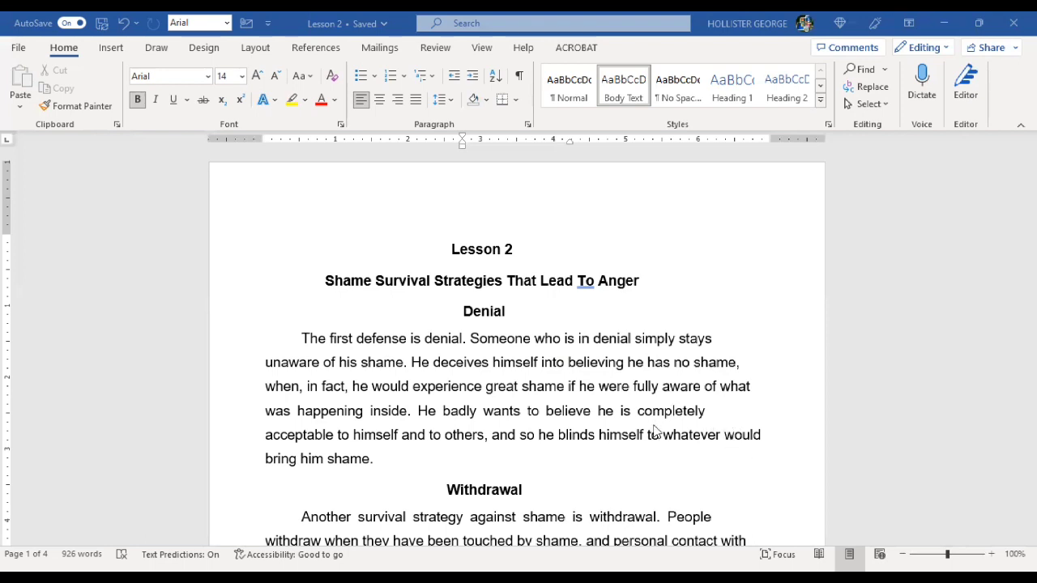
pyautogui.moveTo(654, 419)
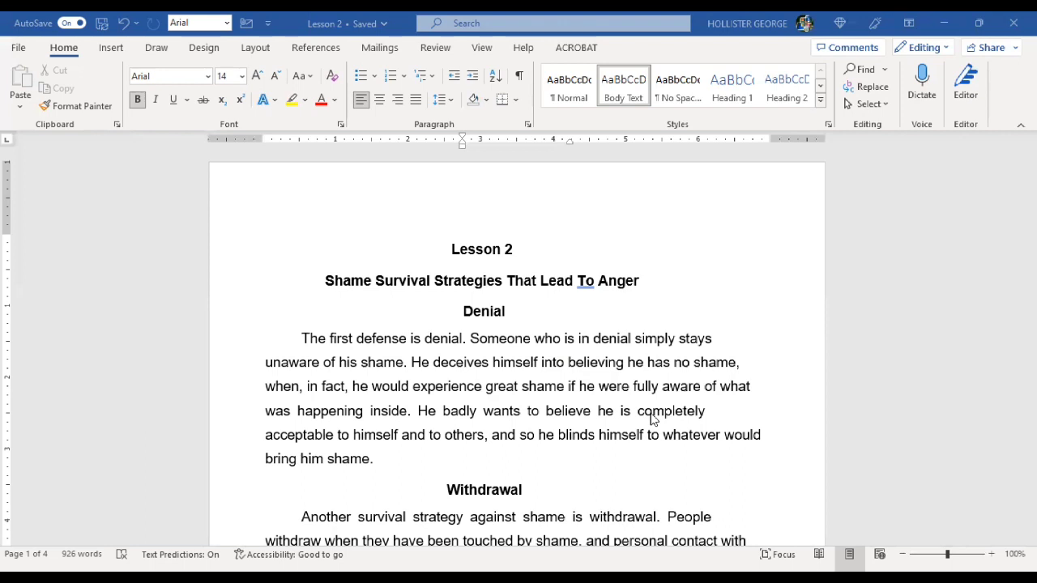
pyautogui.moveTo(668, 402)
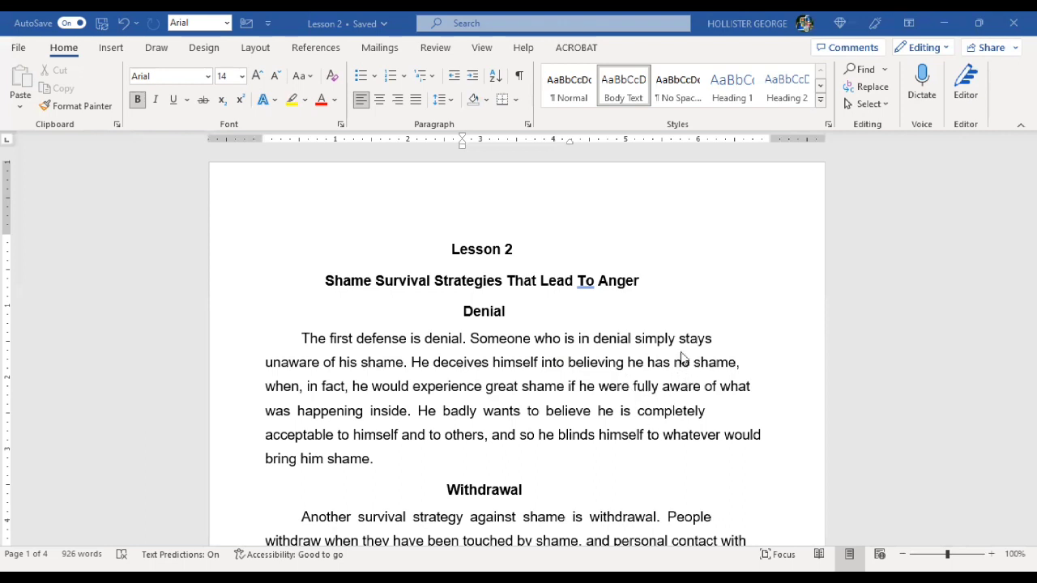
pyautogui.moveTo(640, 354)
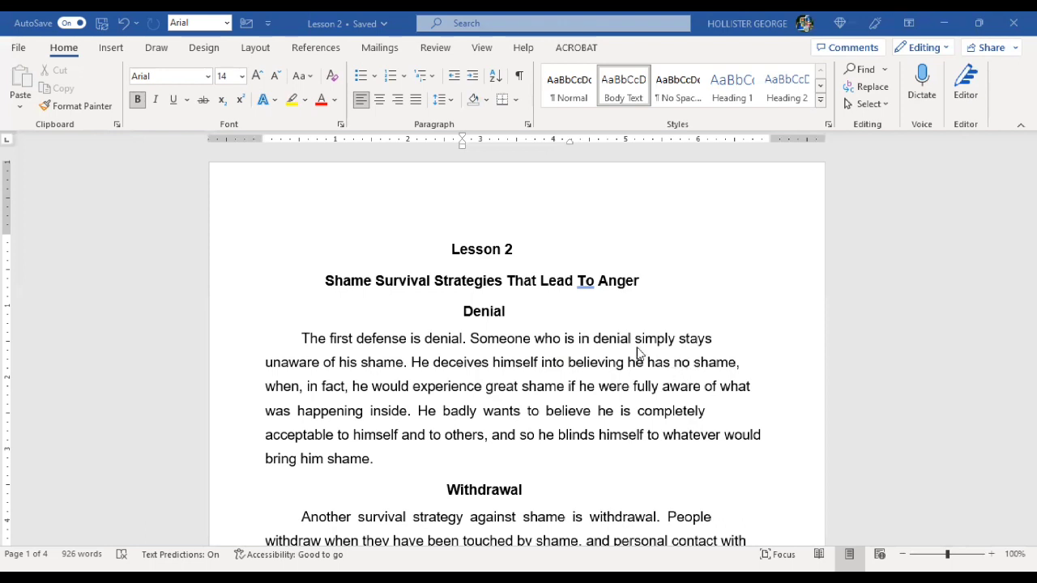
pyautogui.moveTo(627, 378)
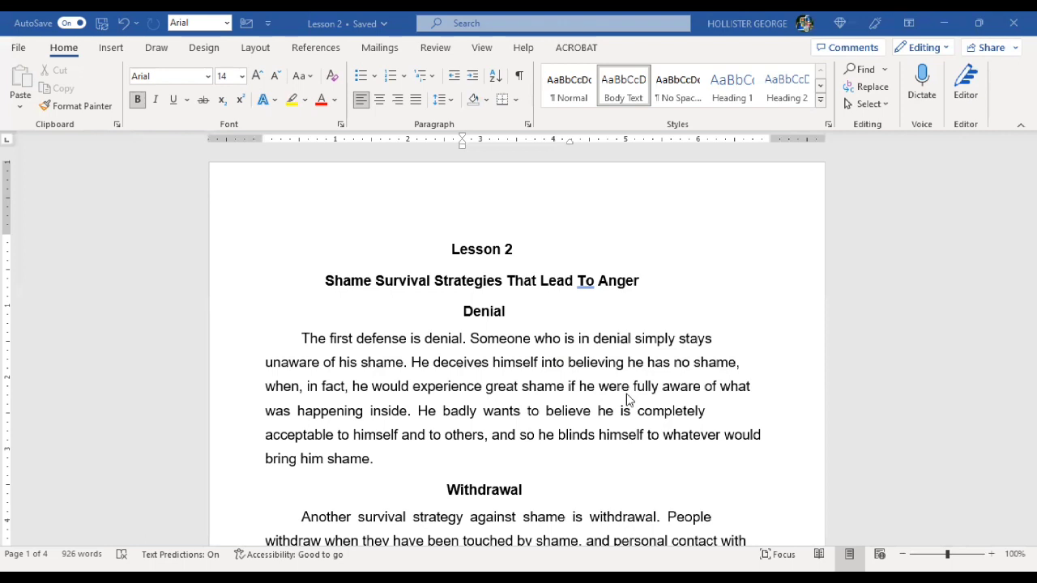
pyautogui.moveTo(628, 388)
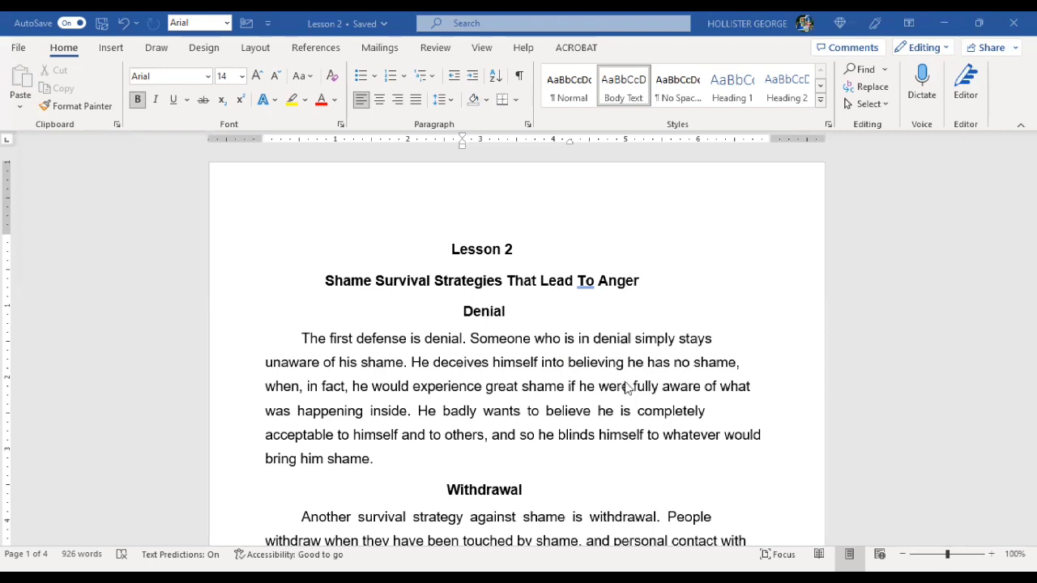
pyautogui.moveTo(626, 382)
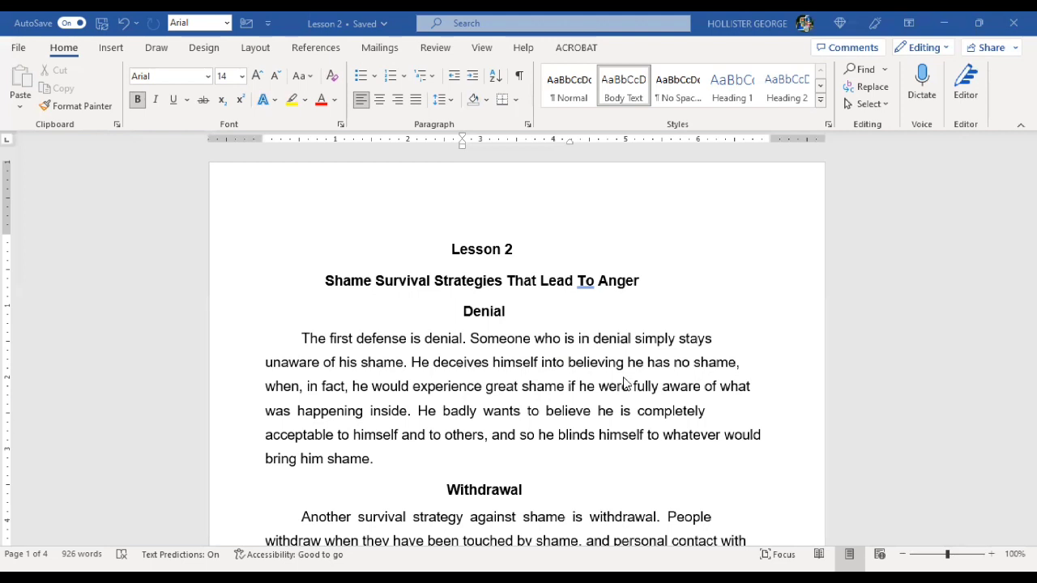
pyautogui.moveTo(625, 379)
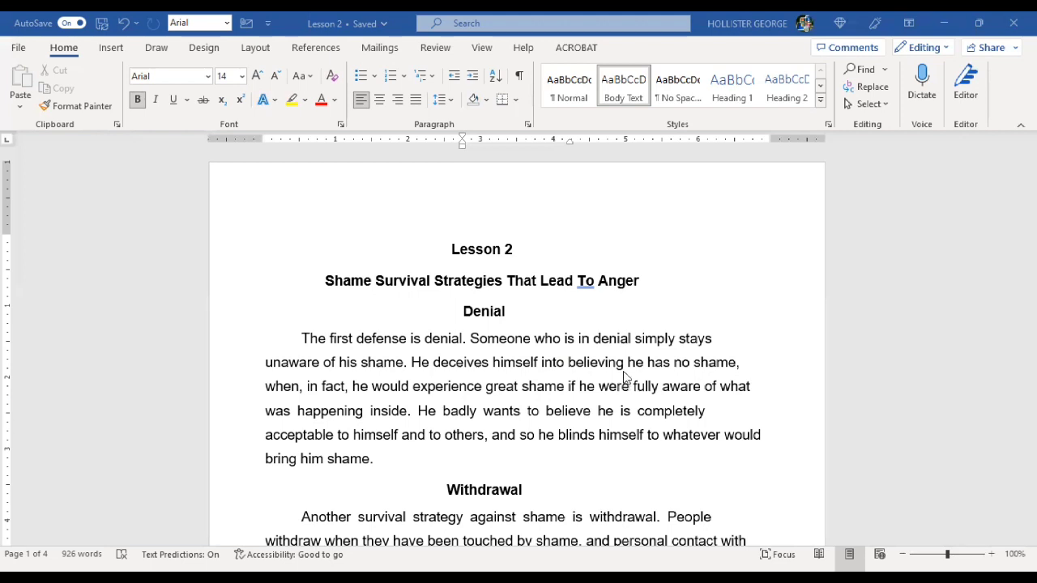
pyautogui.scroll(-3)
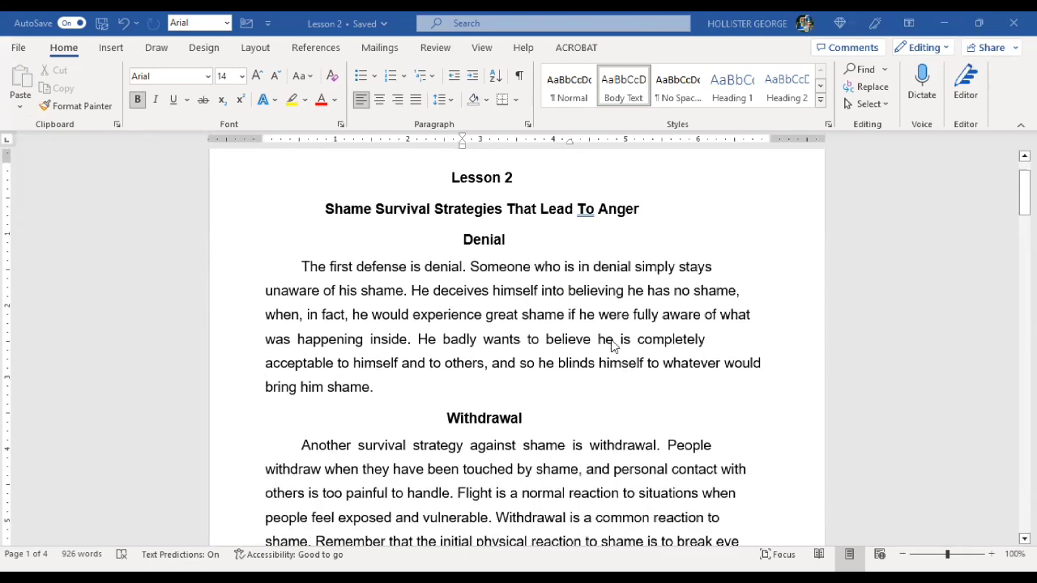
pyautogui.scroll(-3)
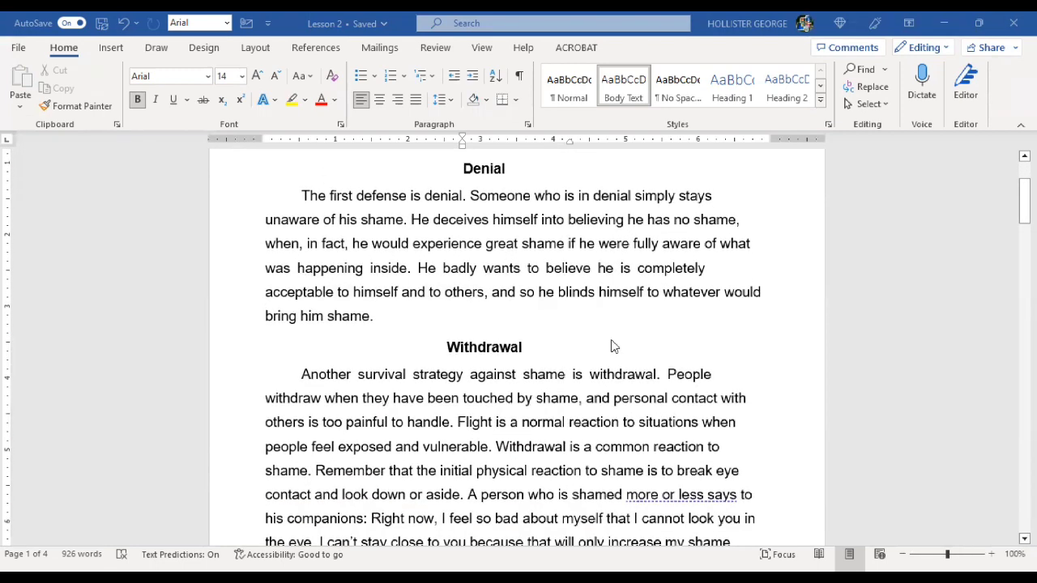
pyautogui.scroll(-3)
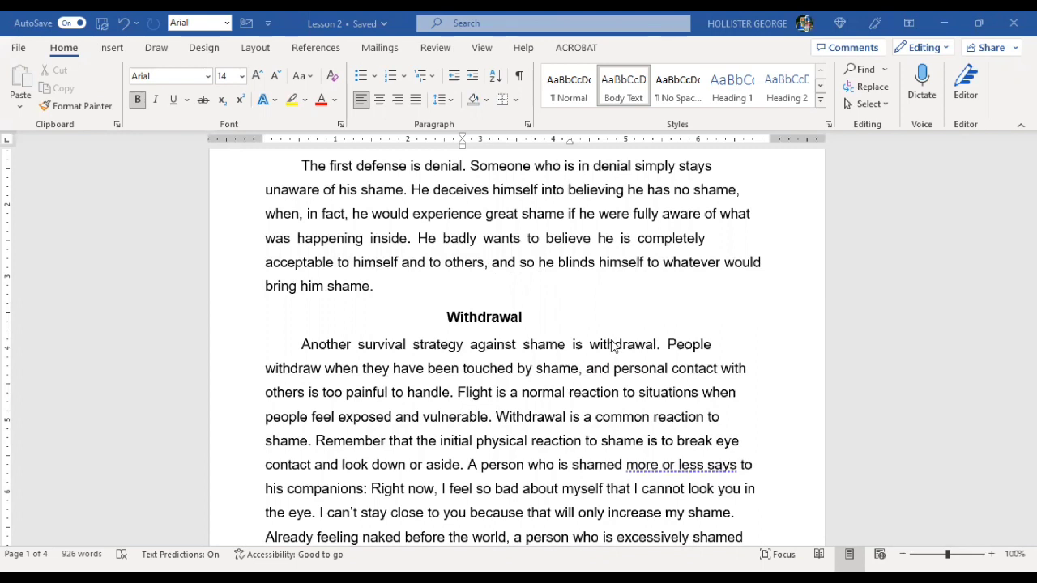
pyautogui.moveTo(621, 332)
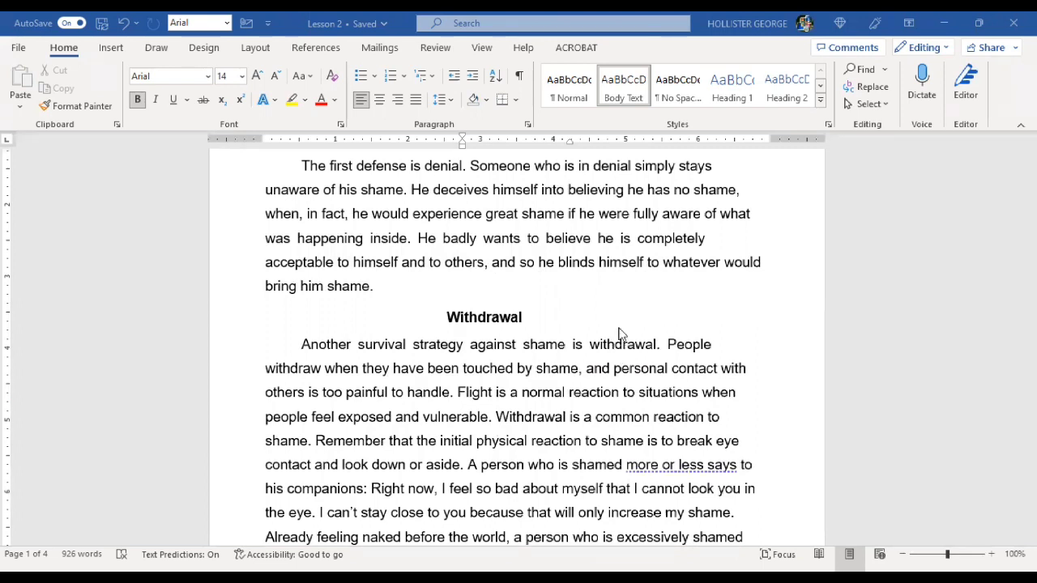
pyautogui.moveTo(637, 289)
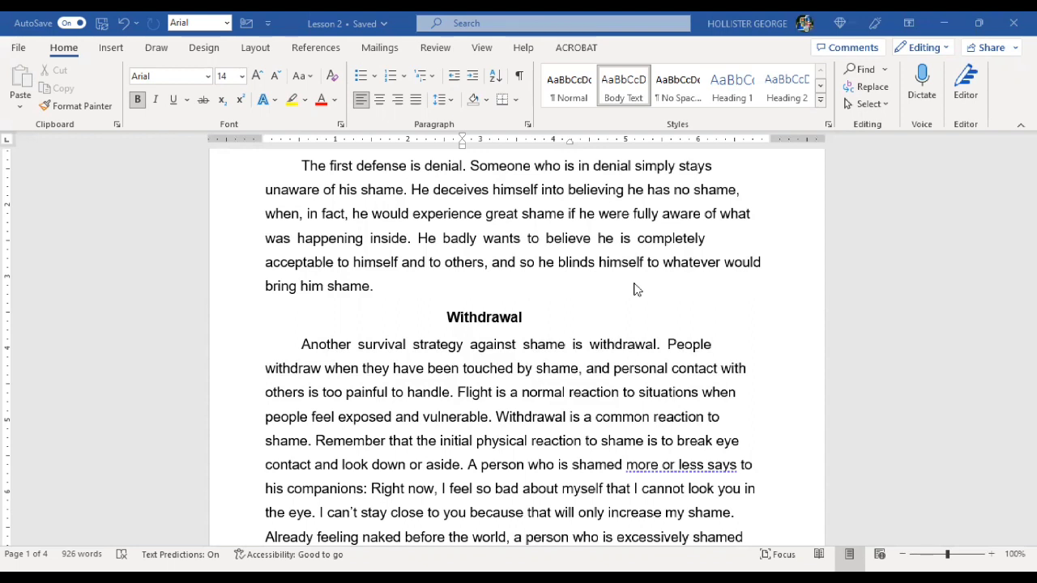
pyautogui.moveTo(362, 331)
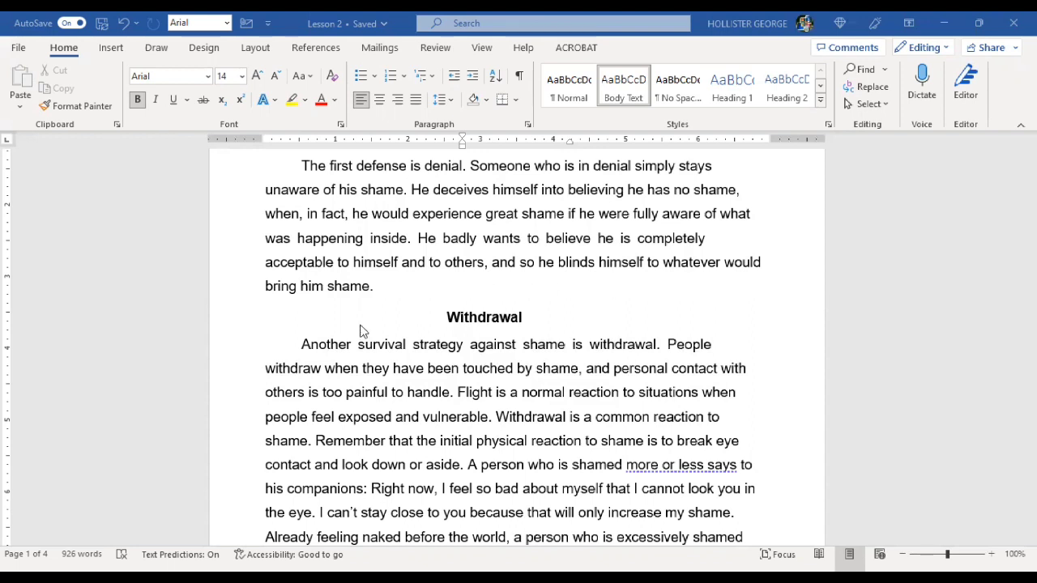
pyautogui.moveTo(600, 368)
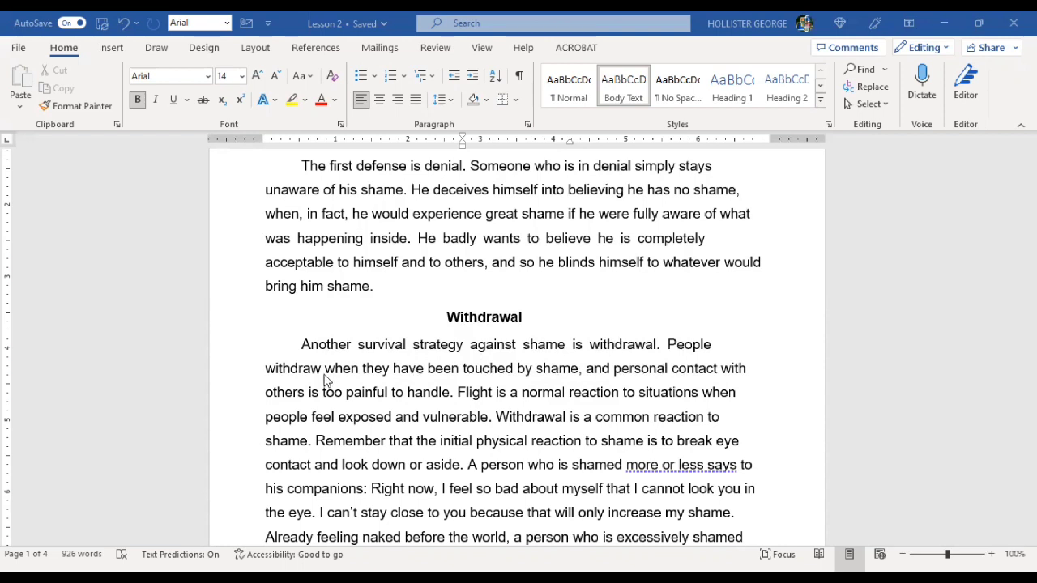
pyautogui.moveTo(390, 385)
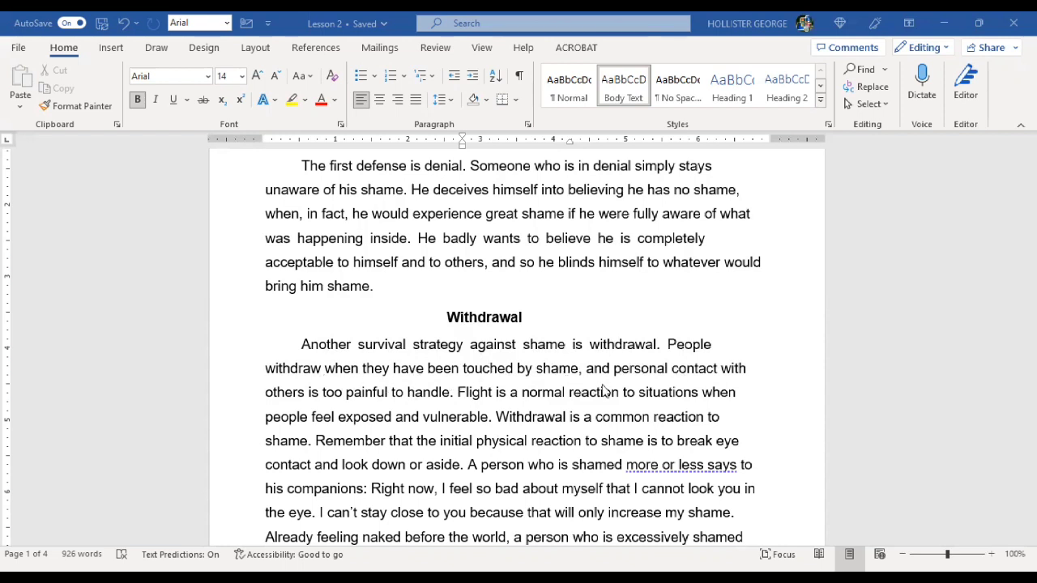
pyautogui.moveTo(577, 393)
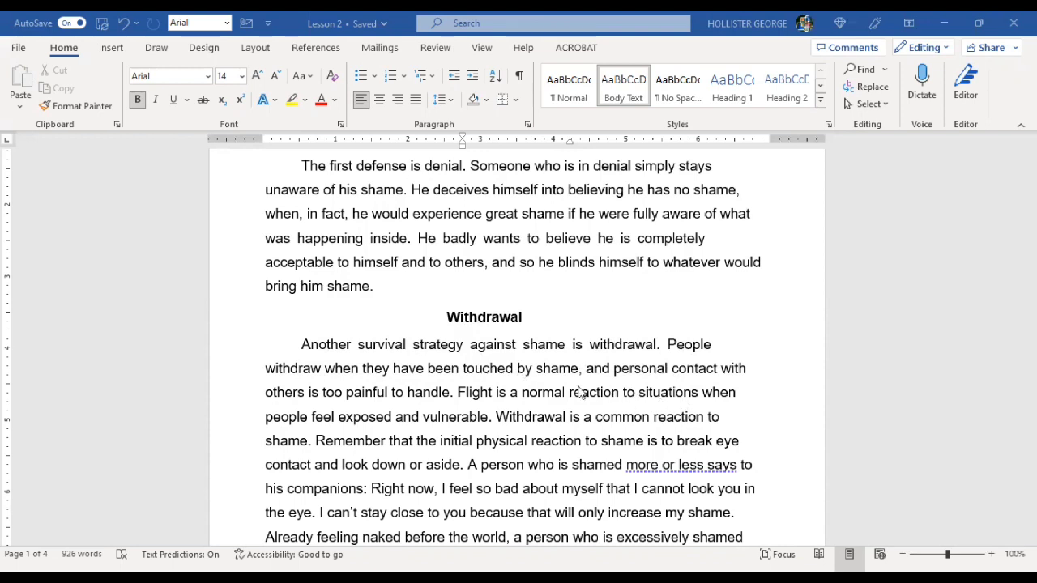
pyautogui.moveTo(468, 412)
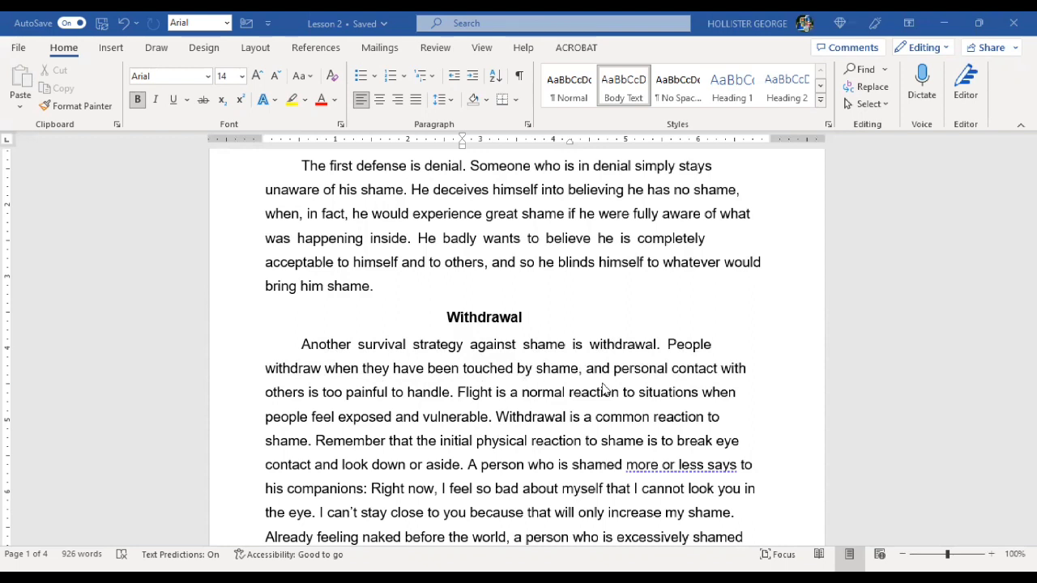
pyautogui.moveTo(684, 313)
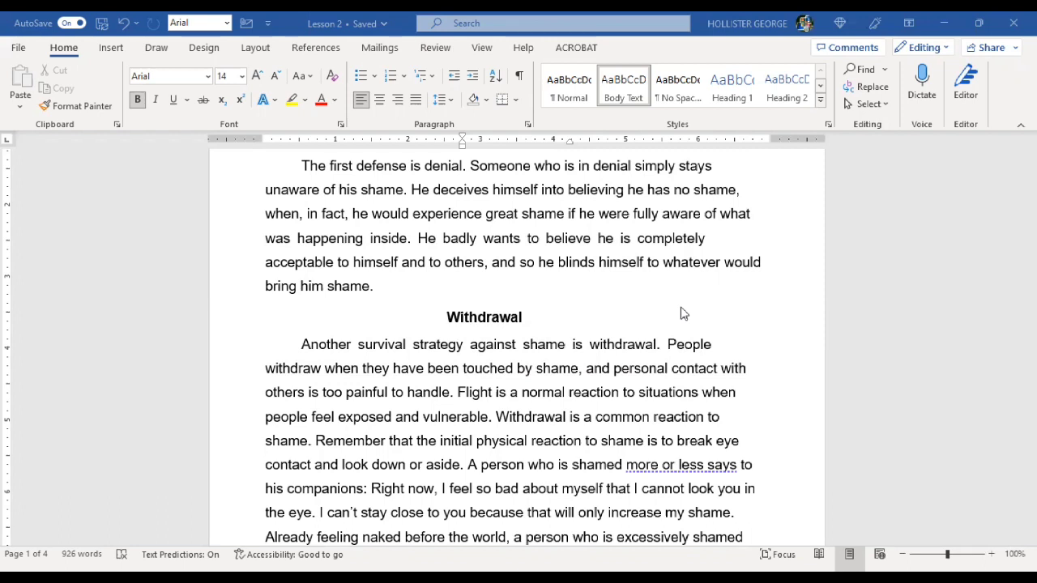
pyautogui.moveTo(637, 389)
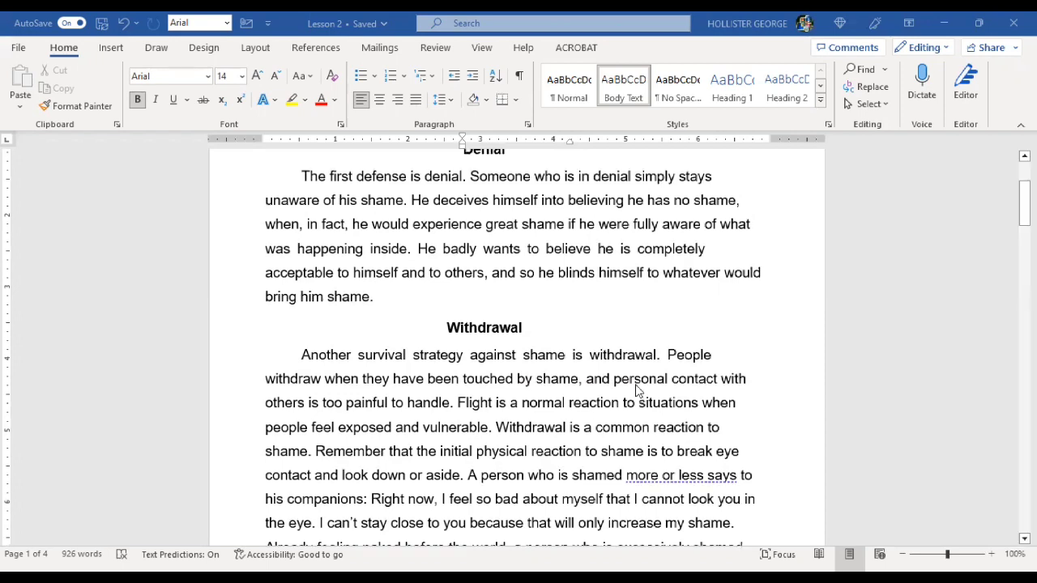
pyautogui.scroll(-3)
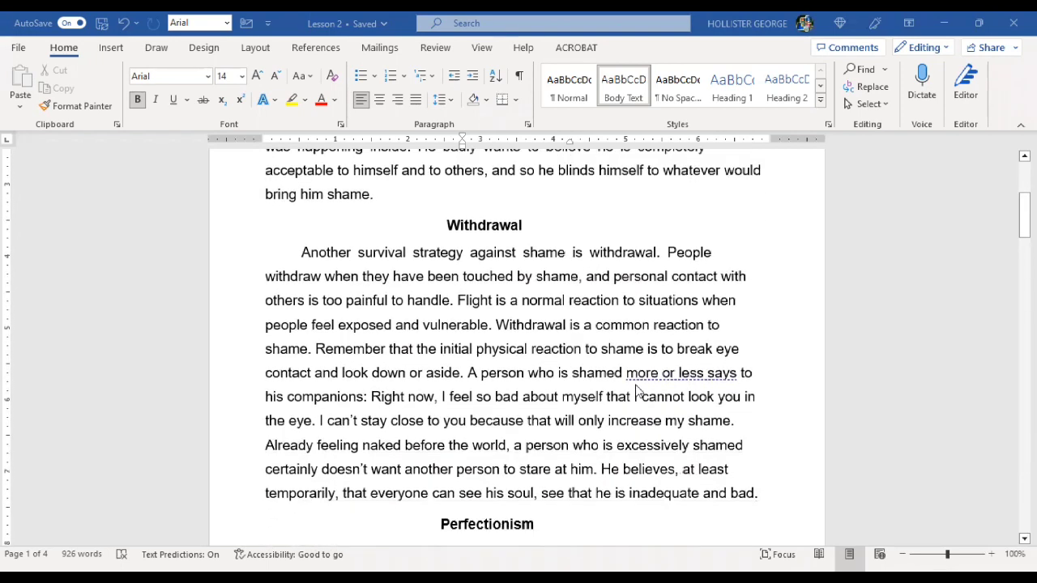
pyautogui.scroll(-3)
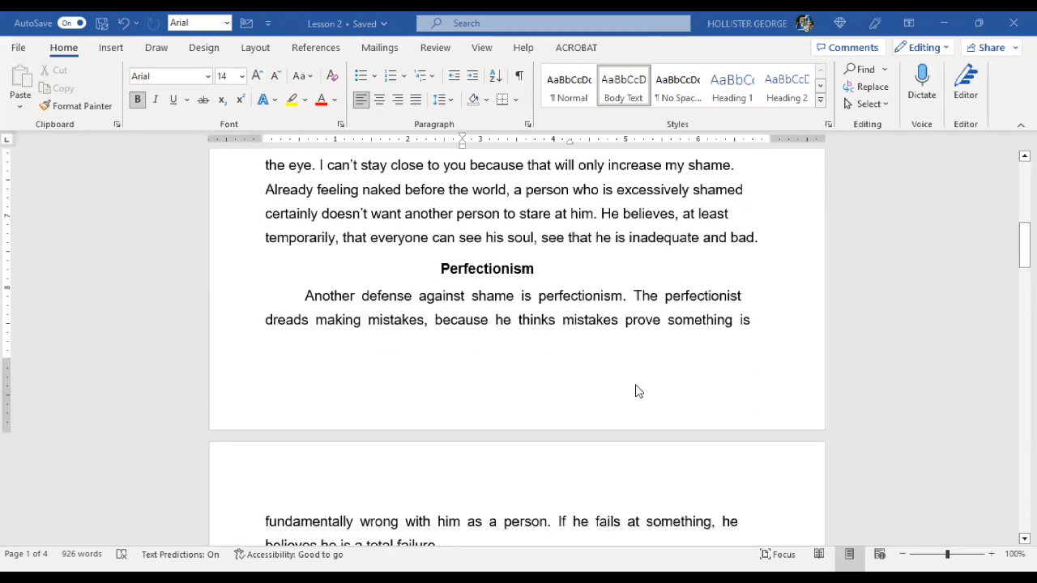
pyautogui.scroll(-3)
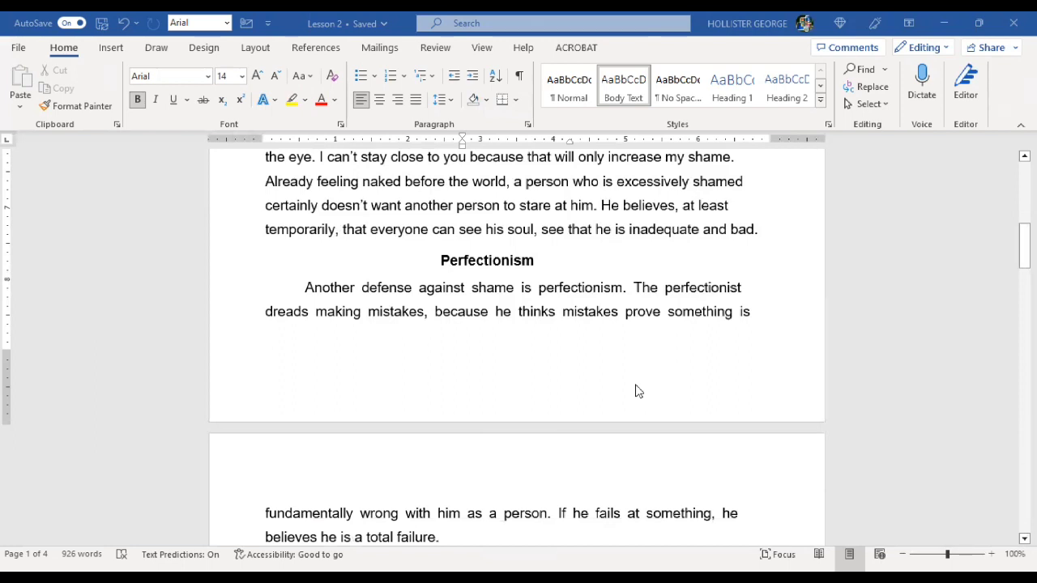
pyautogui.scroll(-3)
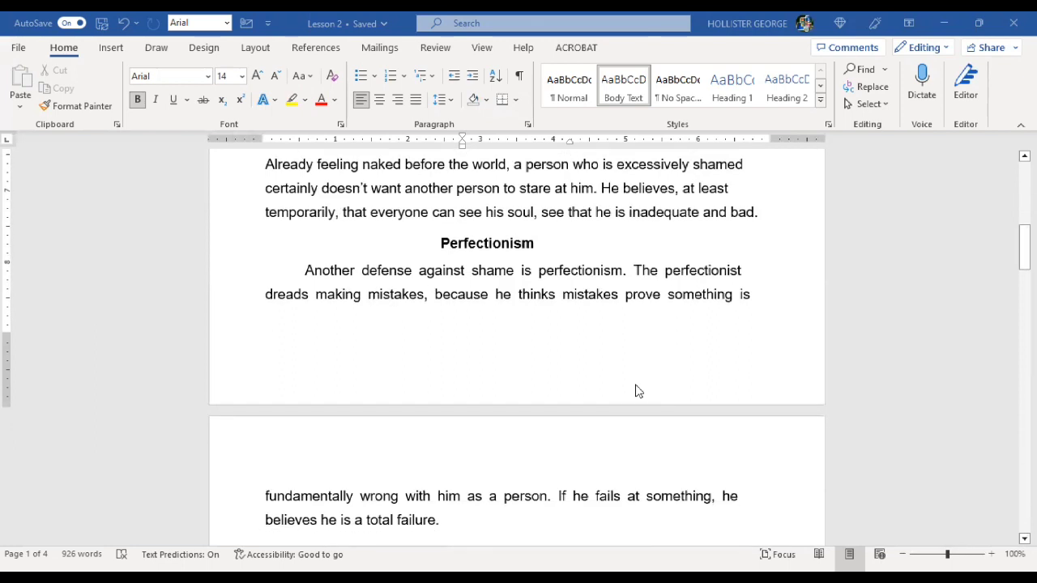
pyautogui.scroll(-3)
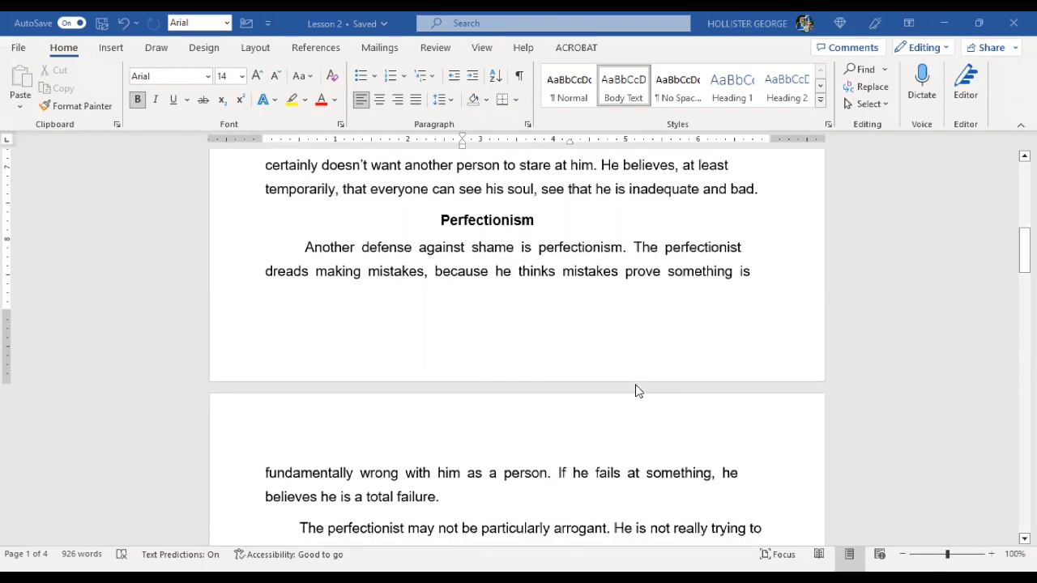
pyautogui.scroll(-3)
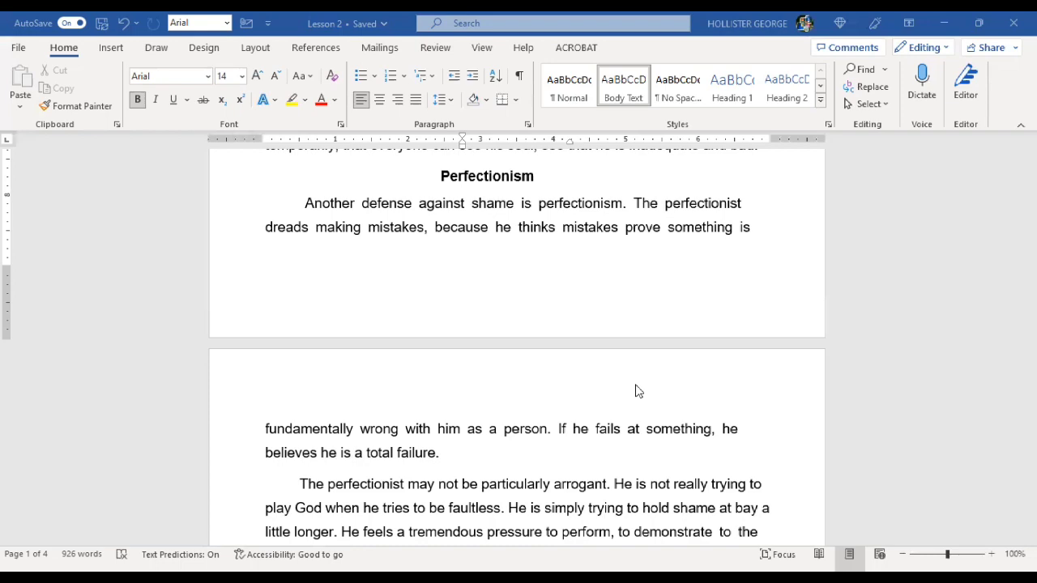
pyautogui.scroll(-3)
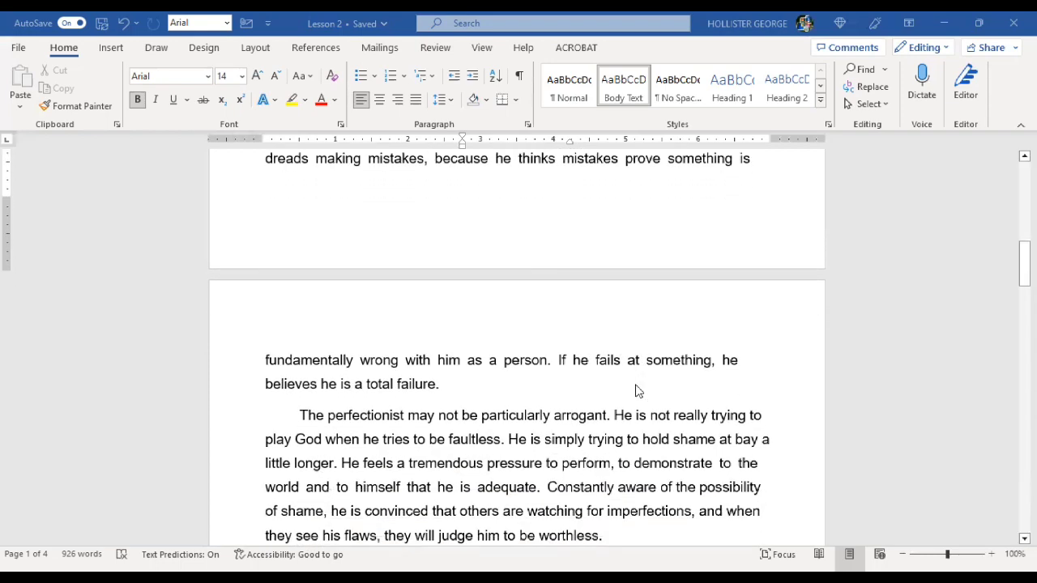
pyautogui.scroll(-3)
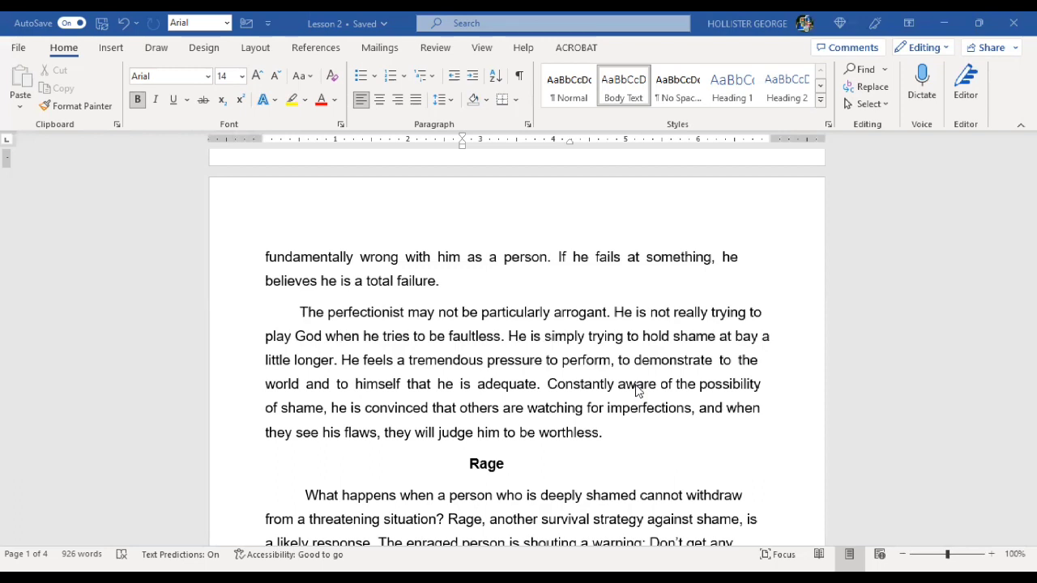
pyautogui.scroll(-3)
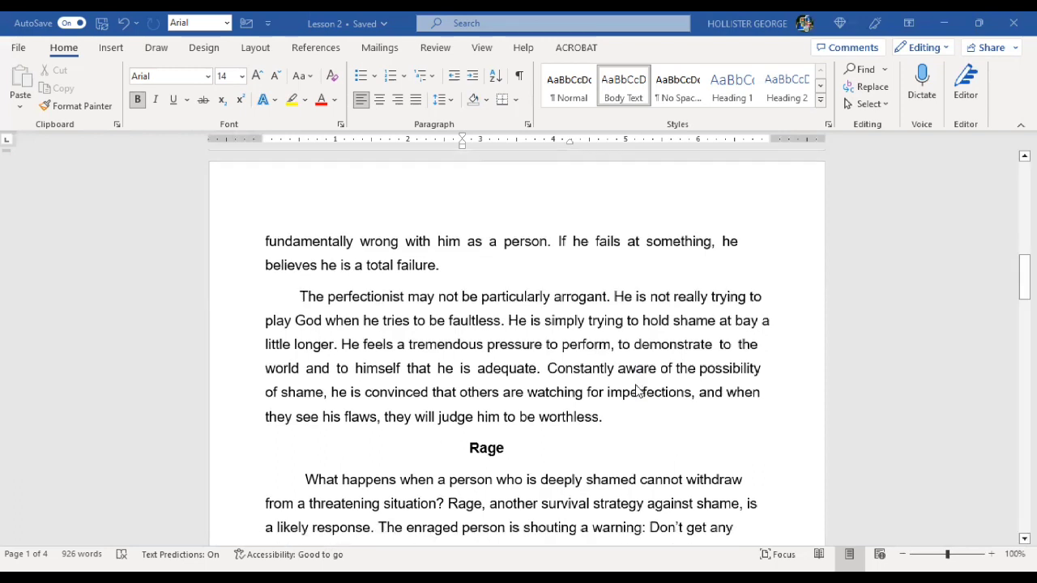
pyautogui.scroll(-3)
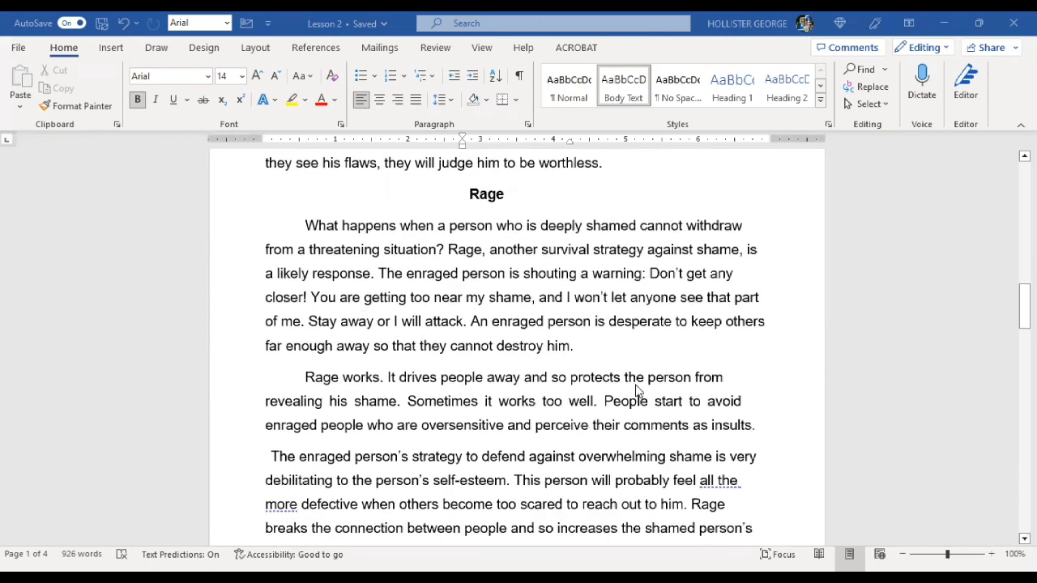
pyautogui.scroll(-3)
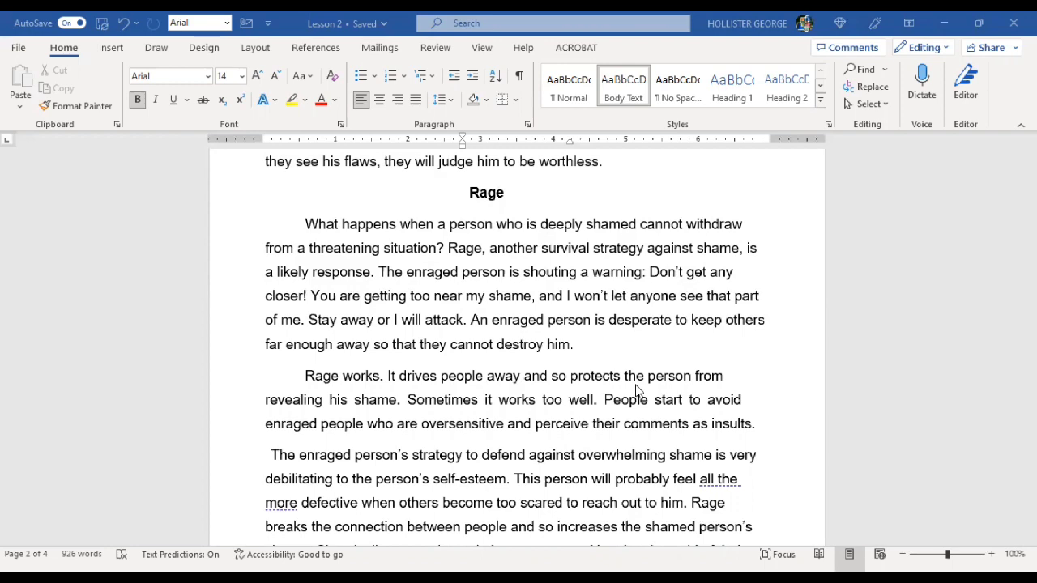
pyautogui.scroll(-3)
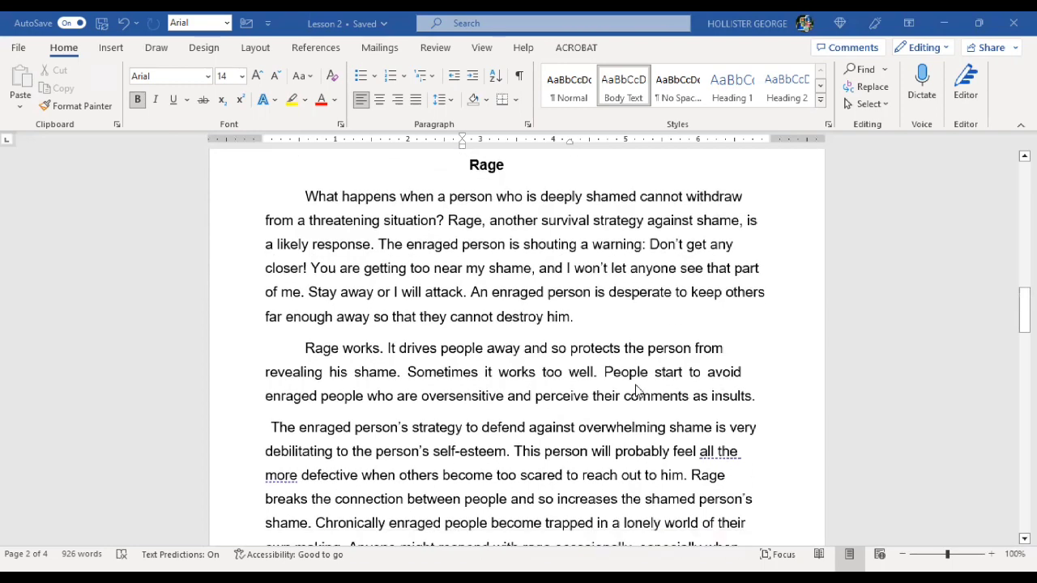
pyautogui.scroll(-3)
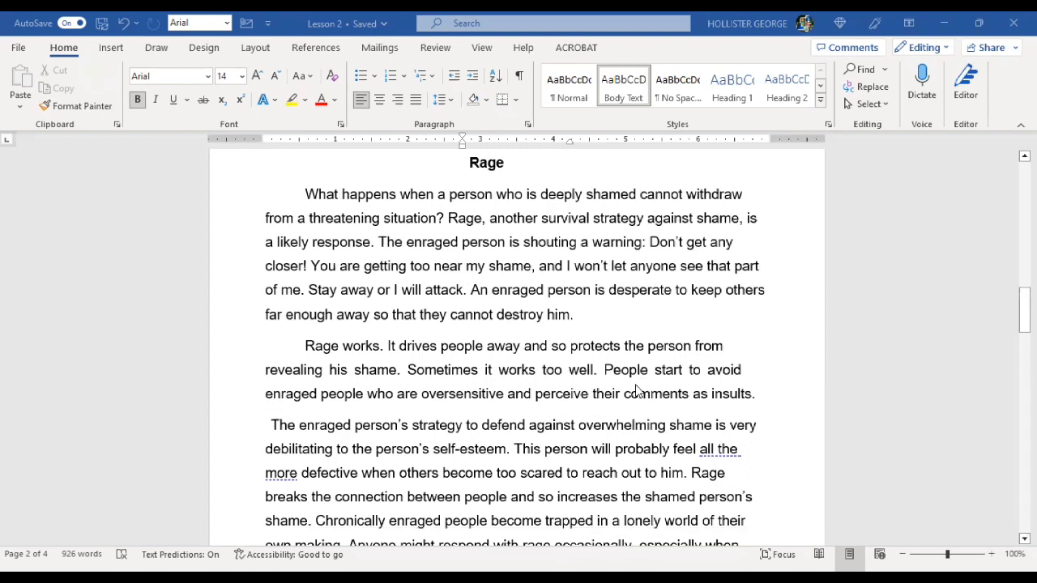
pyautogui.moveTo(486, 258)
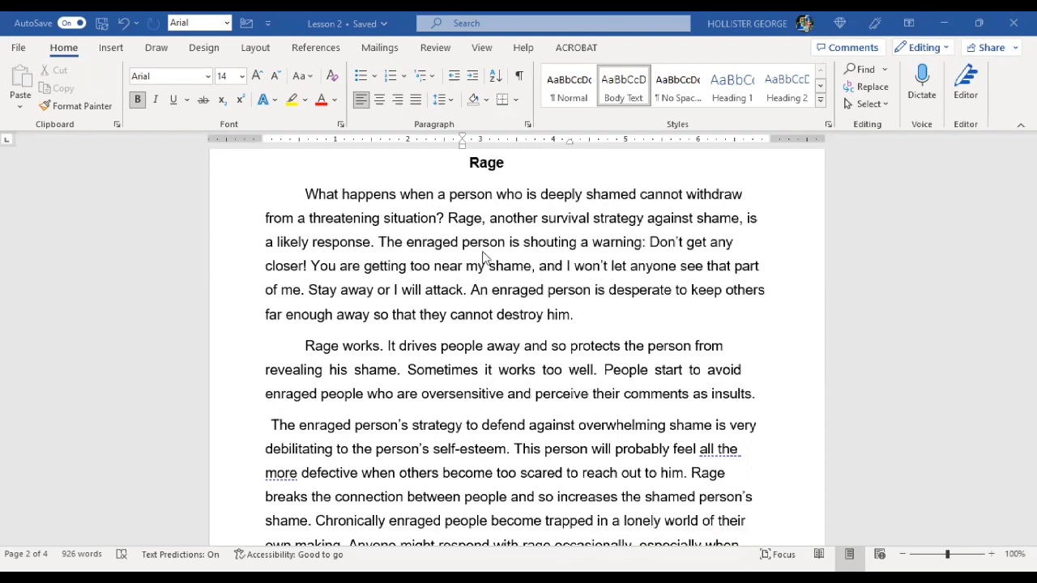
pyautogui.moveTo(527, 310)
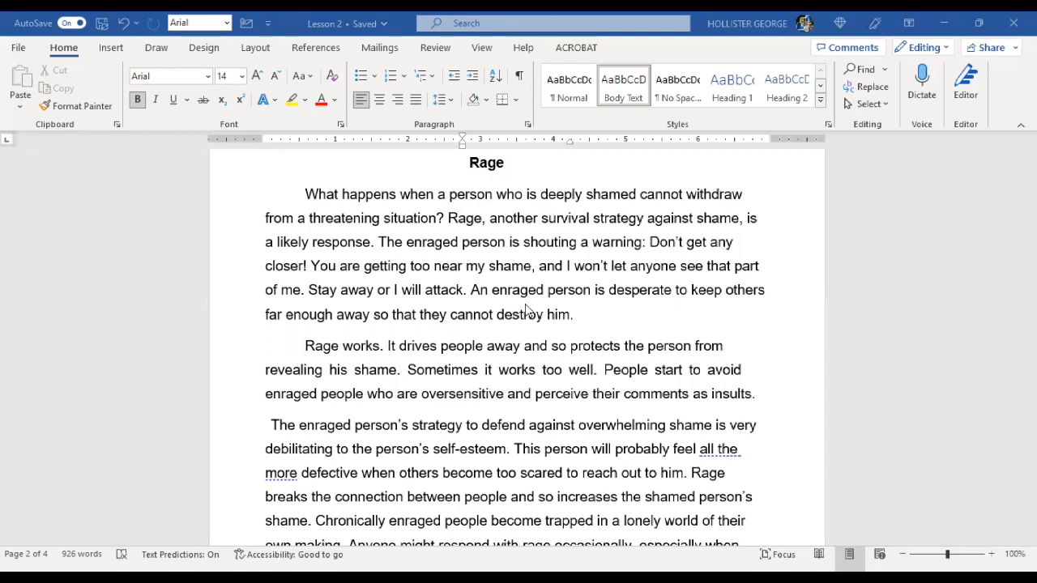
pyautogui.moveTo(566, 217)
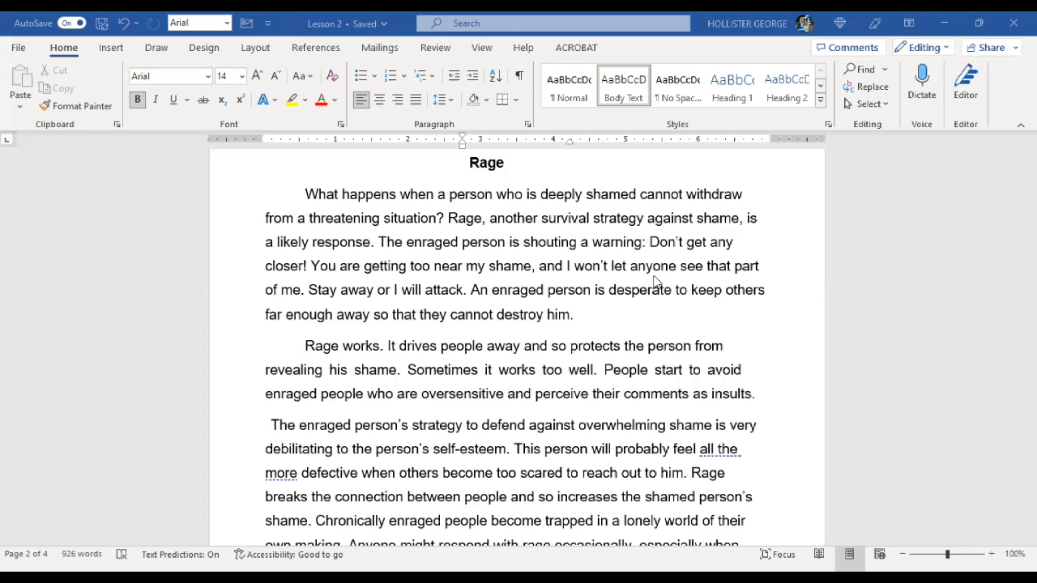
pyautogui.scroll(-3)
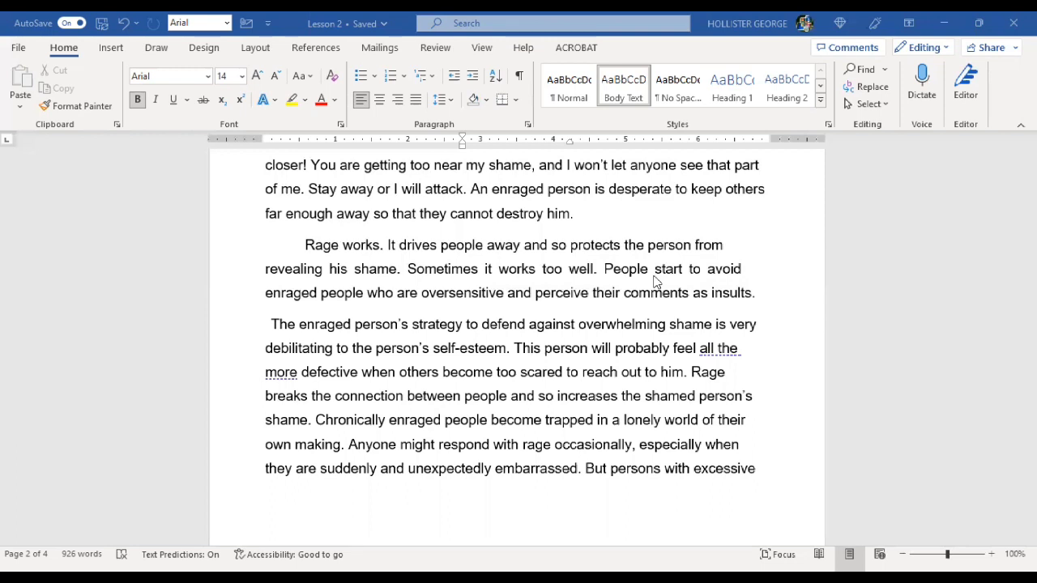
pyautogui.scroll(-3)
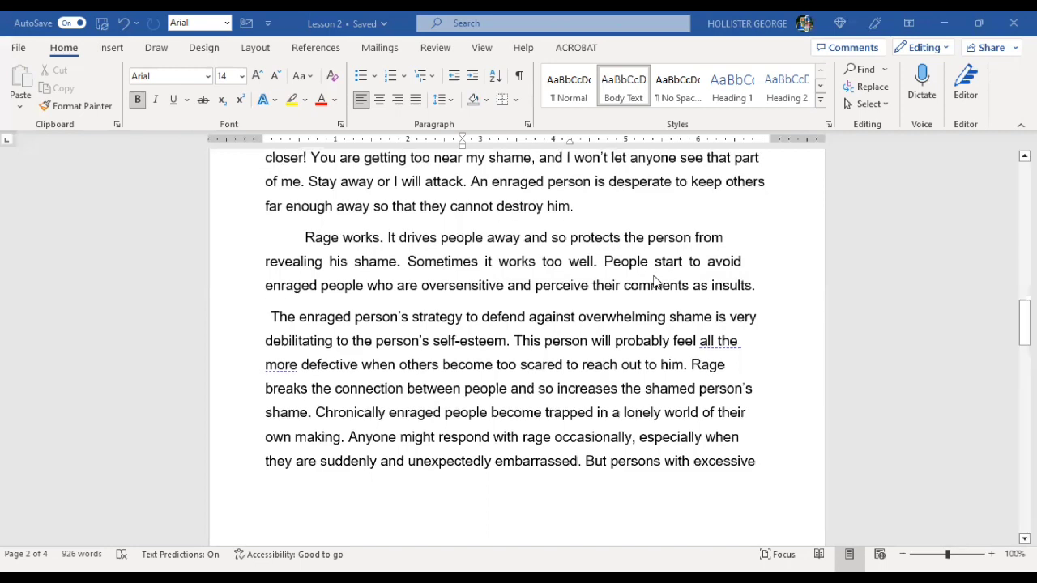
pyautogui.scroll(-3)
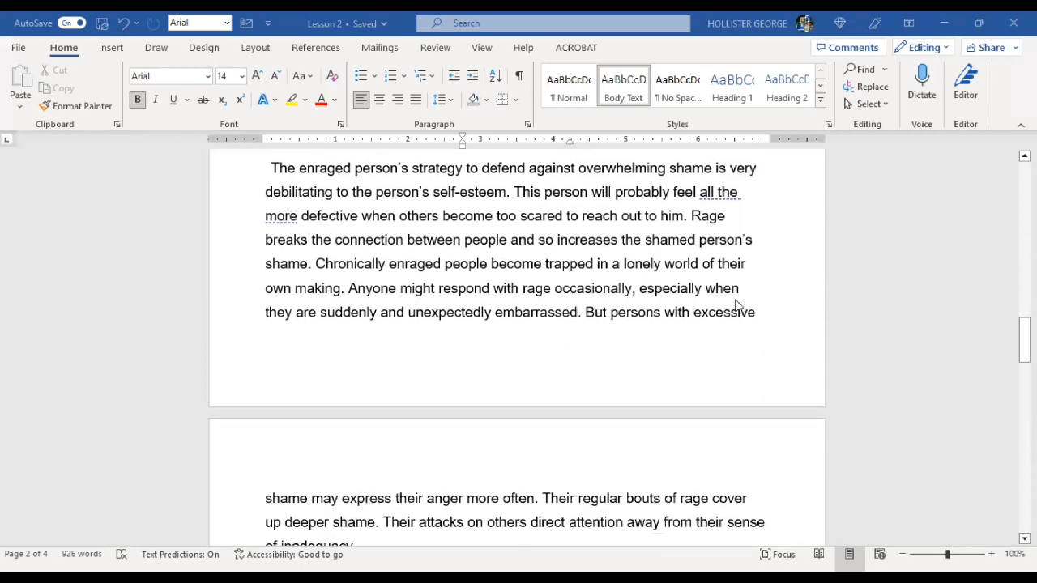
pyautogui.moveTo(751, 370)
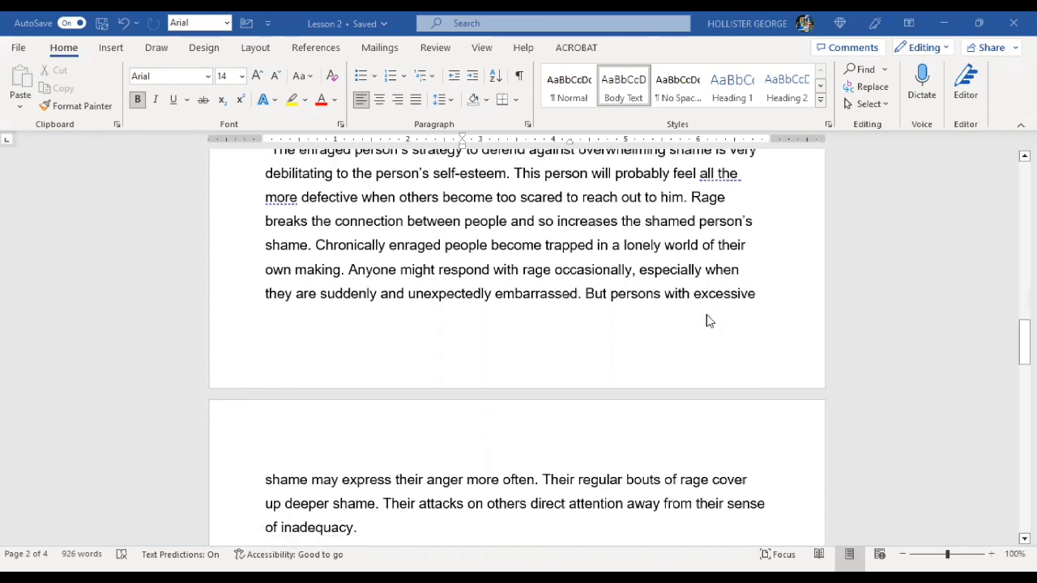
pyautogui.scroll(-3)
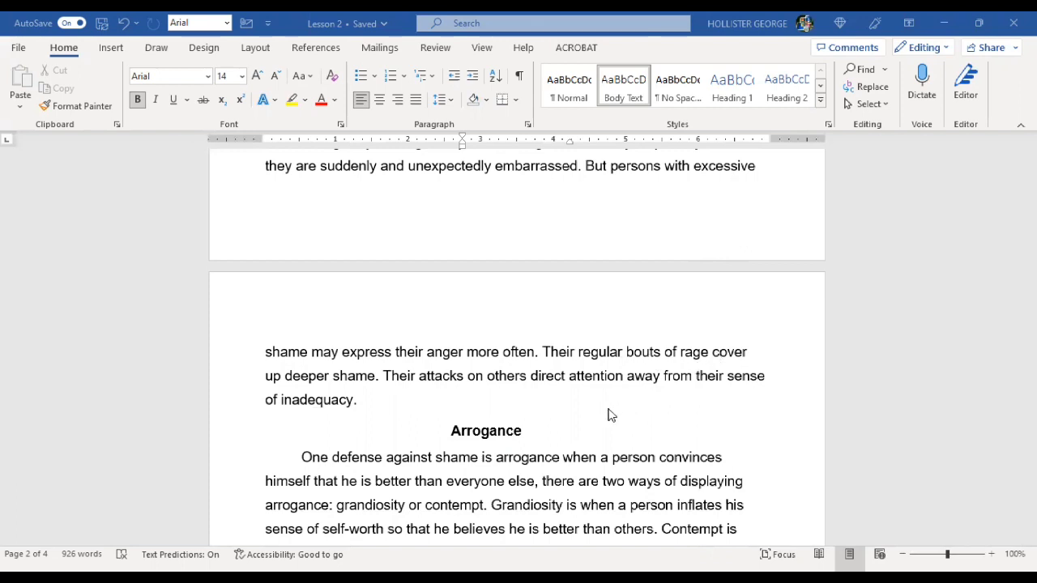
pyautogui.moveTo(640, 435)
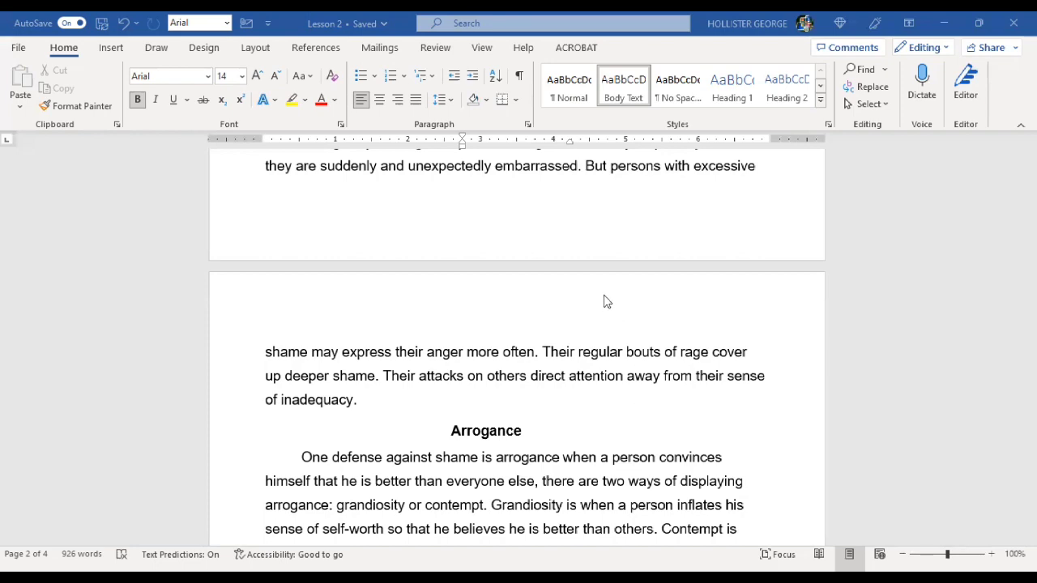
pyautogui.scroll(-3)
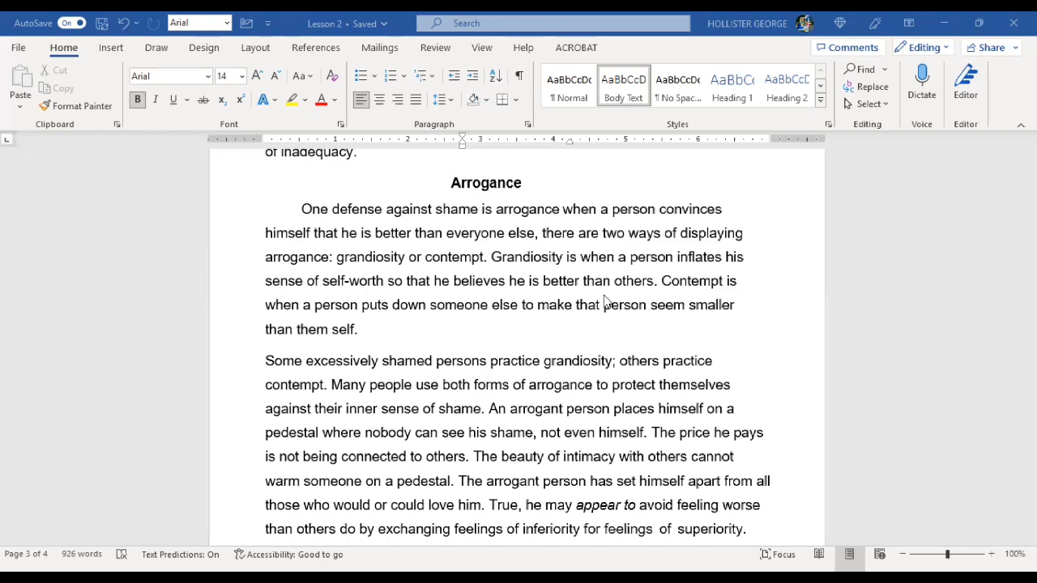
pyautogui.moveTo(606, 256)
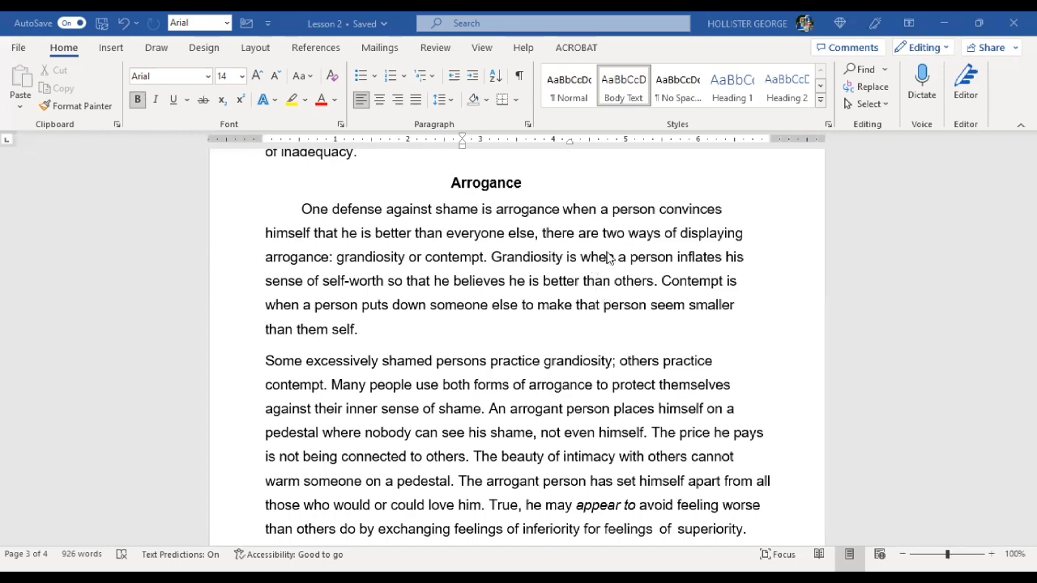
pyautogui.moveTo(751, 268)
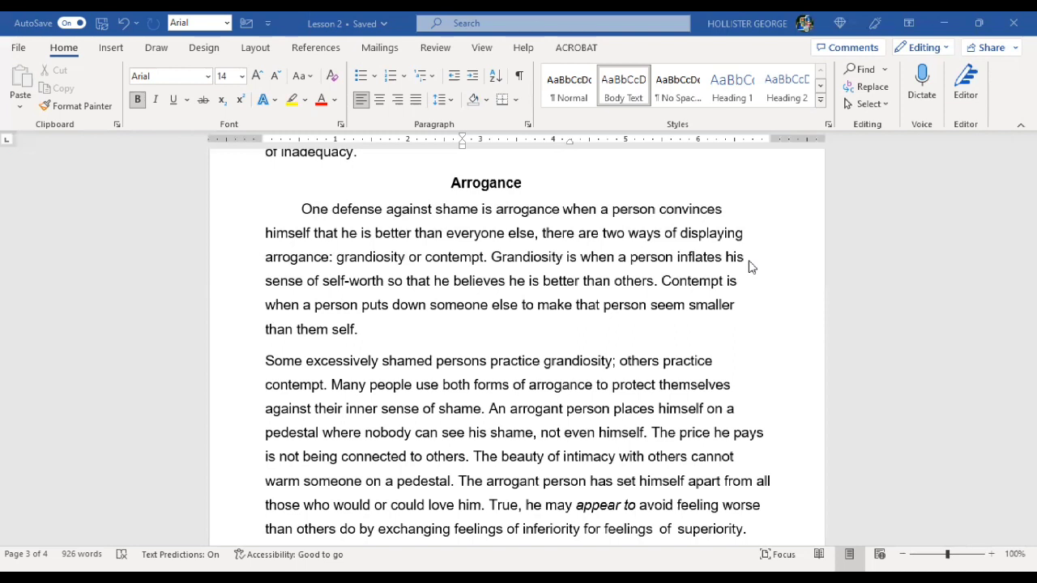
pyautogui.scroll(-3)
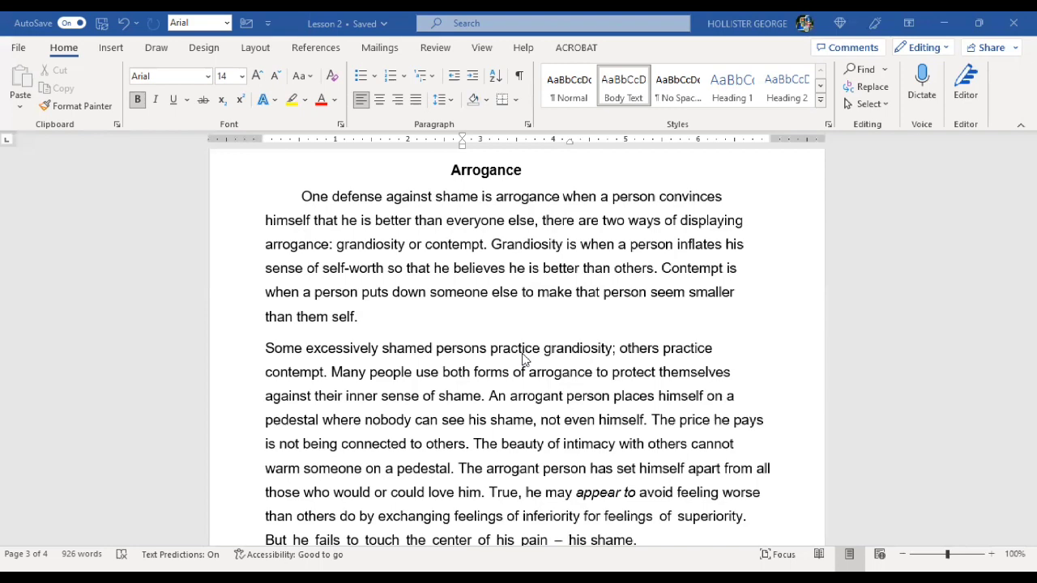
pyautogui.moveTo(562, 369)
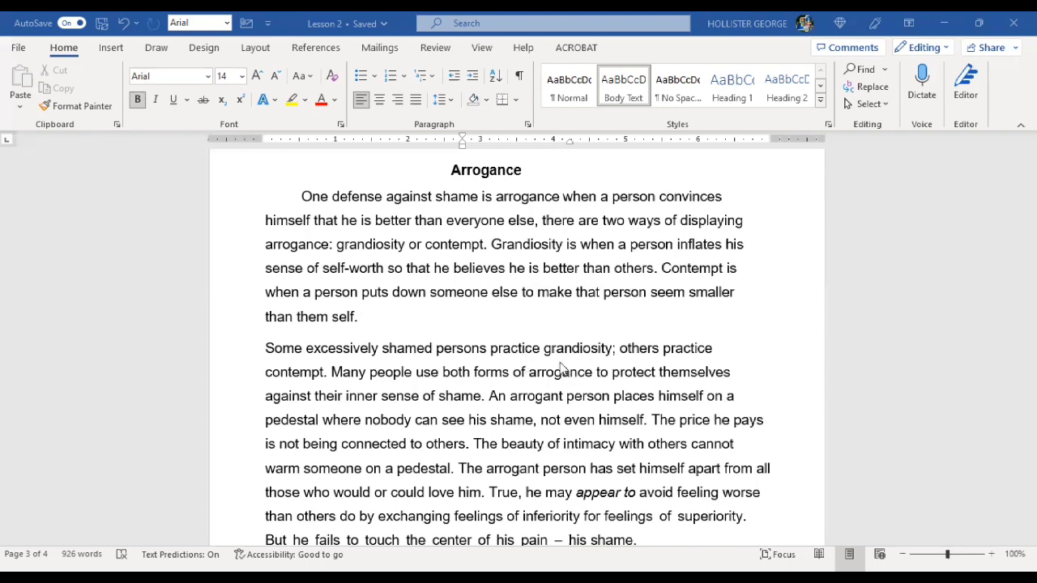
pyautogui.scroll(-3)
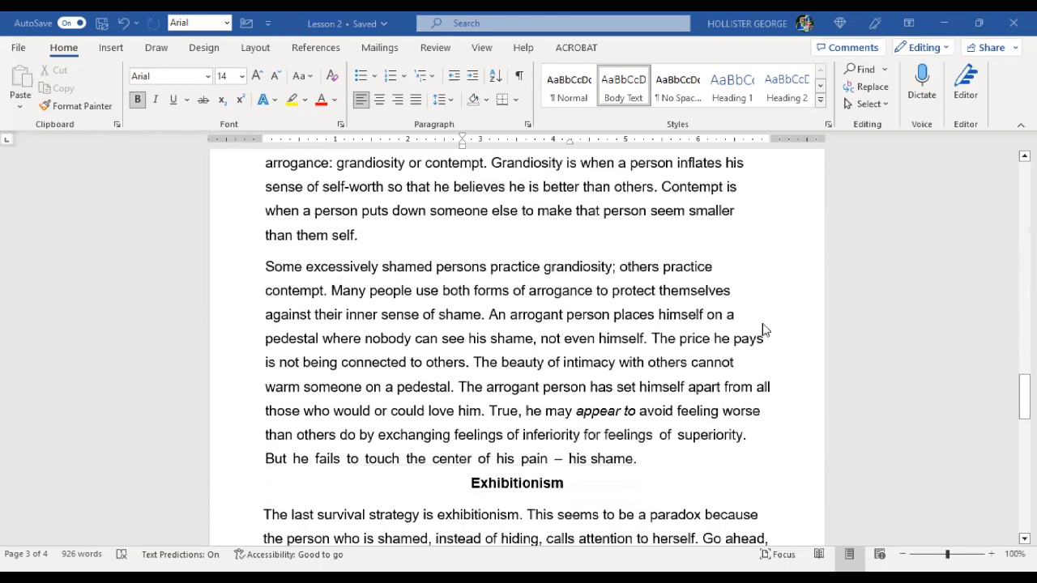
pyautogui.scroll(-3)
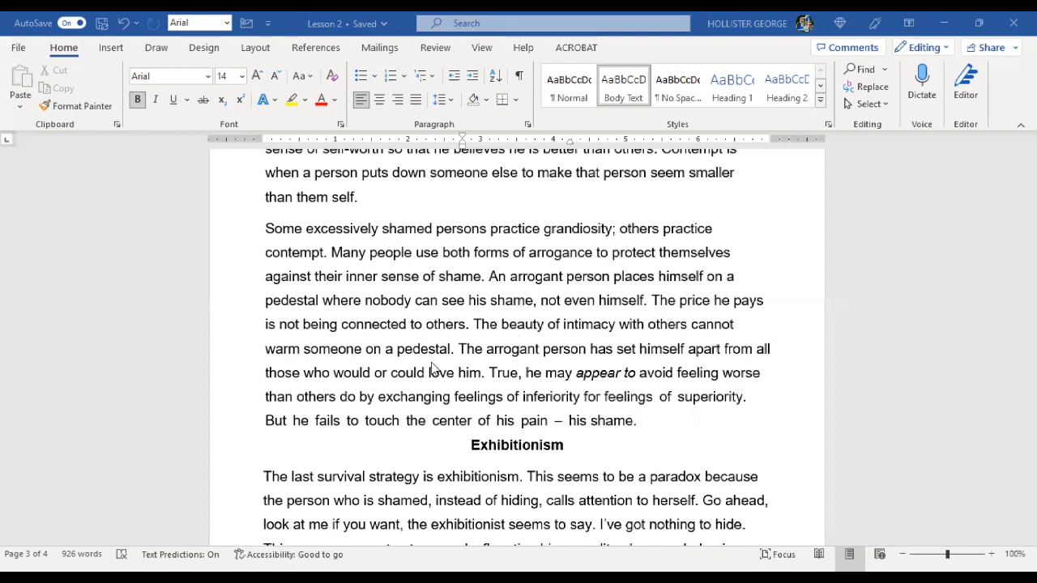
pyautogui.moveTo(514, 362)
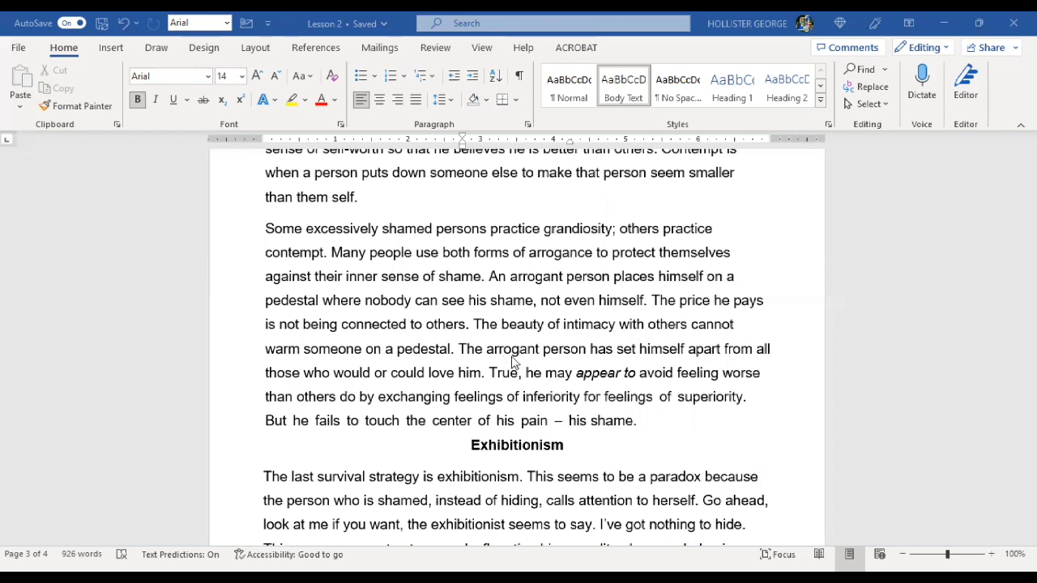
pyautogui.moveTo(656, 373)
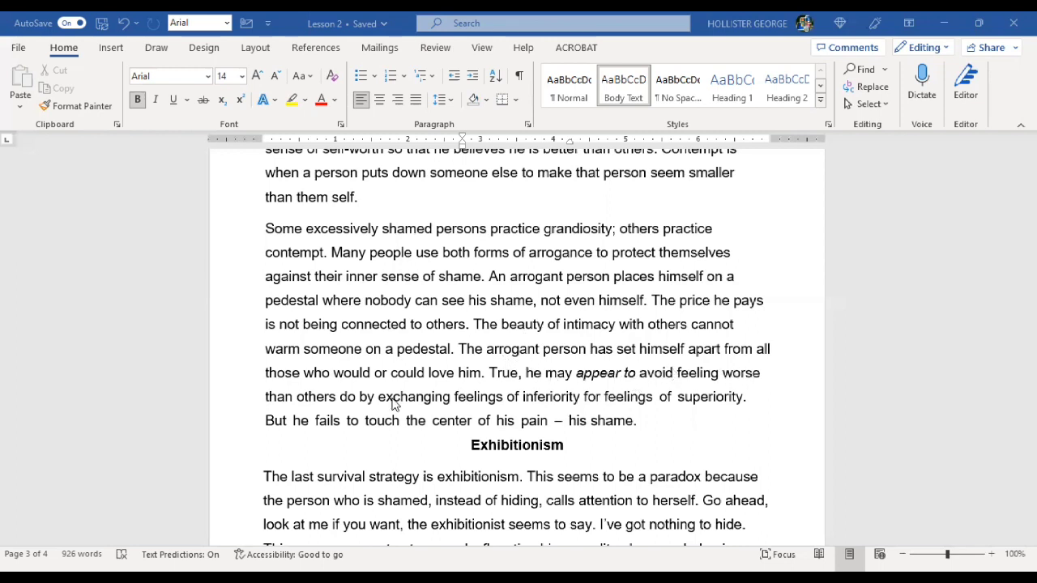
pyautogui.moveTo(415, 391)
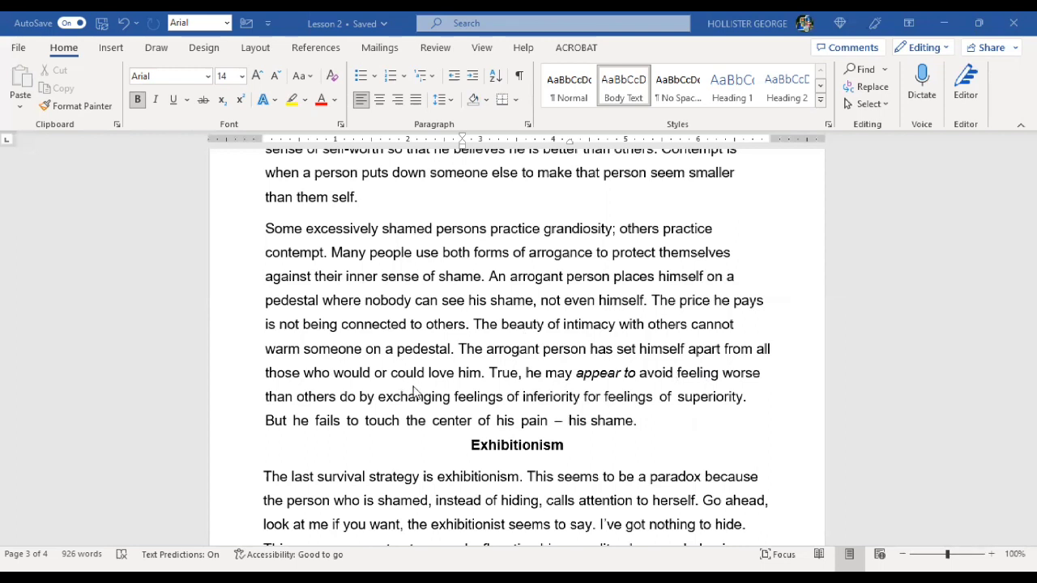
pyautogui.moveTo(529, 389)
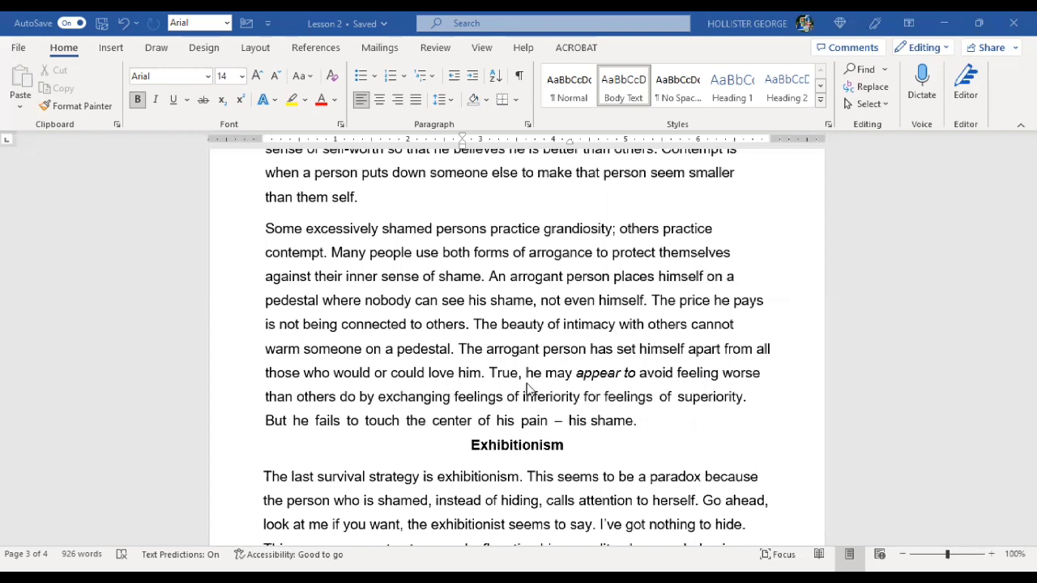
pyautogui.moveTo(696, 397)
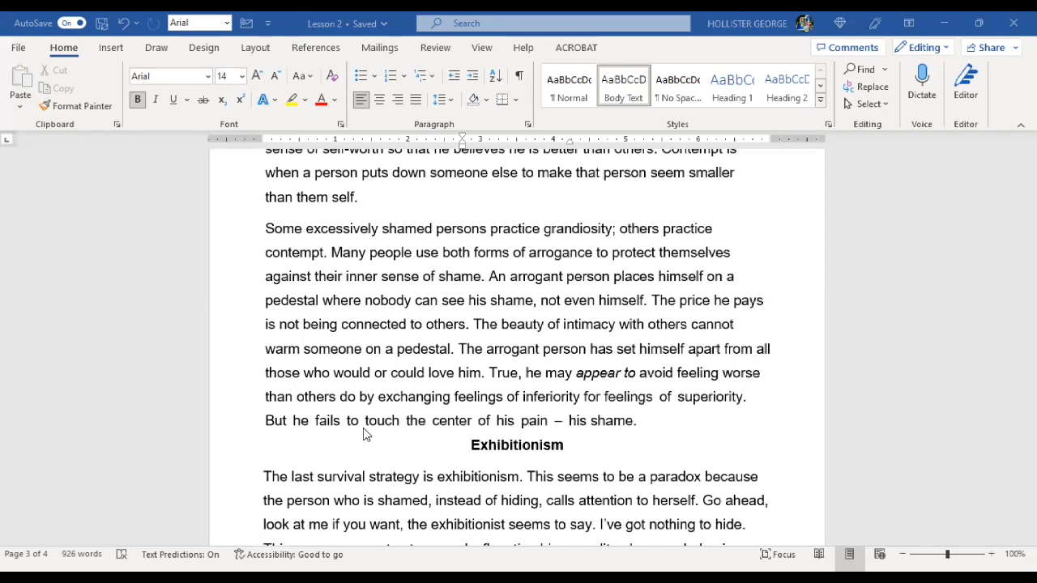
pyautogui.moveTo(557, 418)
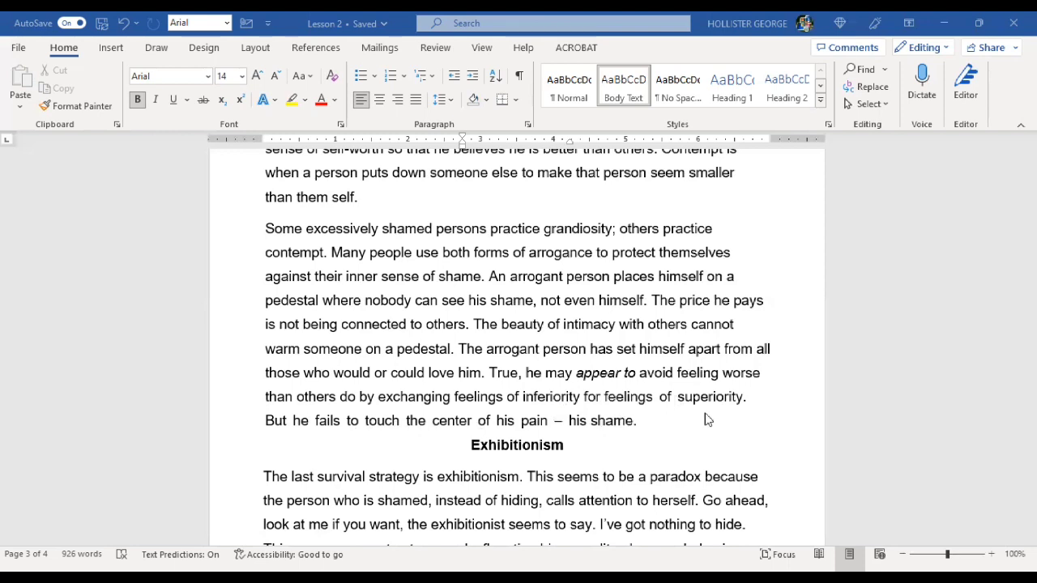
pyautogui.moveTo(416, 435)
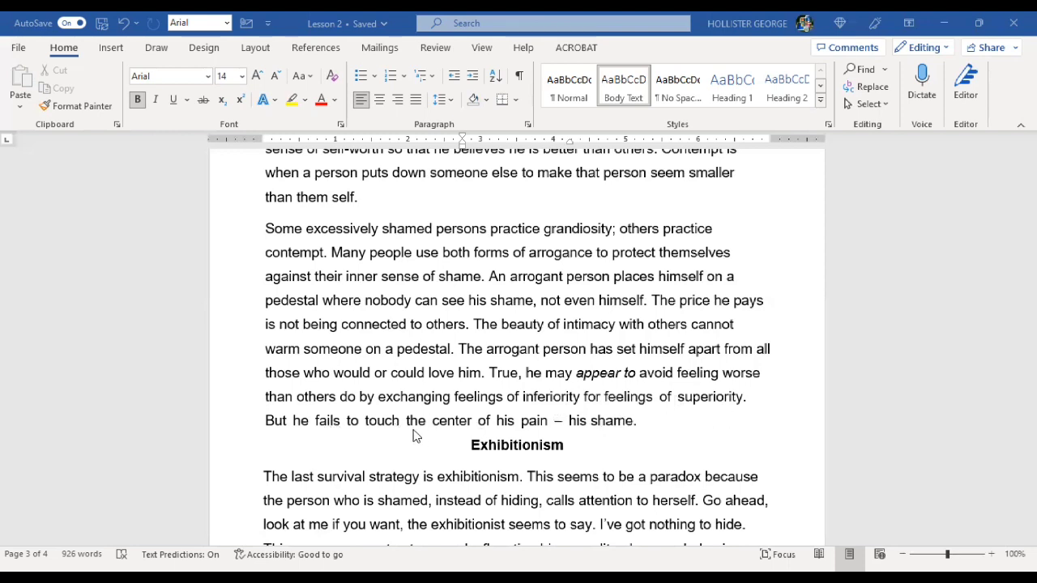
pyautogui.moveTo(567, 443)
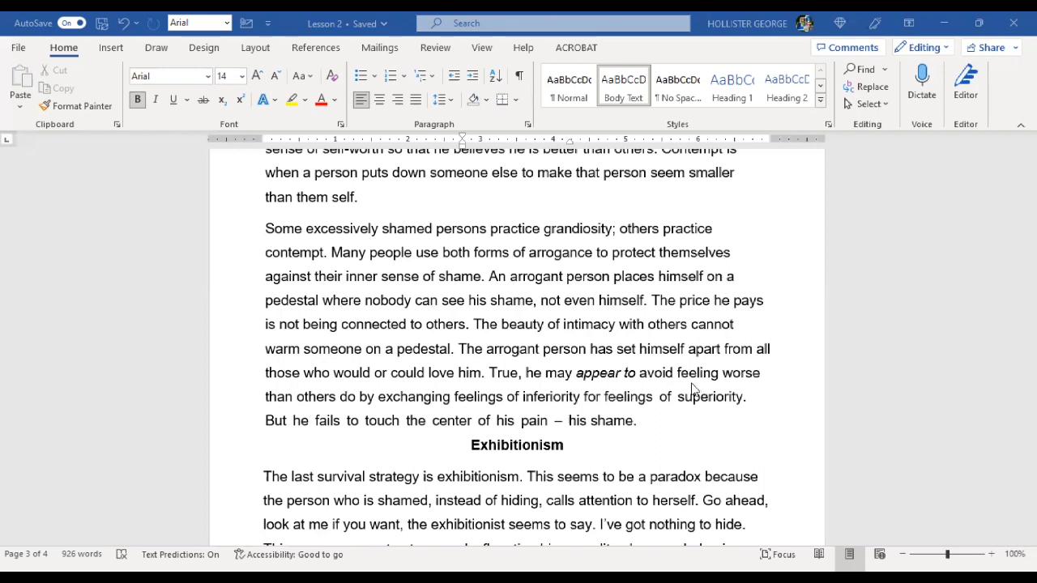
pyautogui.scroll(-3)
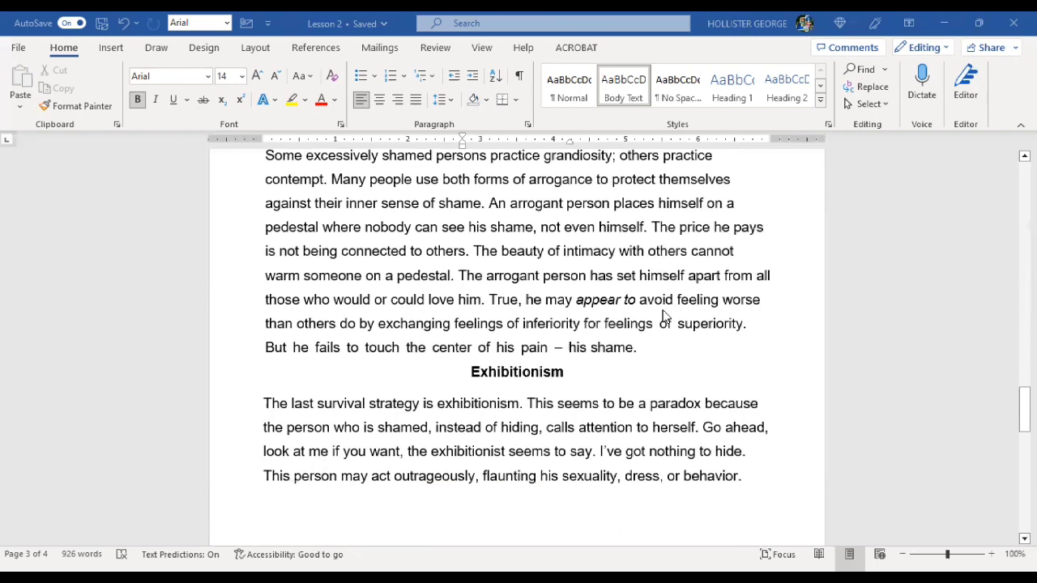
pyautogui.scroll(-3)
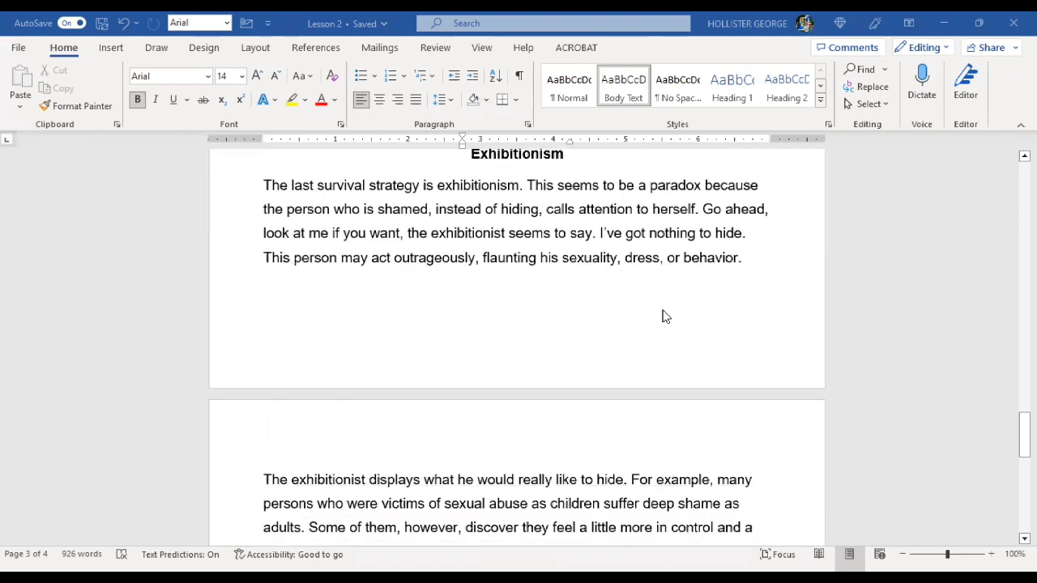
pyautogui.scroll(-3)
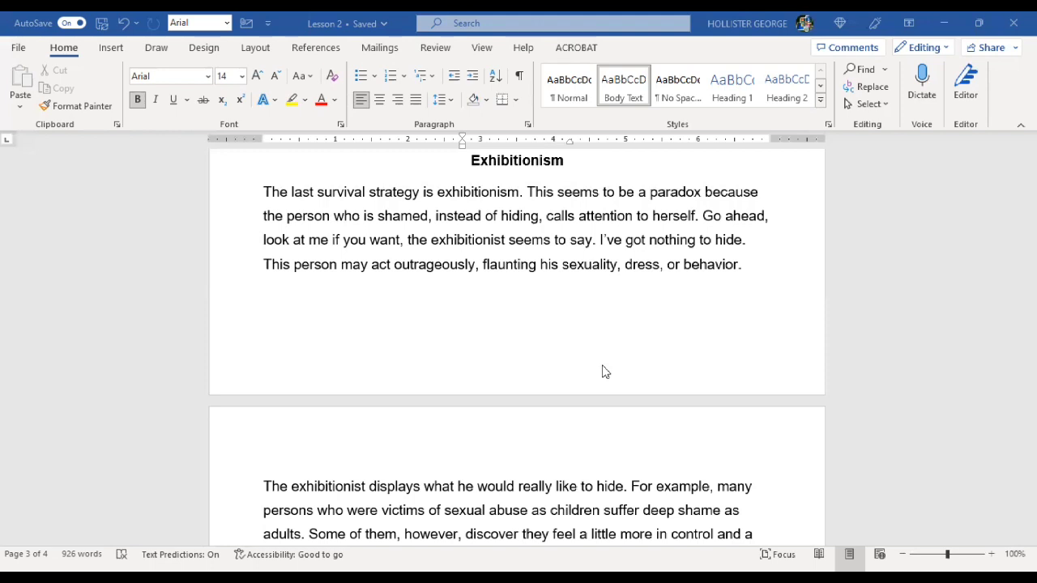
pyautogui.moveTo(662, 359)
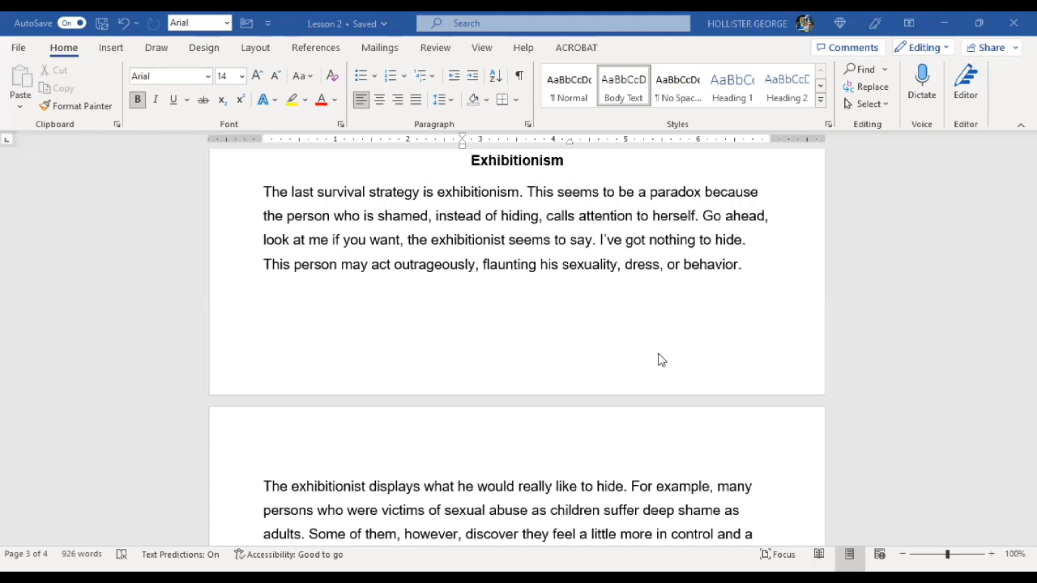
pyautogui.moveTo(600, 339)
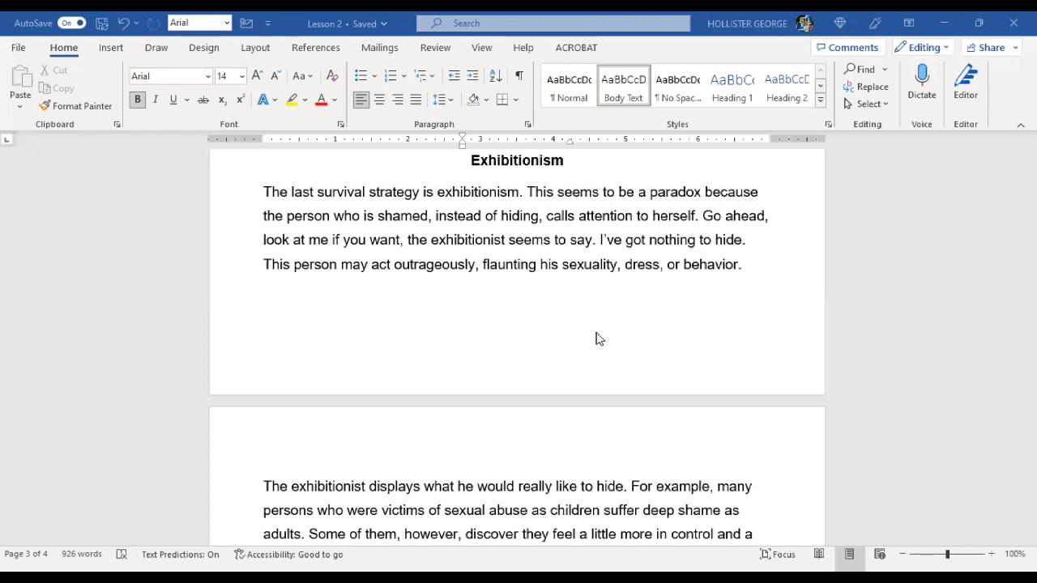
pyautogui.moveTo(525, 352)
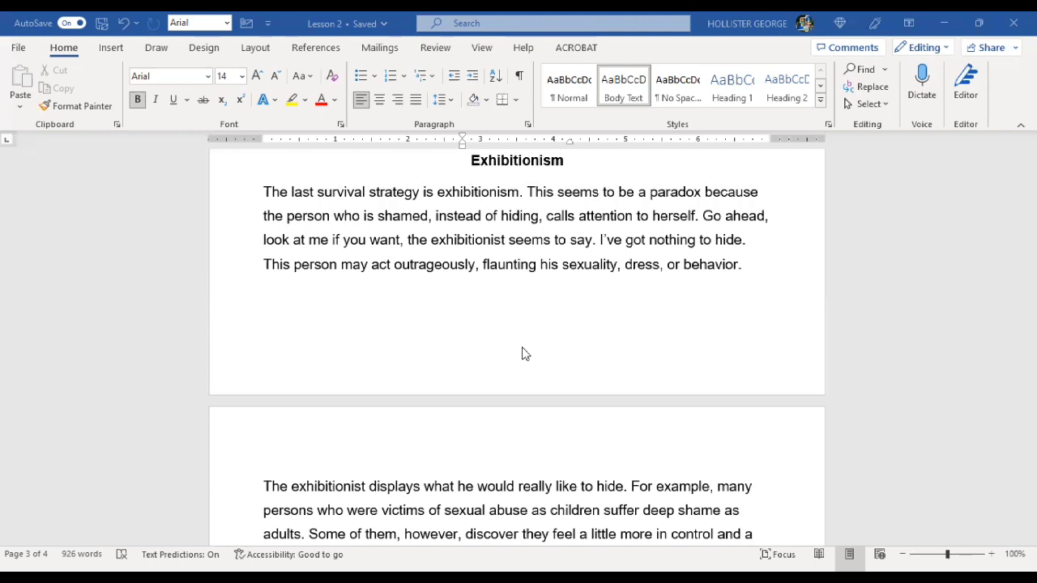
pyautogui.scroll(-3)
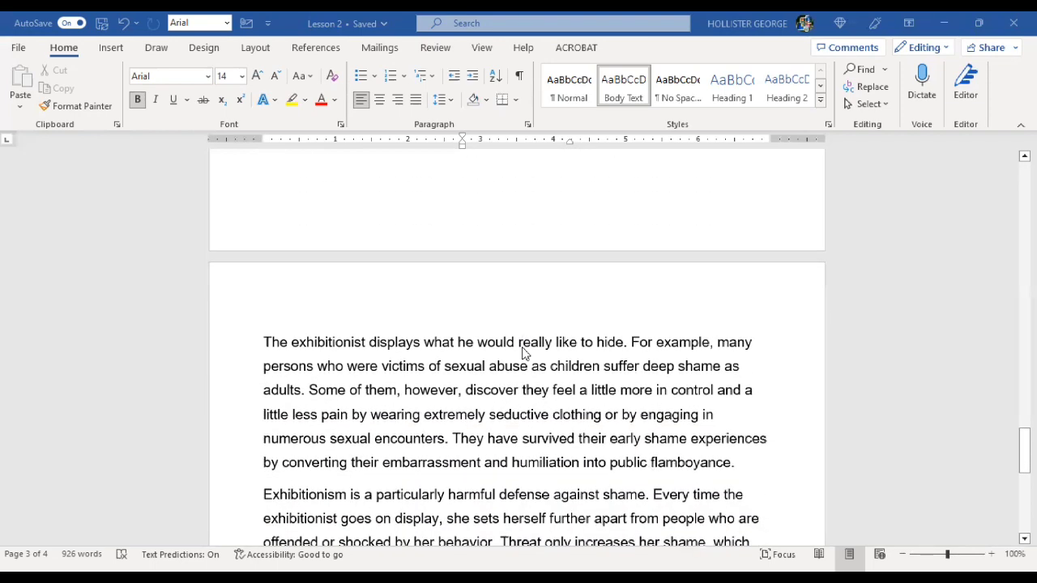
pyautogui.moveTo(581, 375)
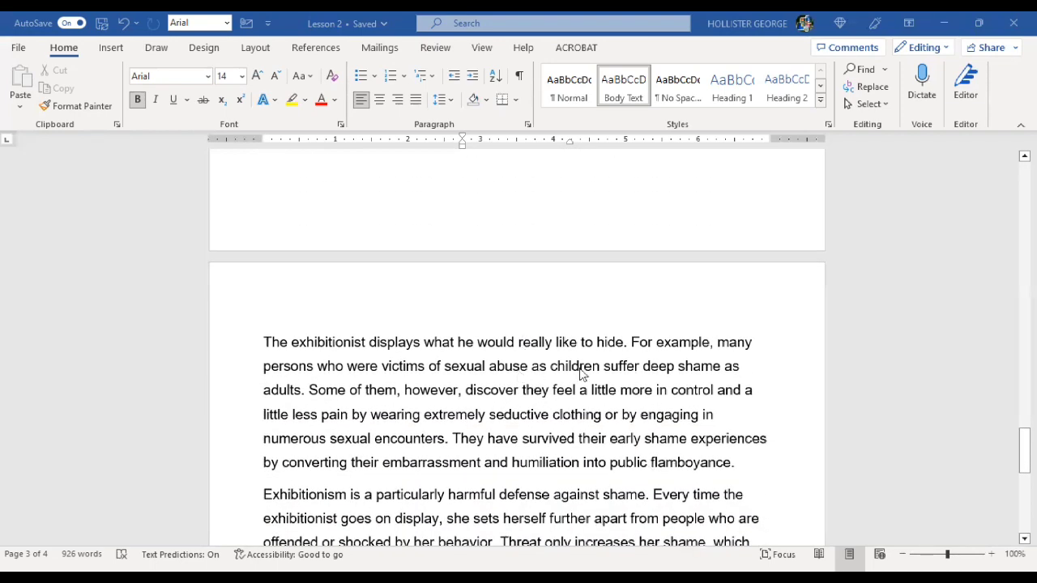
pyautogui.moveTo(422, 375)
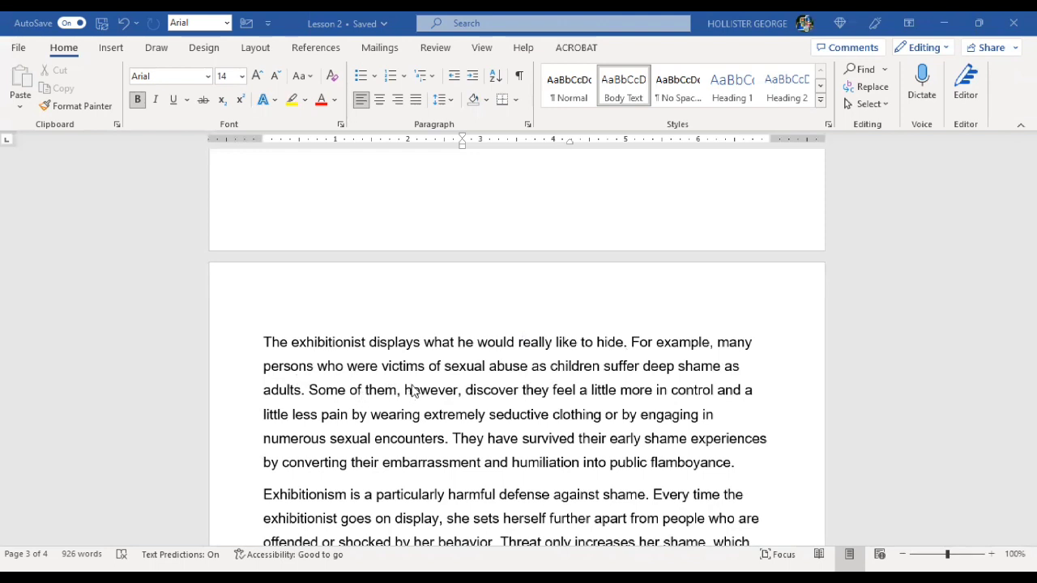
pyautogui.moveTo(638, 395)
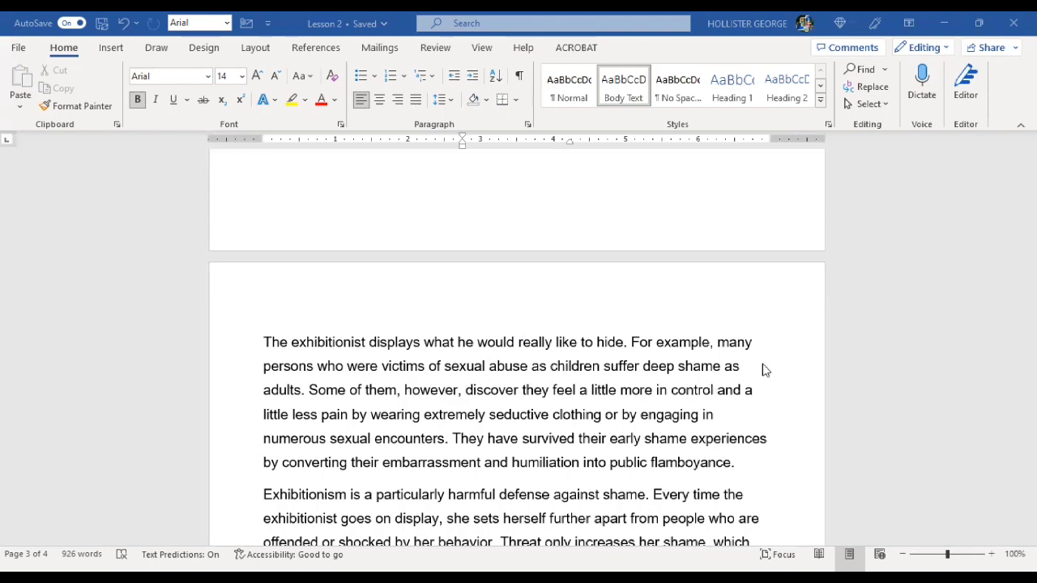
pyautogui.moveTo(429, 408)
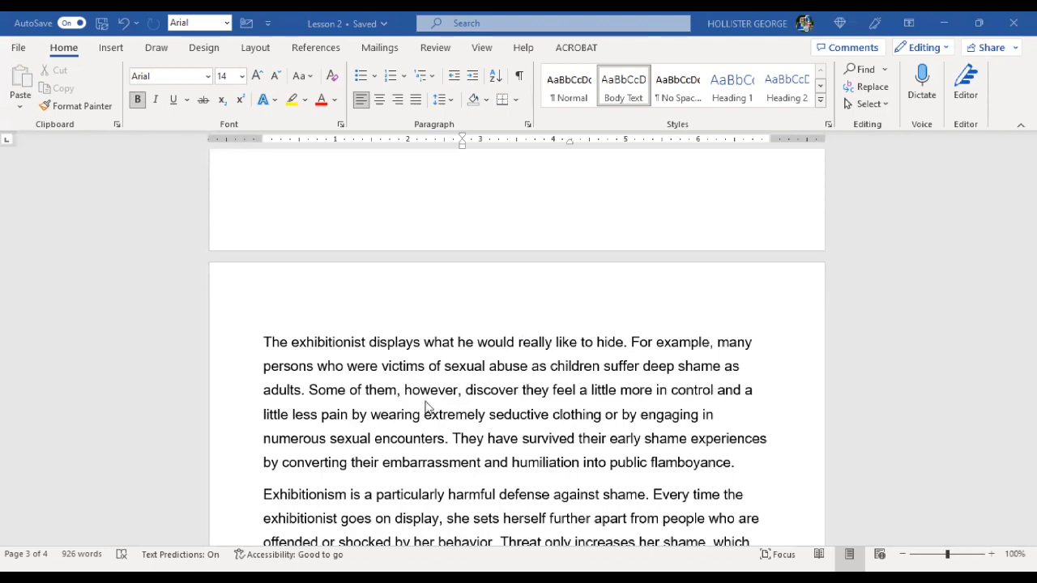
pyautogui.moveTo(595, 420)
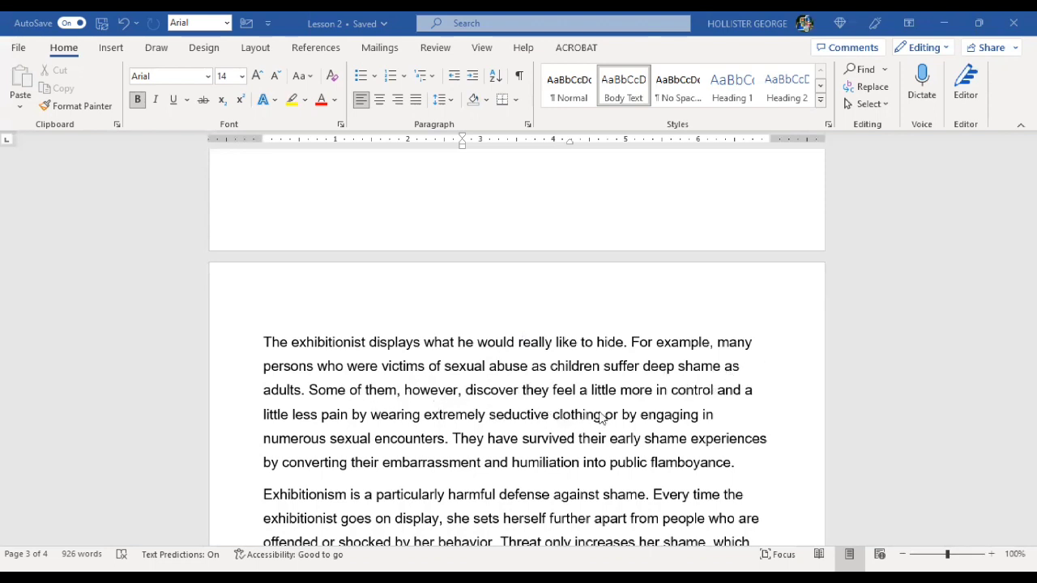
pyautogui.moveTo(444, 421)
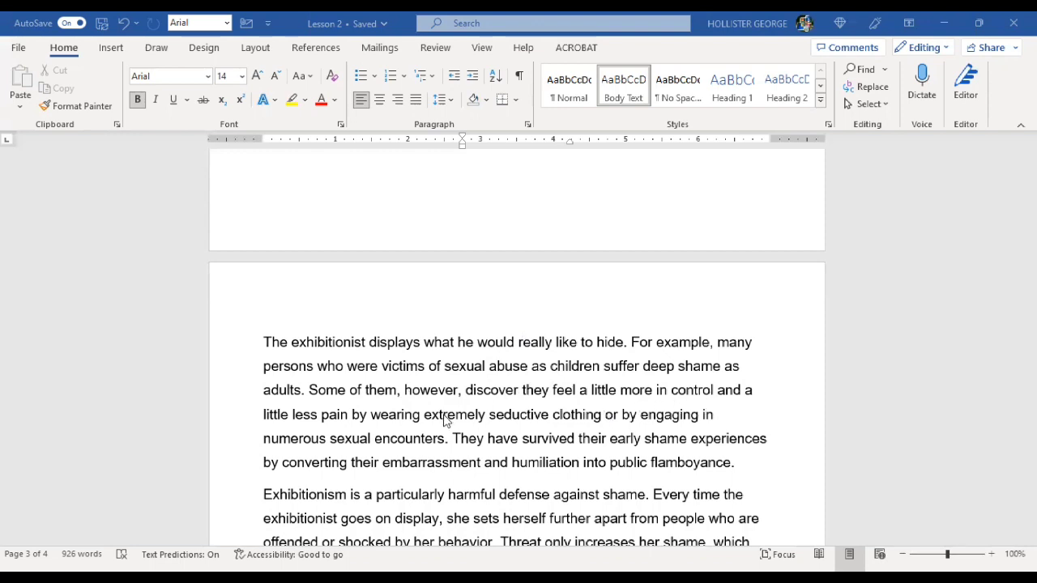
pyautogui.moveTo(419, 434)
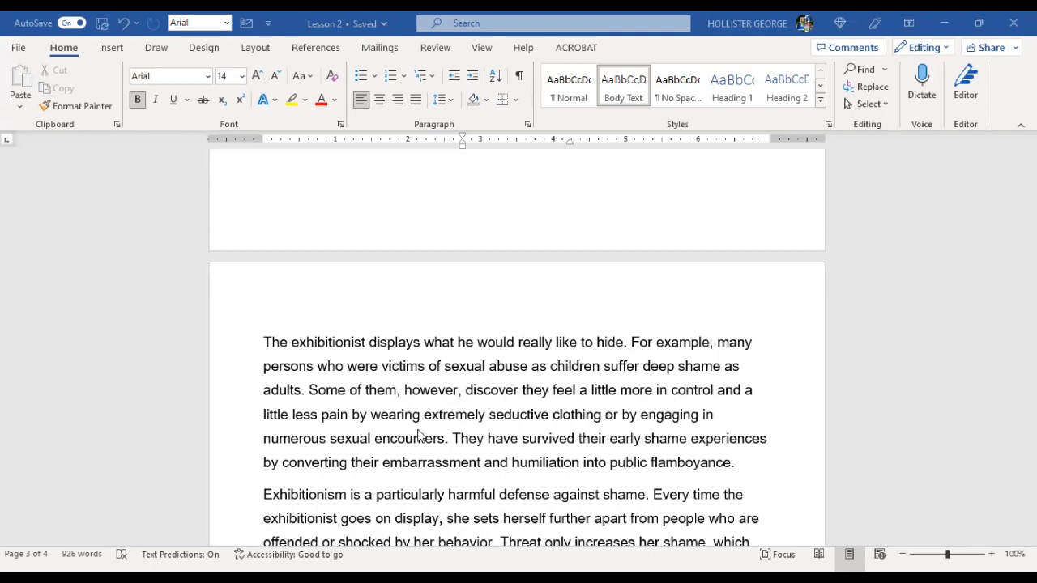
pyautogui.moveTo(591, 434)
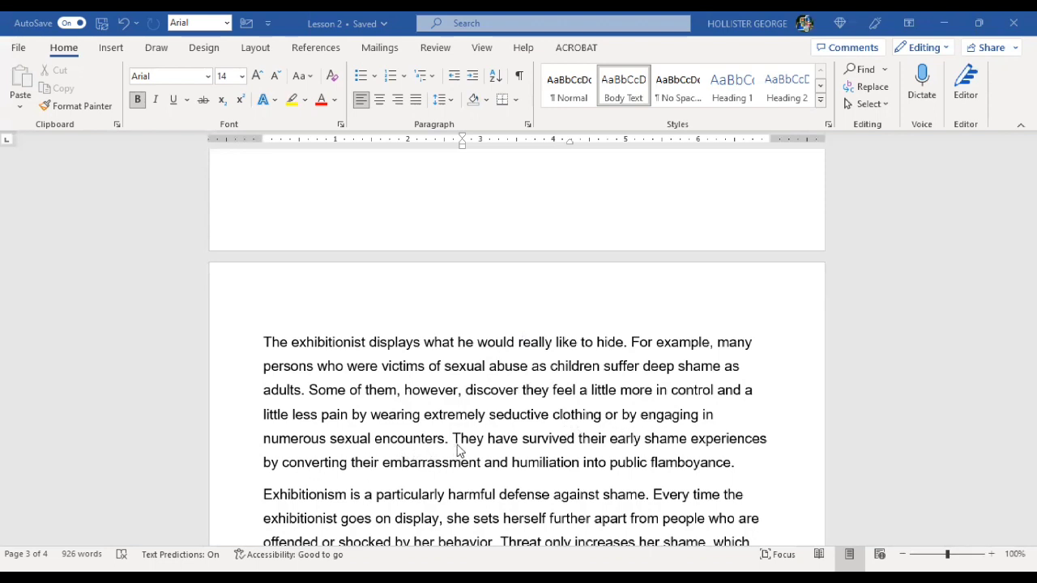
pyautogui.scroll(-3)
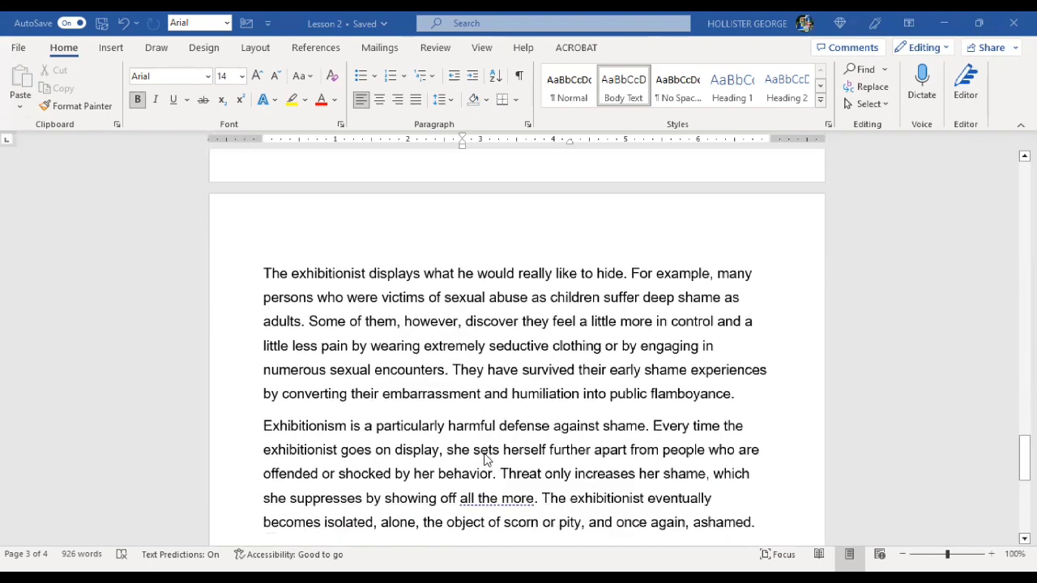
pyautogui.scroll(-3)
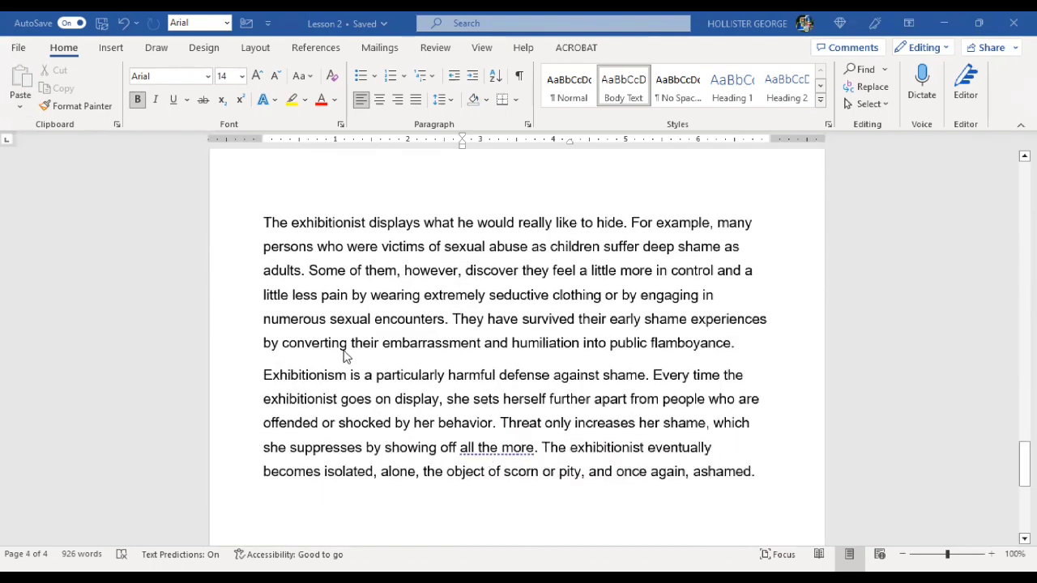
pyautogui.moveTo(531, 372)
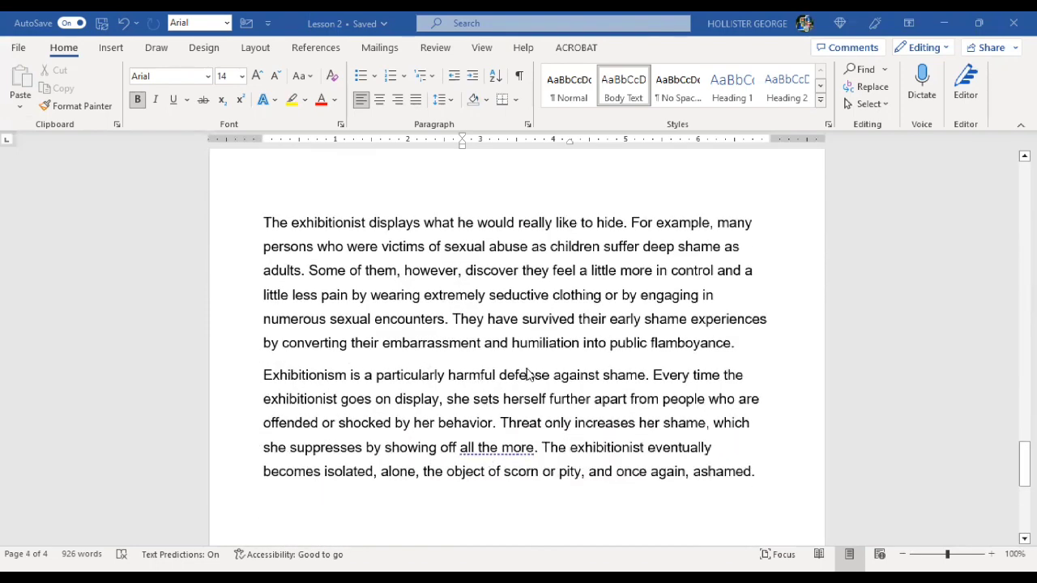
pyautogui.moveTo(729, 367)
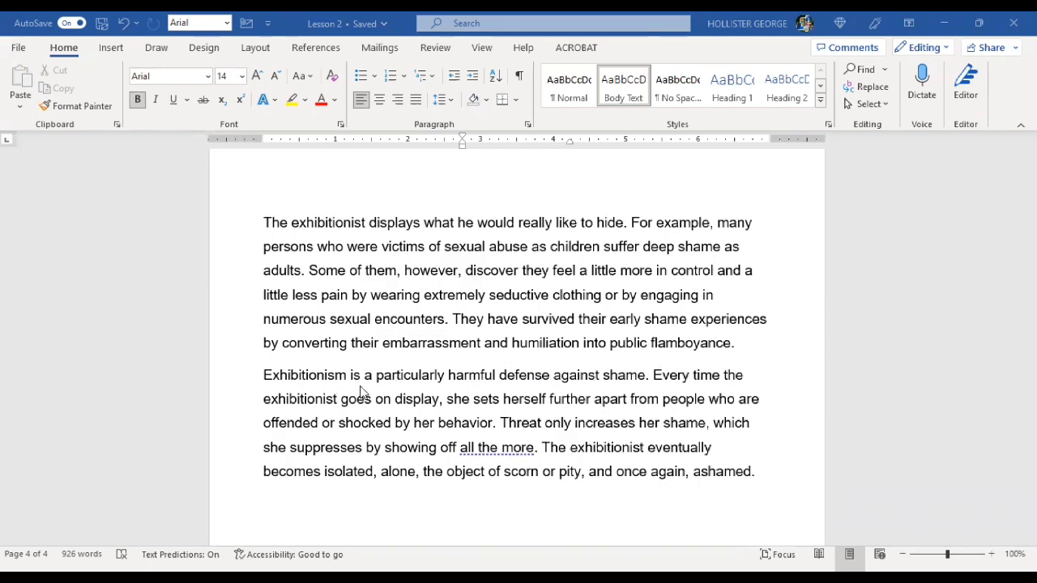
pyautogui.moveTo(531, 399)
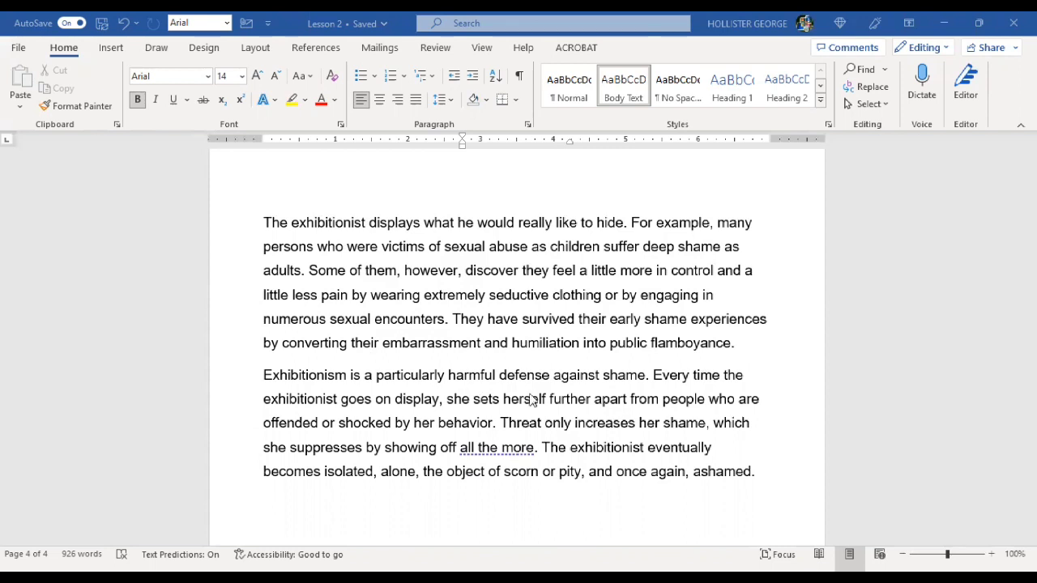
pyautogui.moveTo(603, 391)
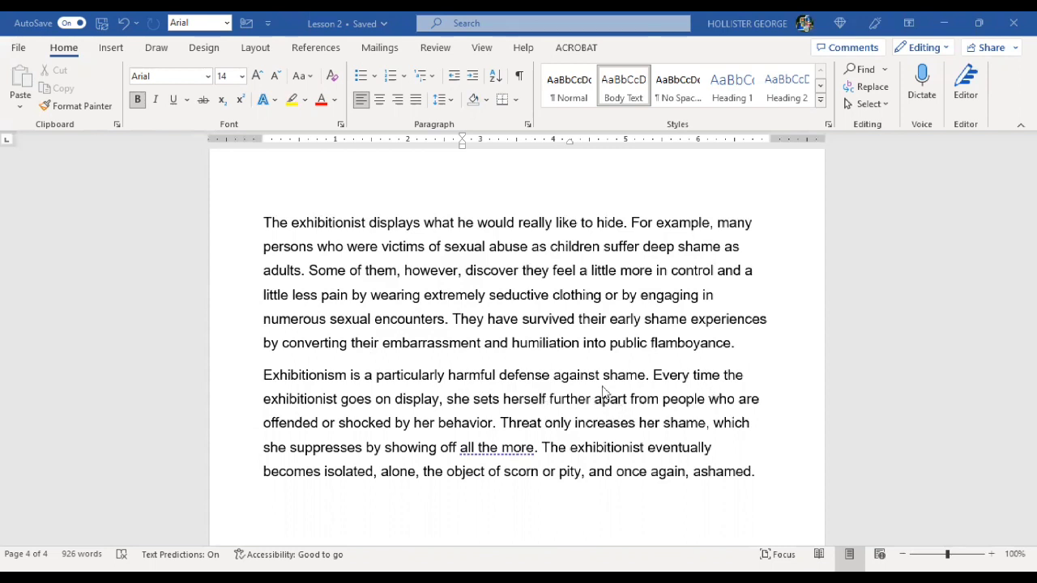
pyautogui.moveTo(452, 418)
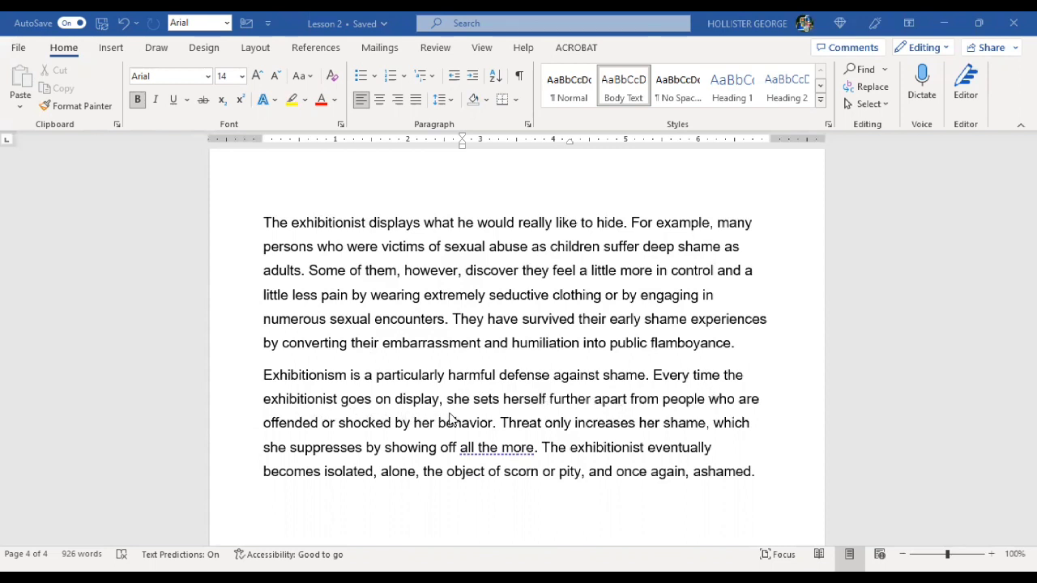
pyautogui.moveTo(527, 417)
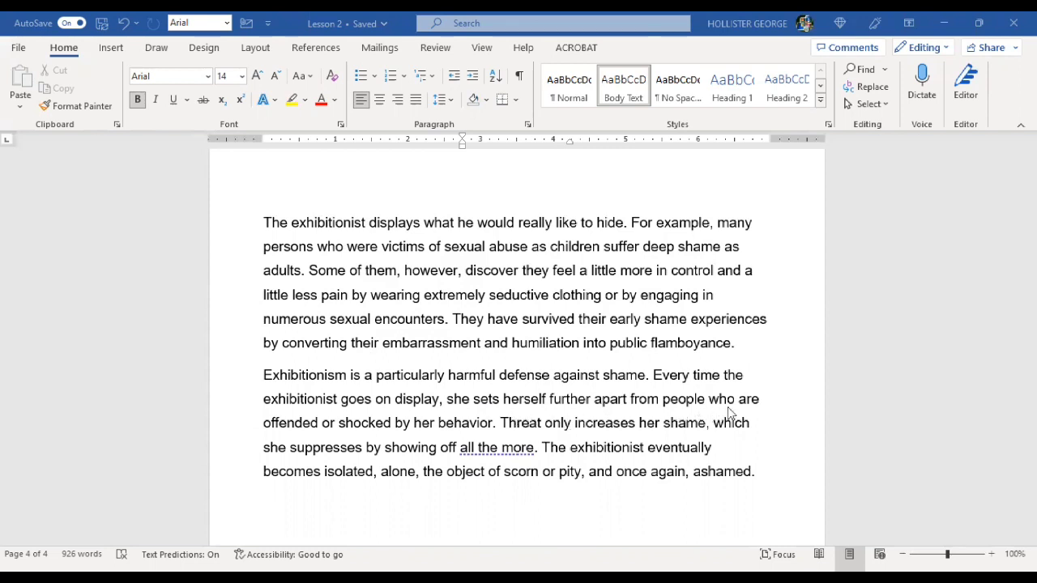
pyautogui.moveTo(429, 440)
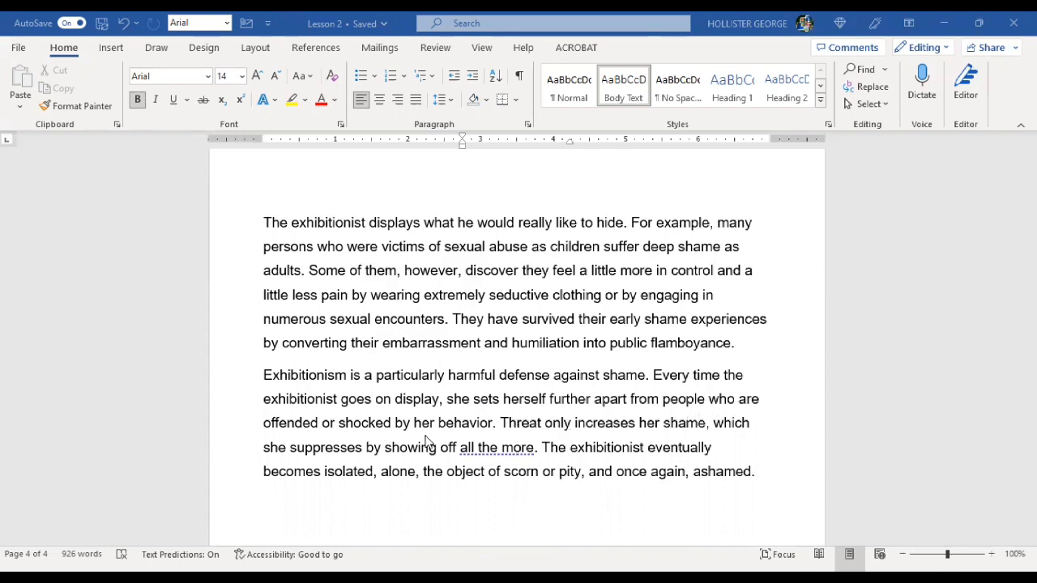
pyautogui.moveTo(555, 437)
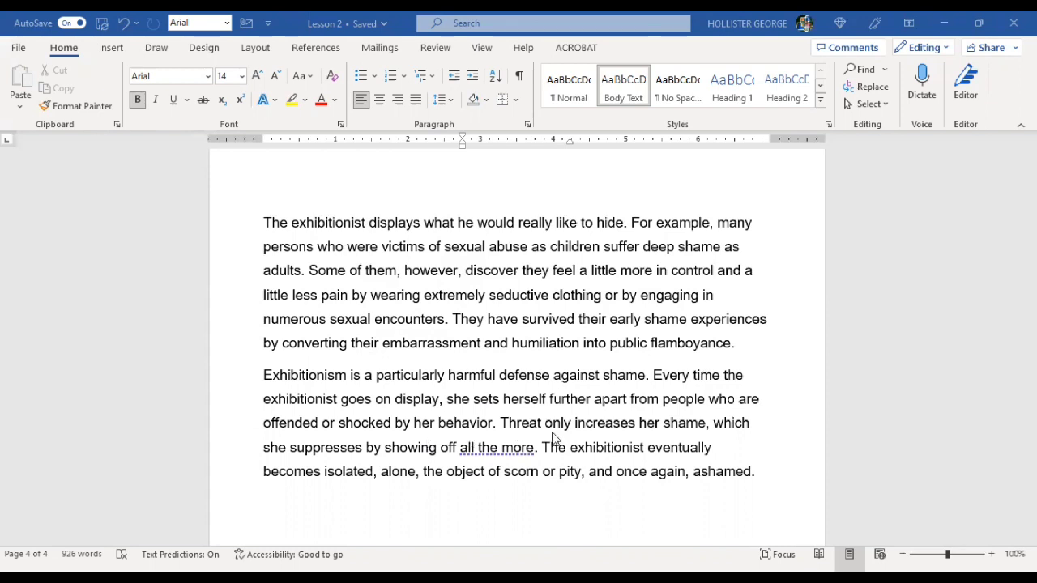
pyautogui.moveTo(691, 438)
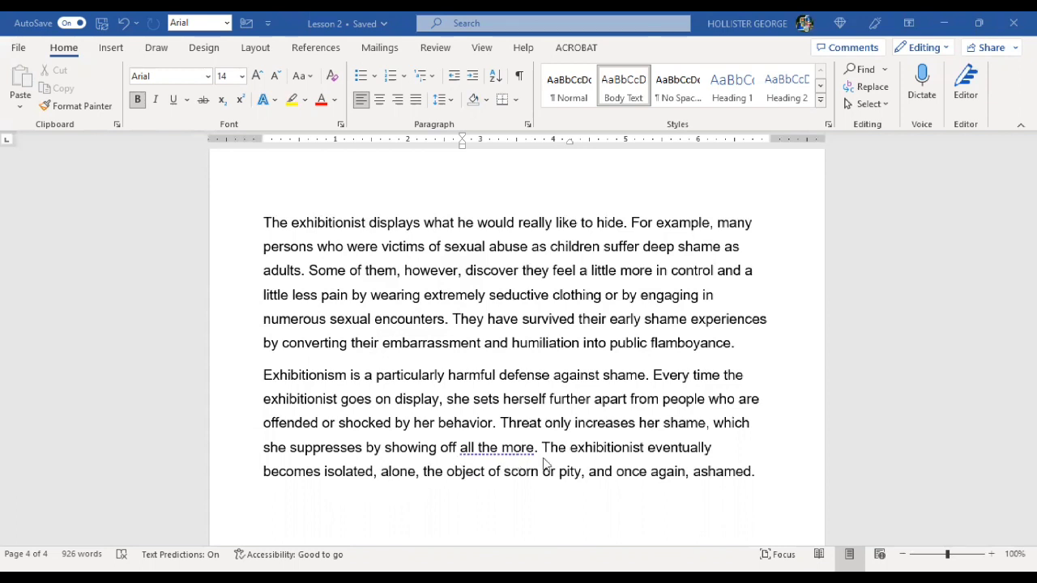
pyautogui.moveTo(252, 500)
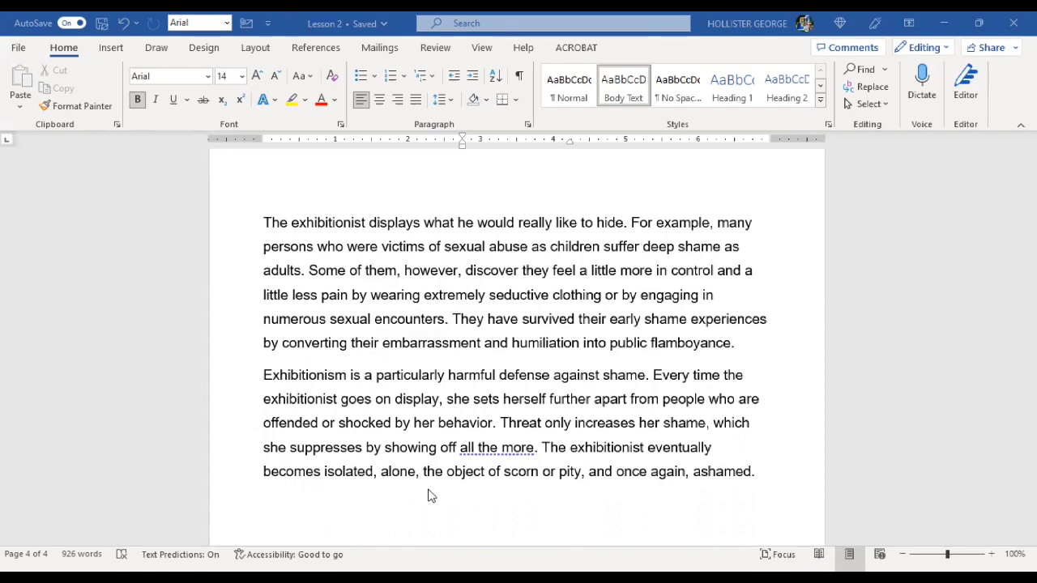
pyautogui.moveTo(574, 501)
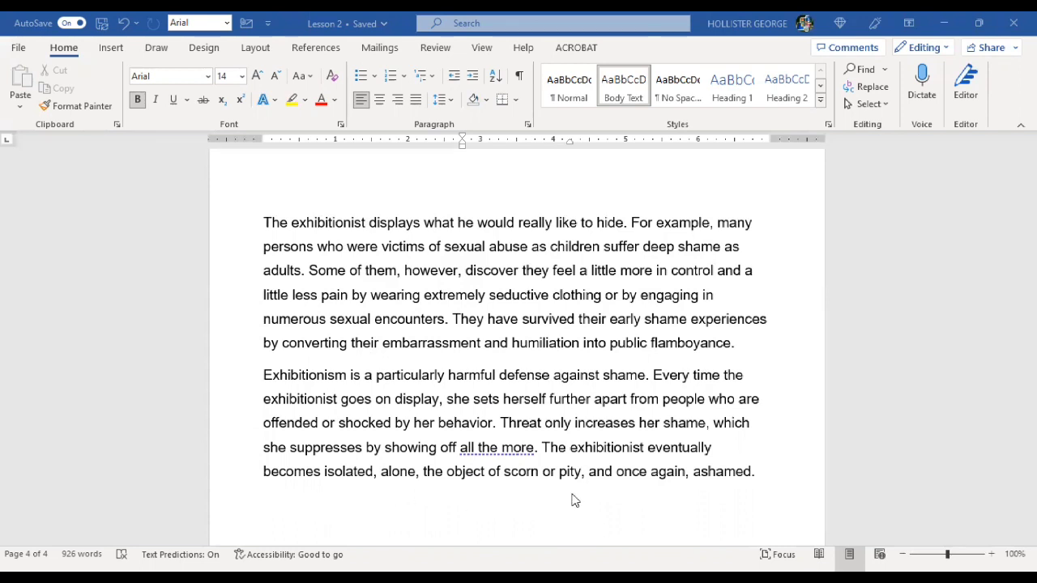
pyautogui.moveTo(738, 490)
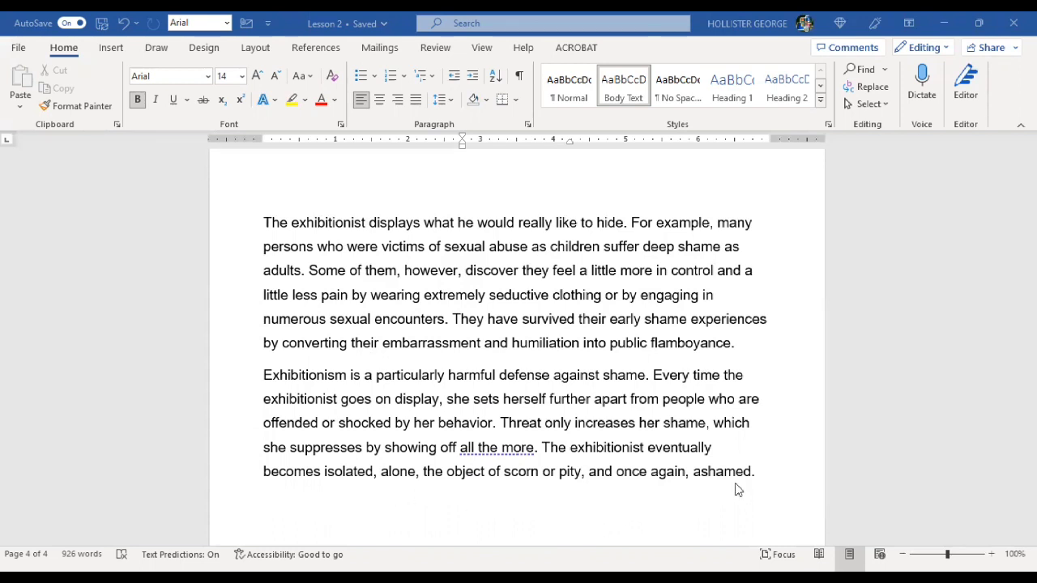
pyautogui.scroll(-3)
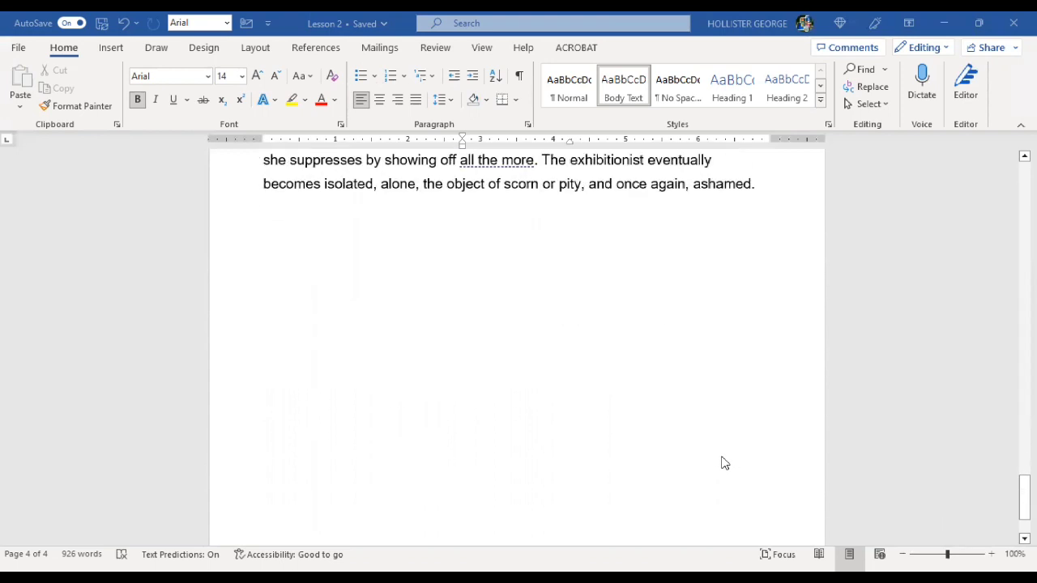
pyautogui.scroll(3)
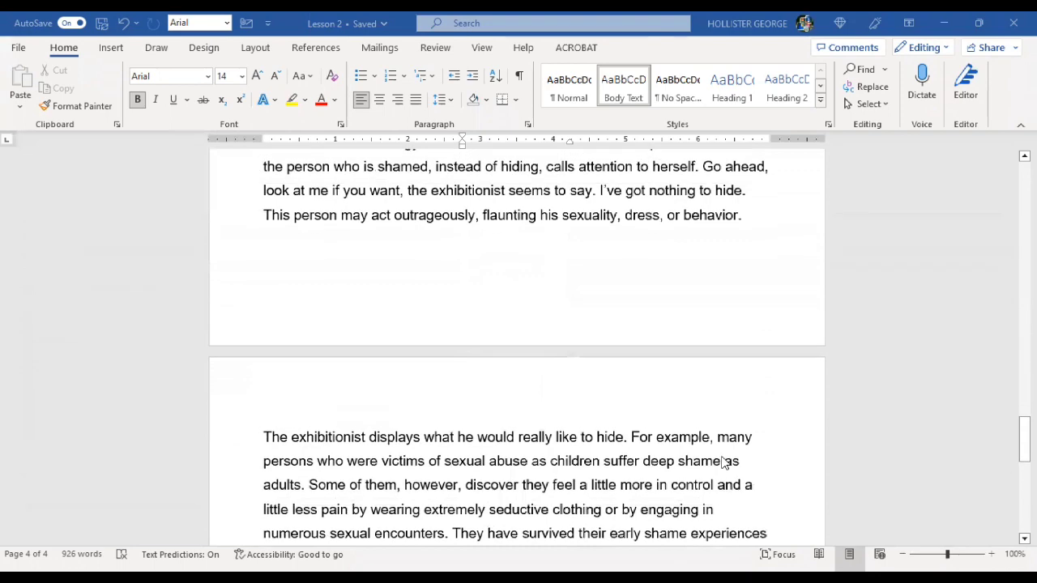
pyautogui.scroll(-3)
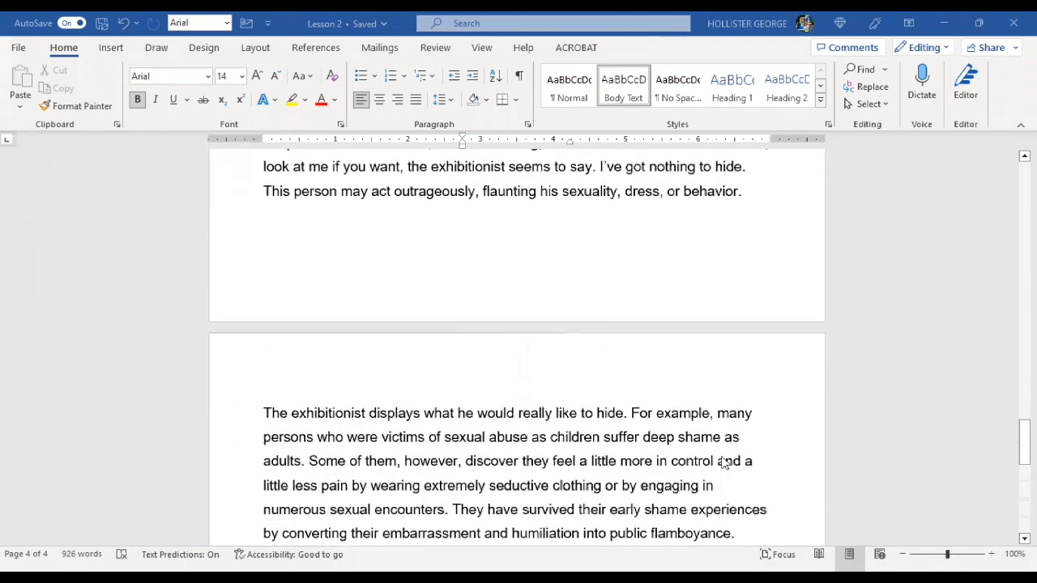
pyautogui.scroll(-3)
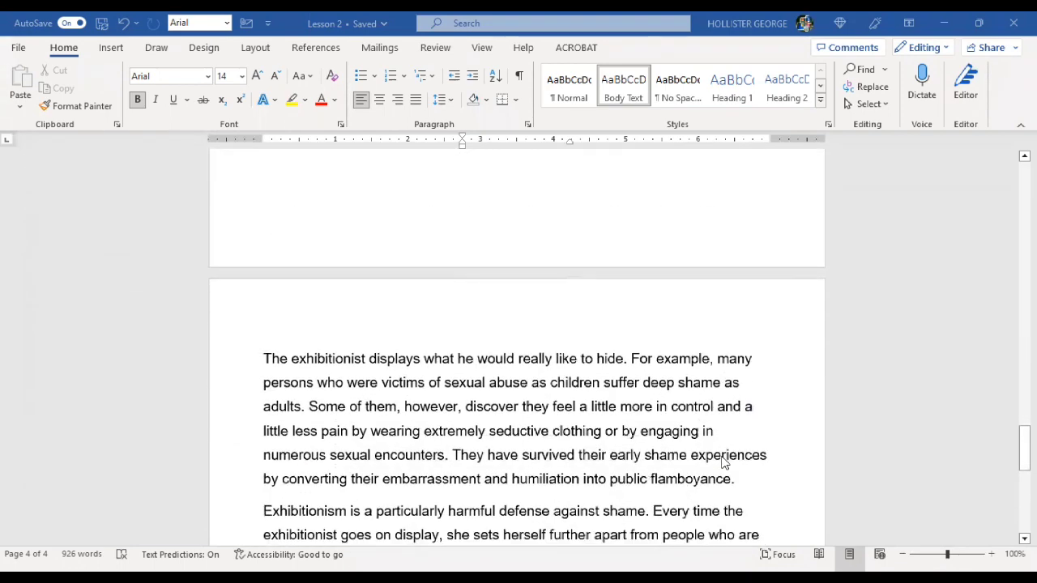
pyautogui.scroll(-3)
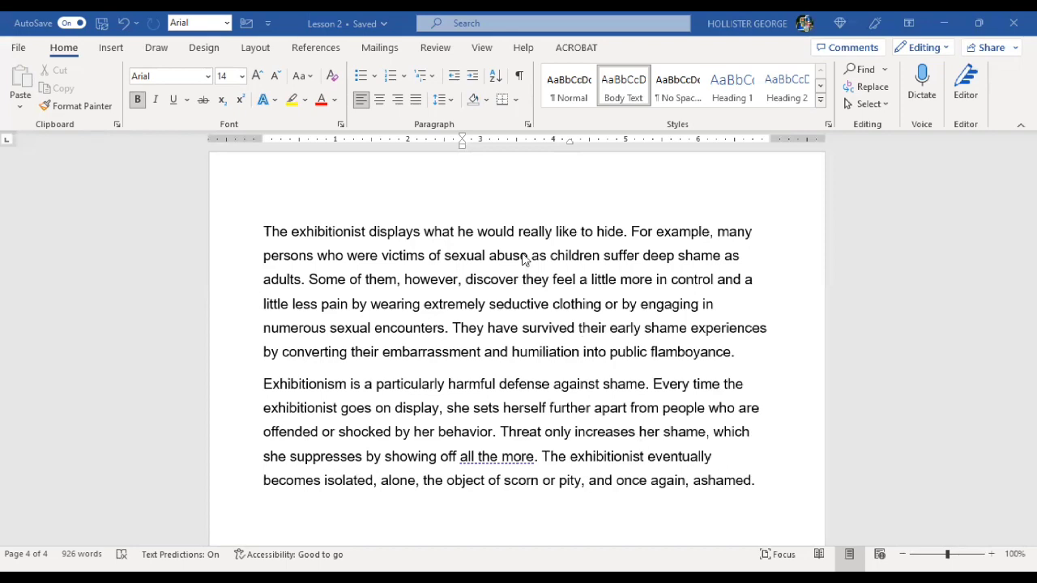
pyautogui.scroll(-3)
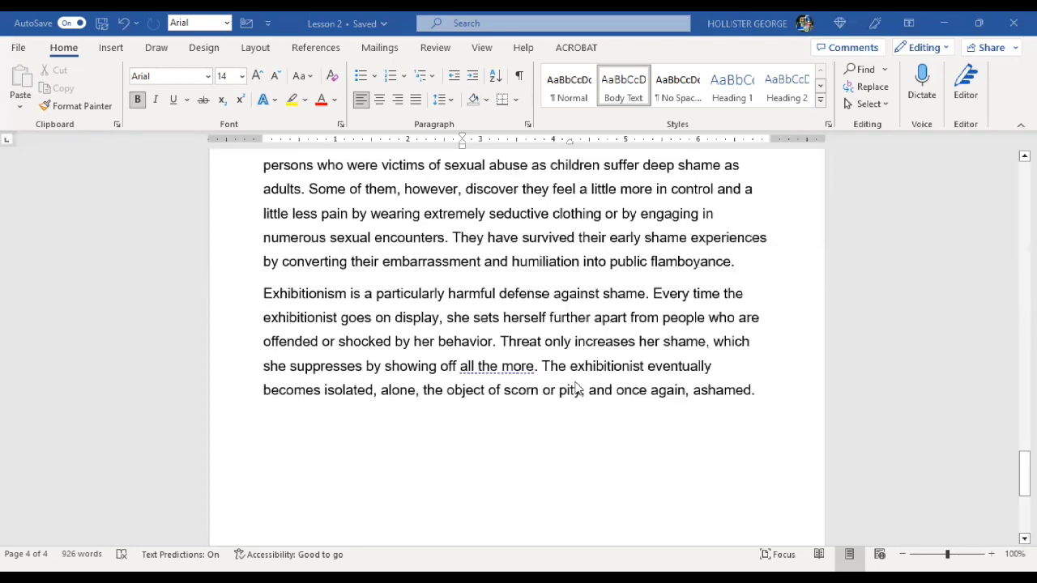
pyautogui.scroll(-3)
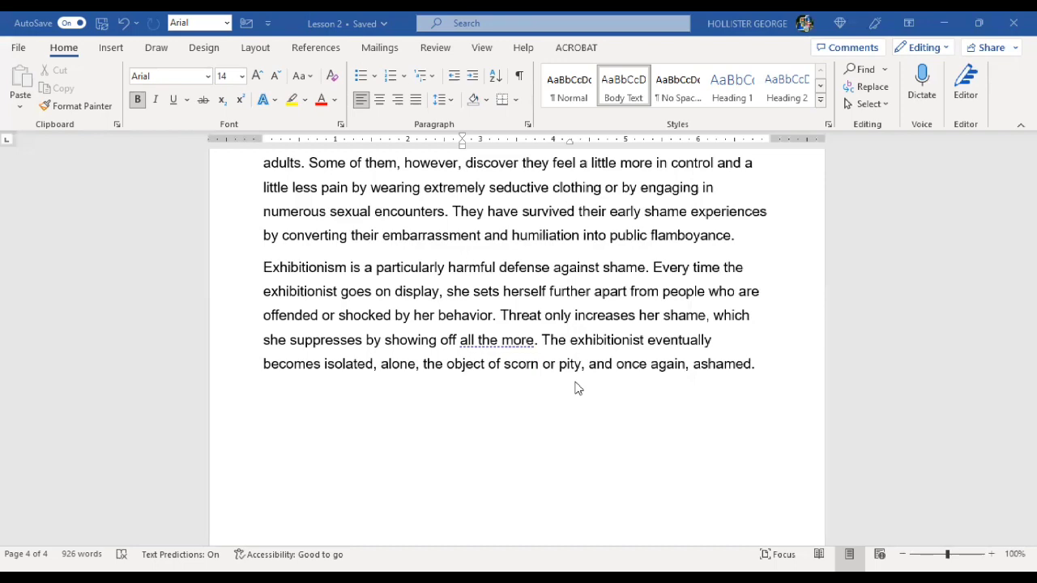
pyautogui.moveTo(697, 401)
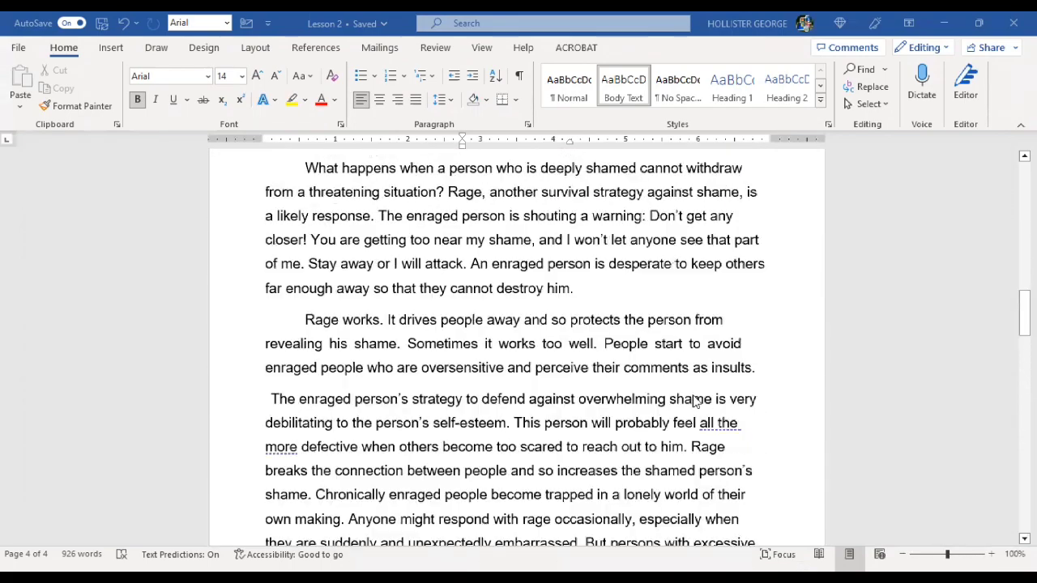
pyautogui.scroll(-3)
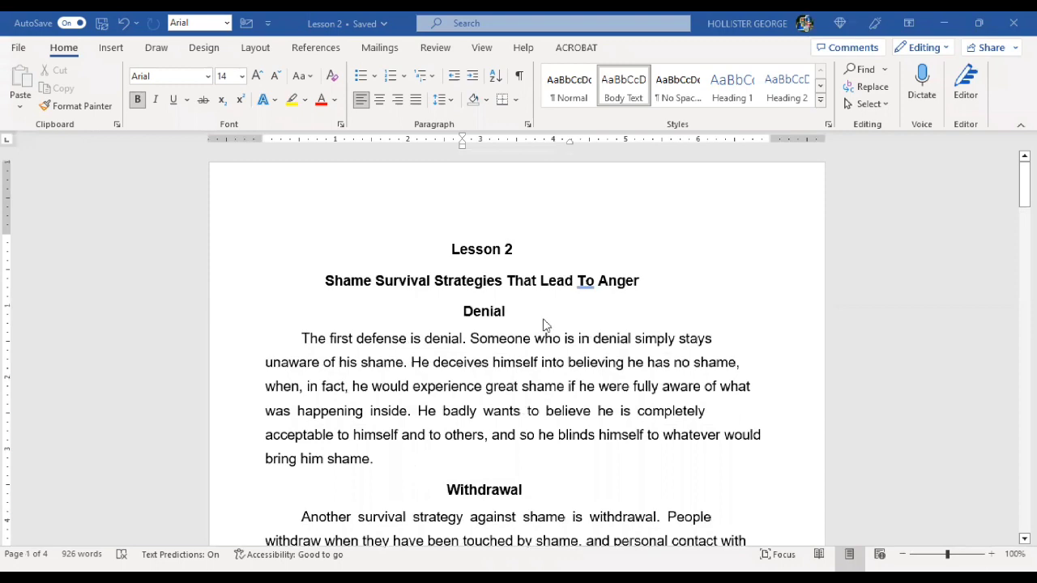
pyautogui.scroll(-3)
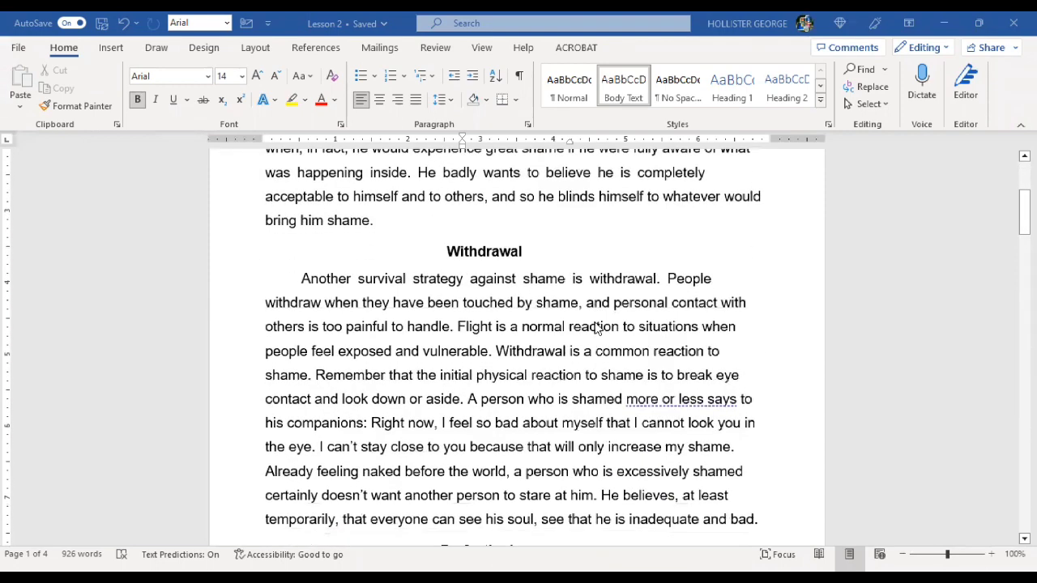